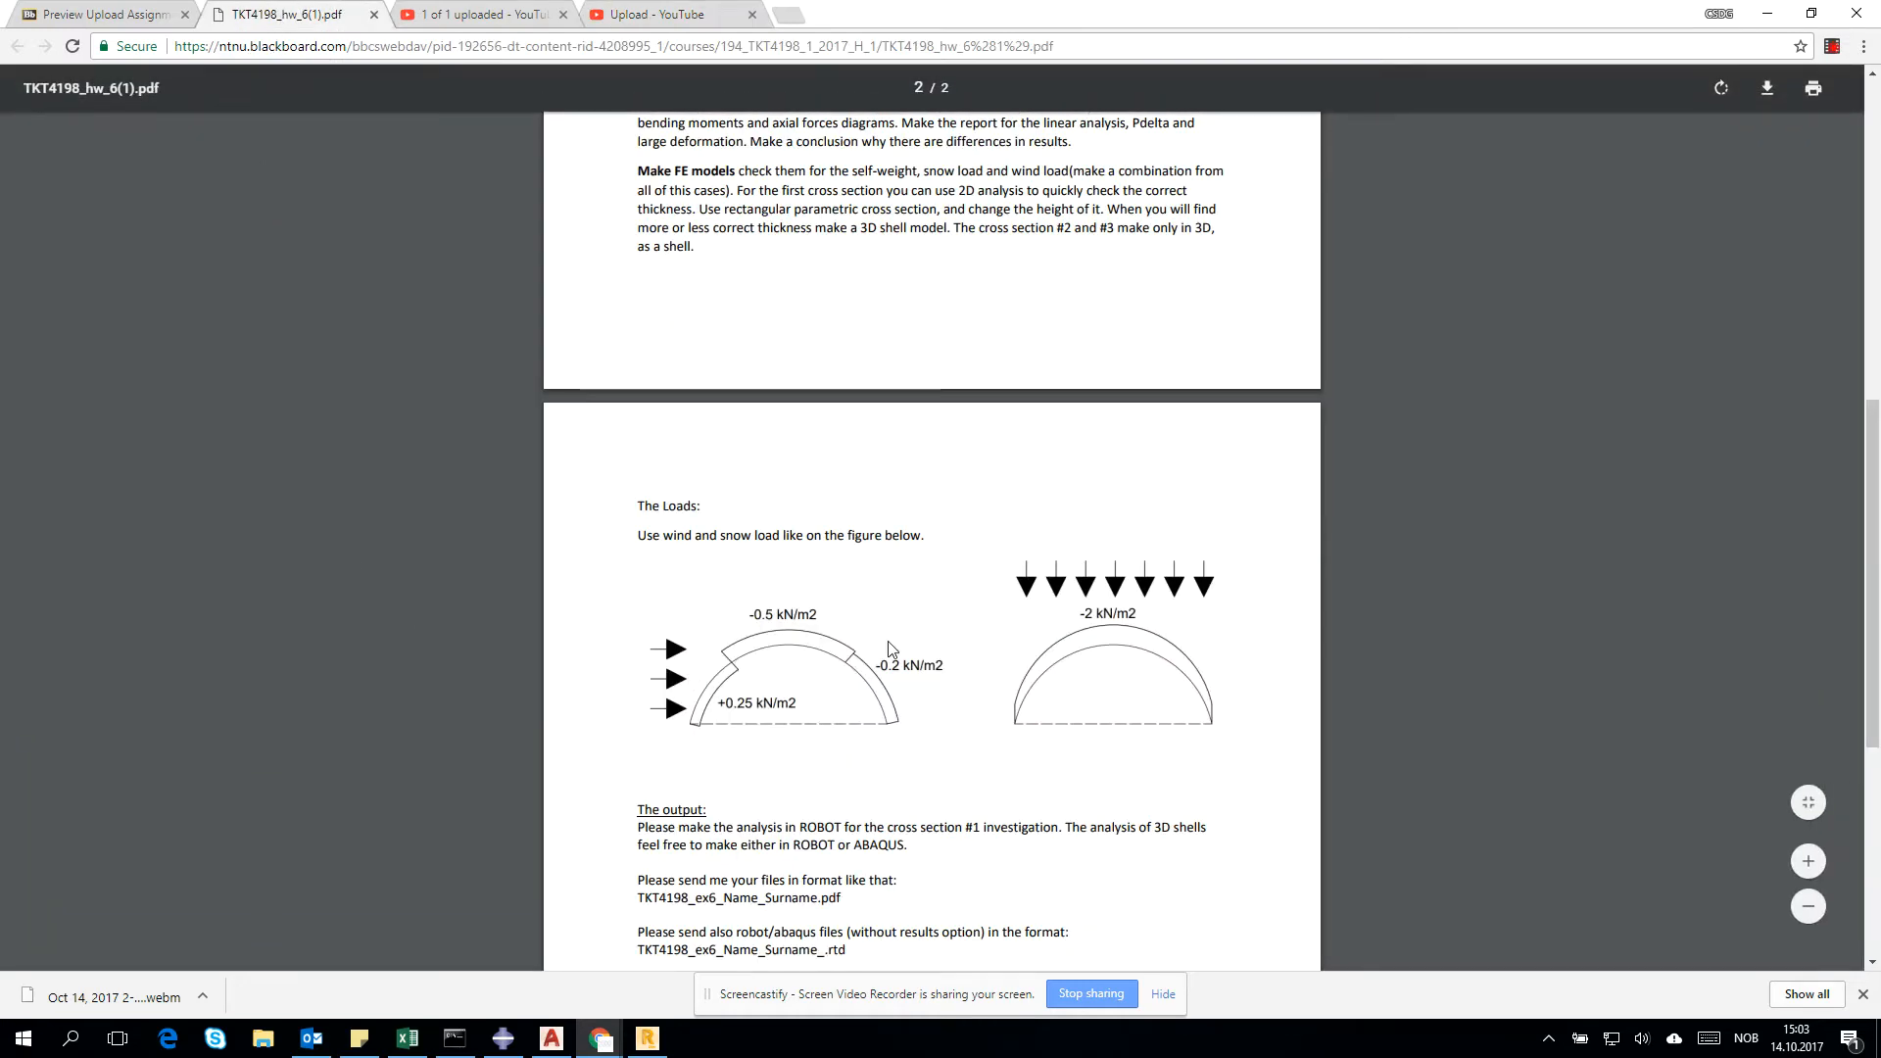
pyautogui.moveTo(806, 774)
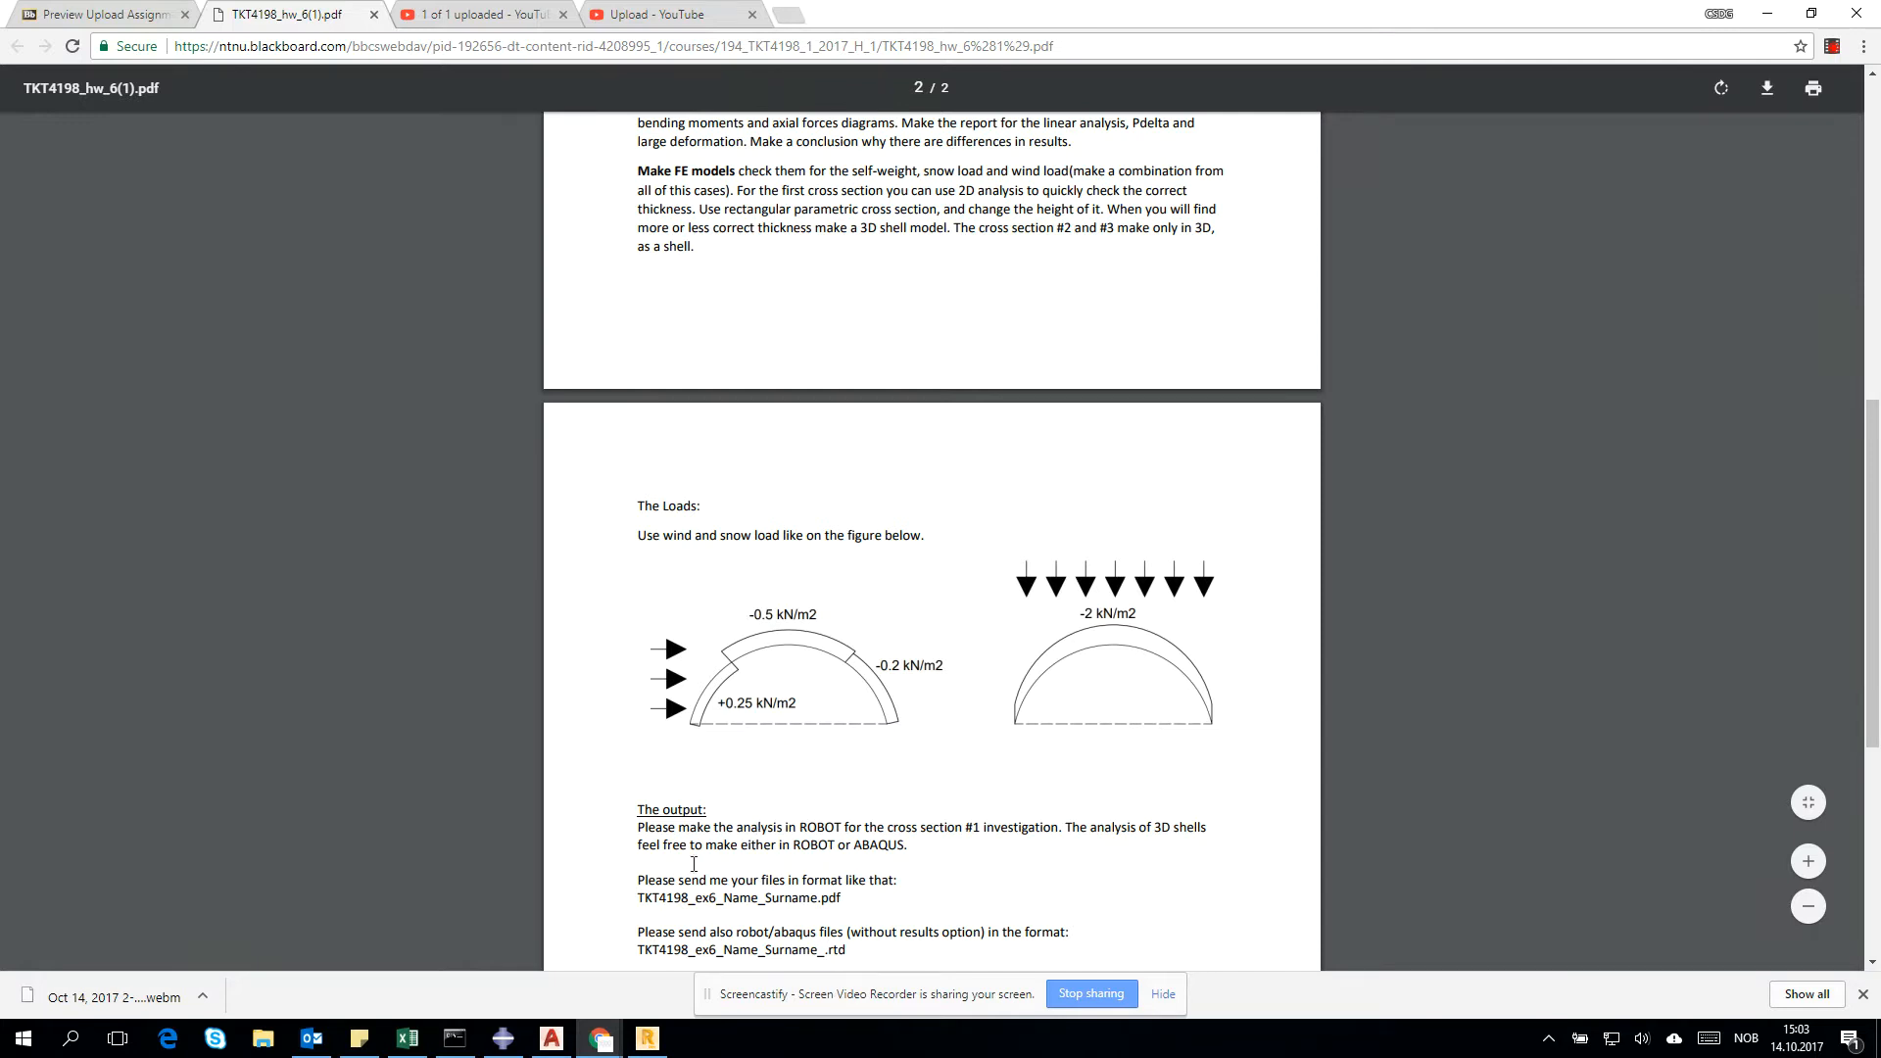
# Step: Select the blue half-circle arc and copy it to an empty area of the drawing
pyautogui.click(549, 1039)
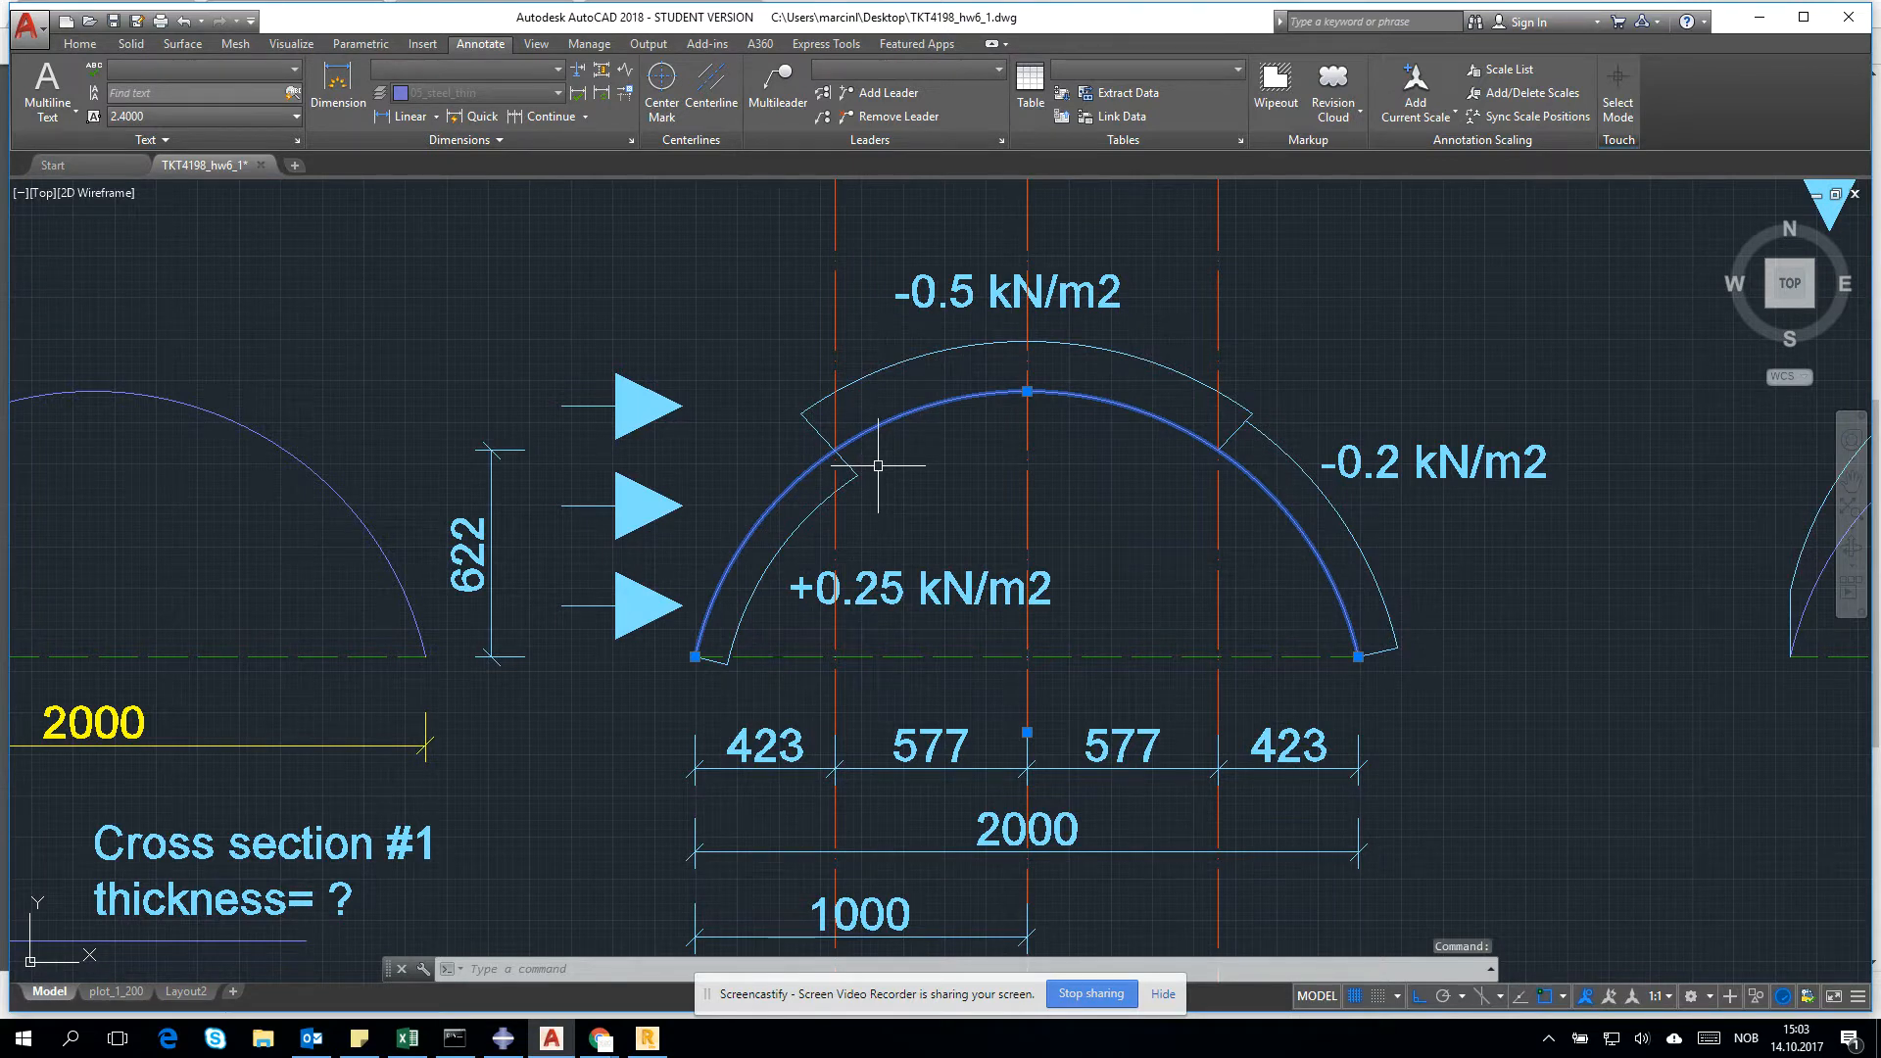
pyautogui.moveTo(1176, 423)
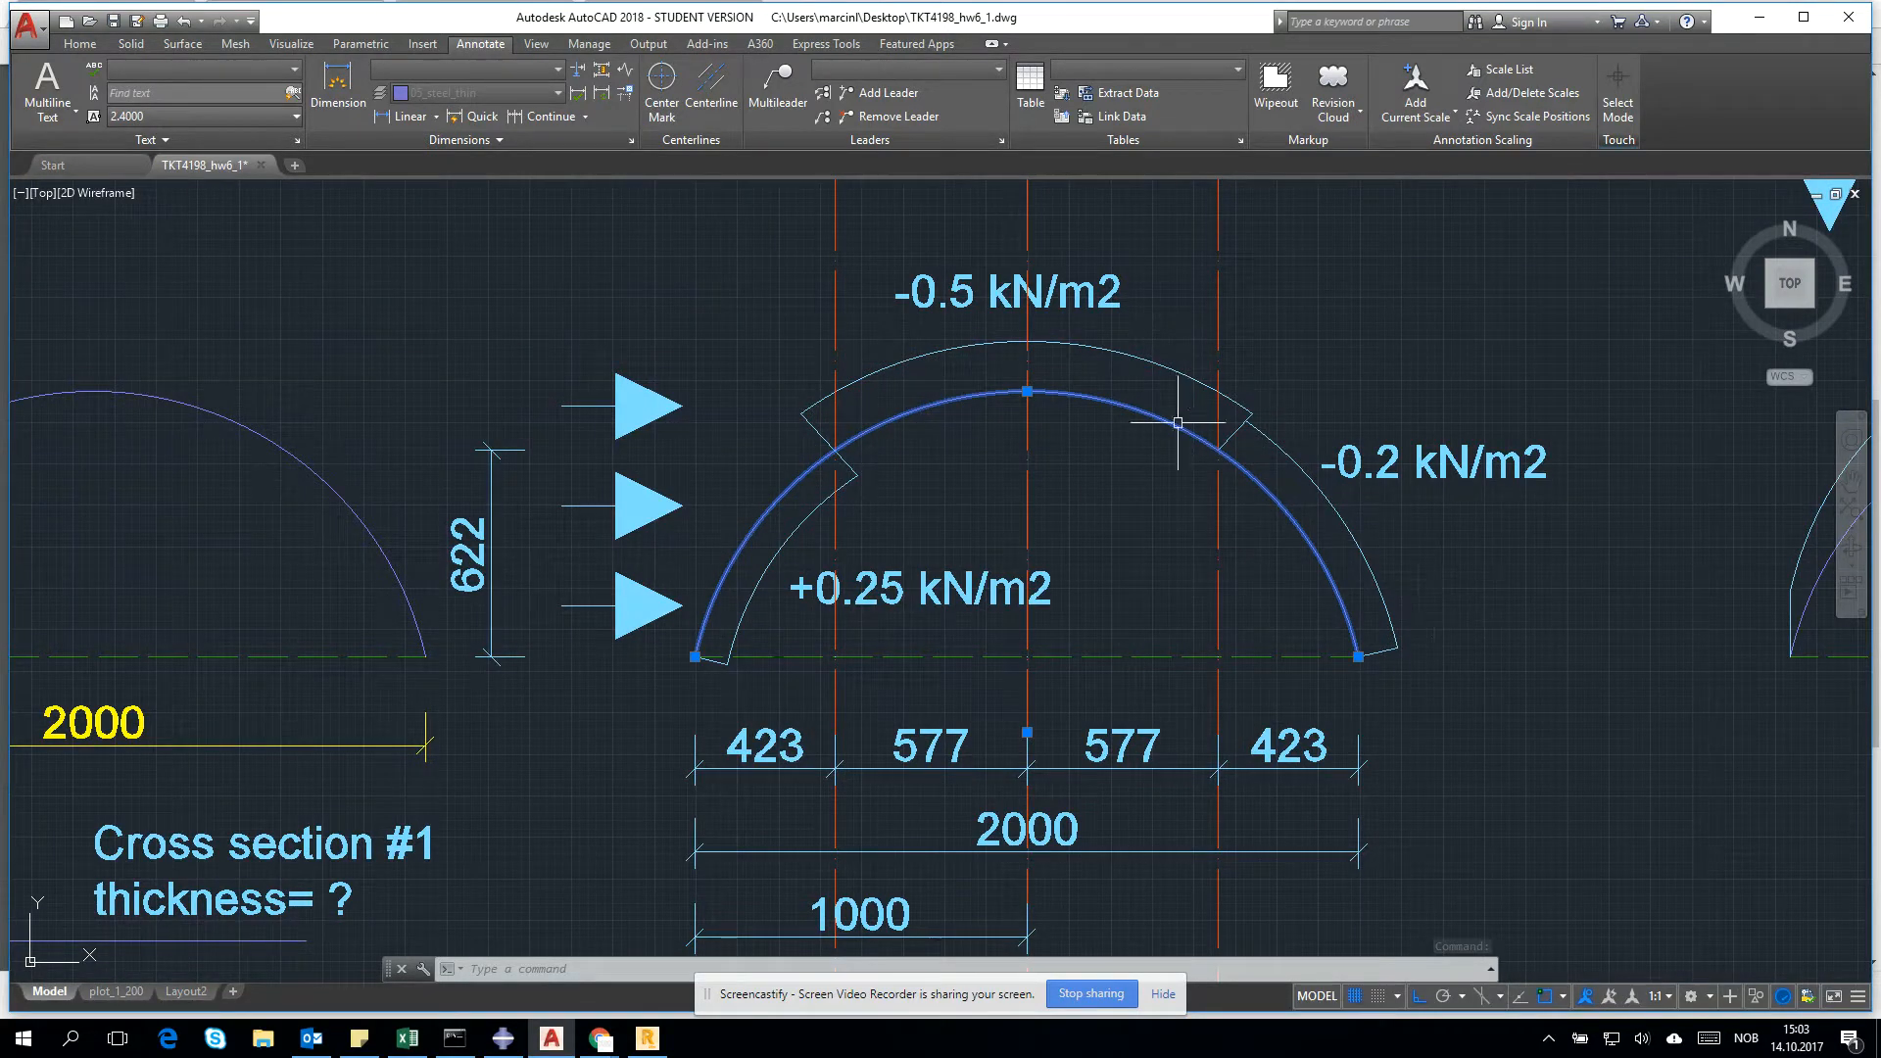
pyautogui.moveTo(1271, 568)
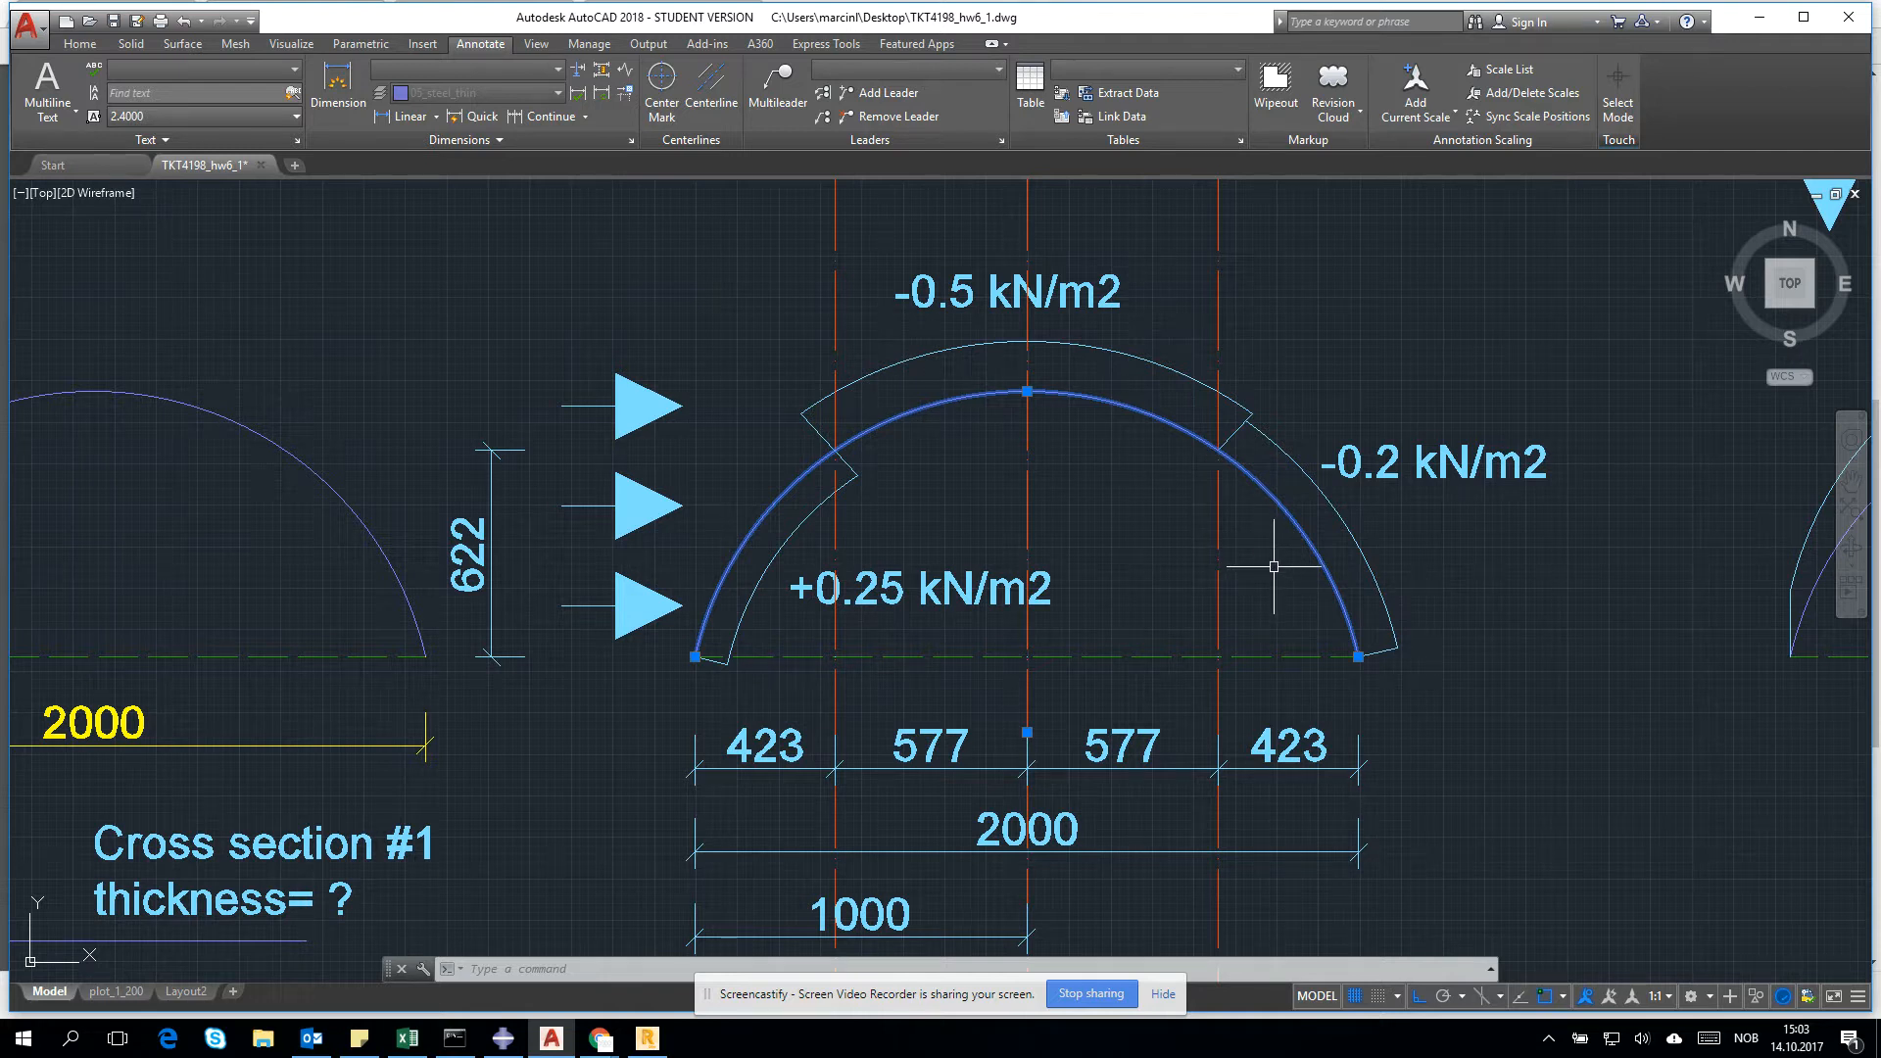
pyautogui.write('cop')
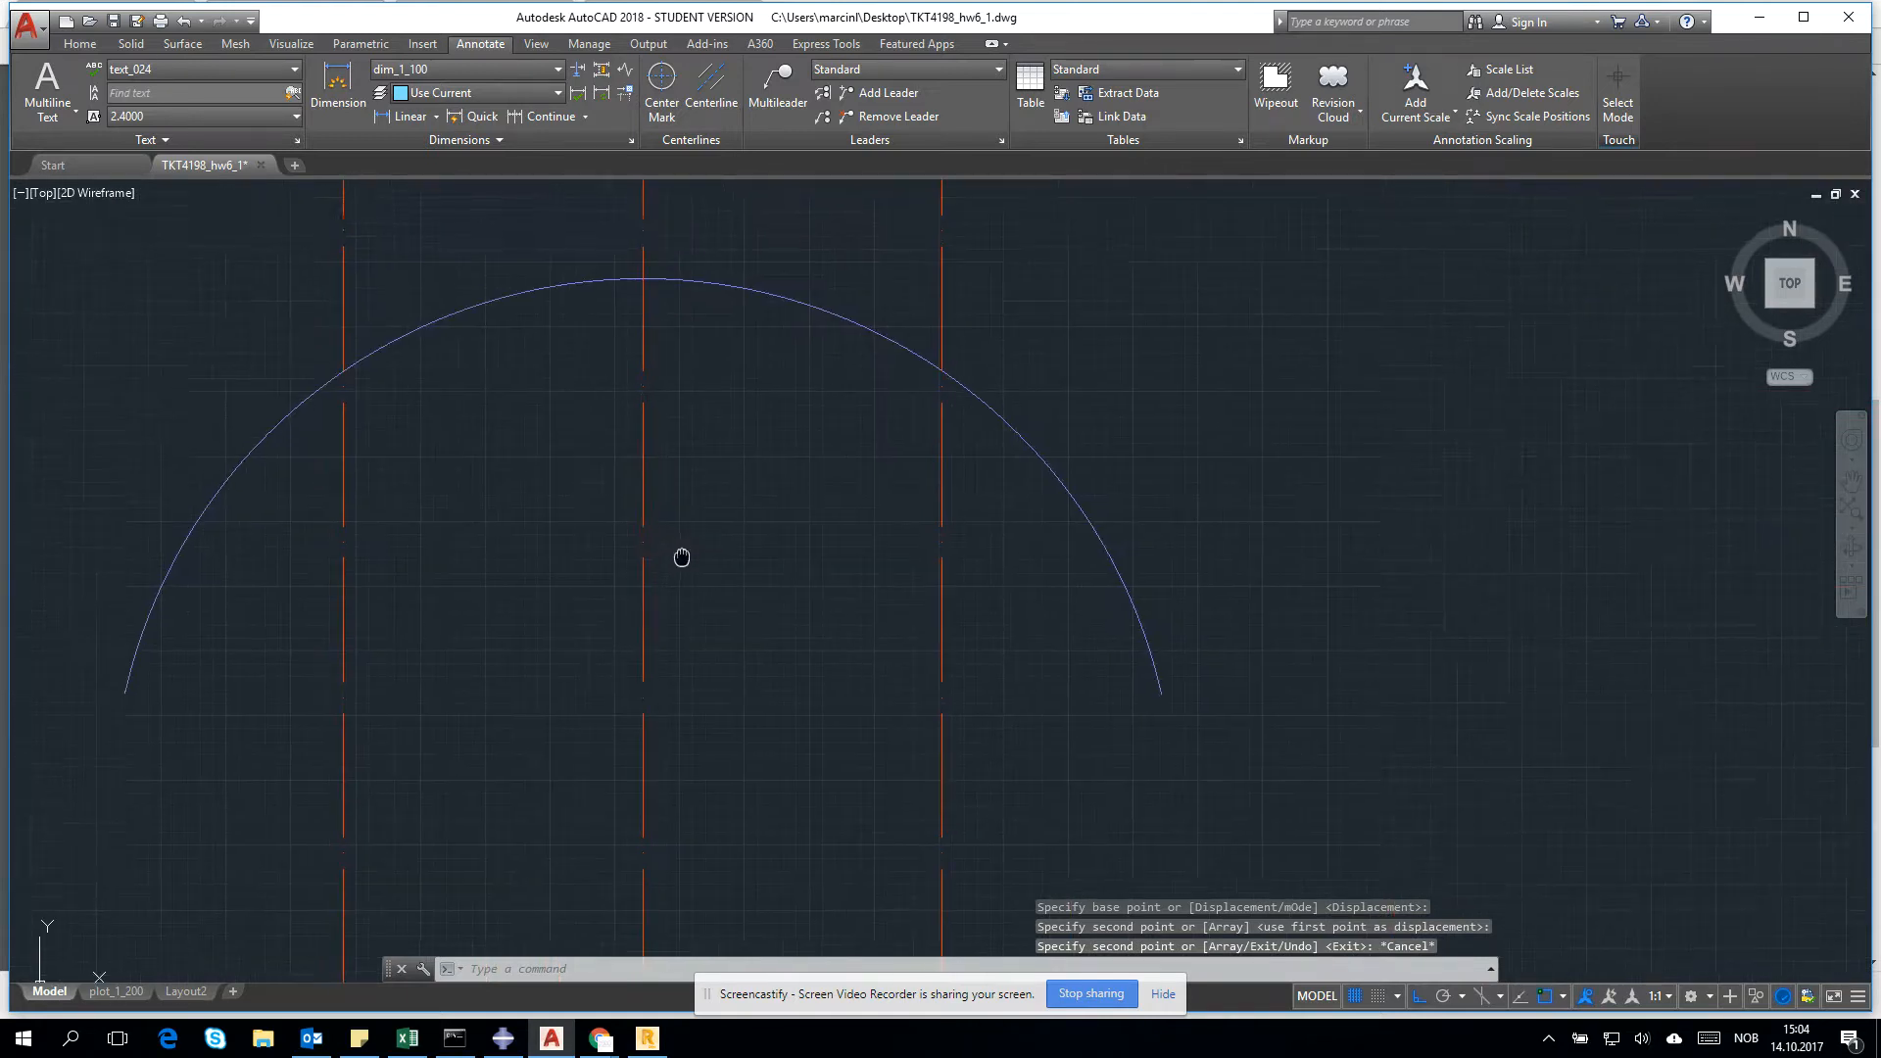
# Step: Trim the copied arc at the vertical axis line and mirror the pieces about the centre axis
pyautogui.write('TR')
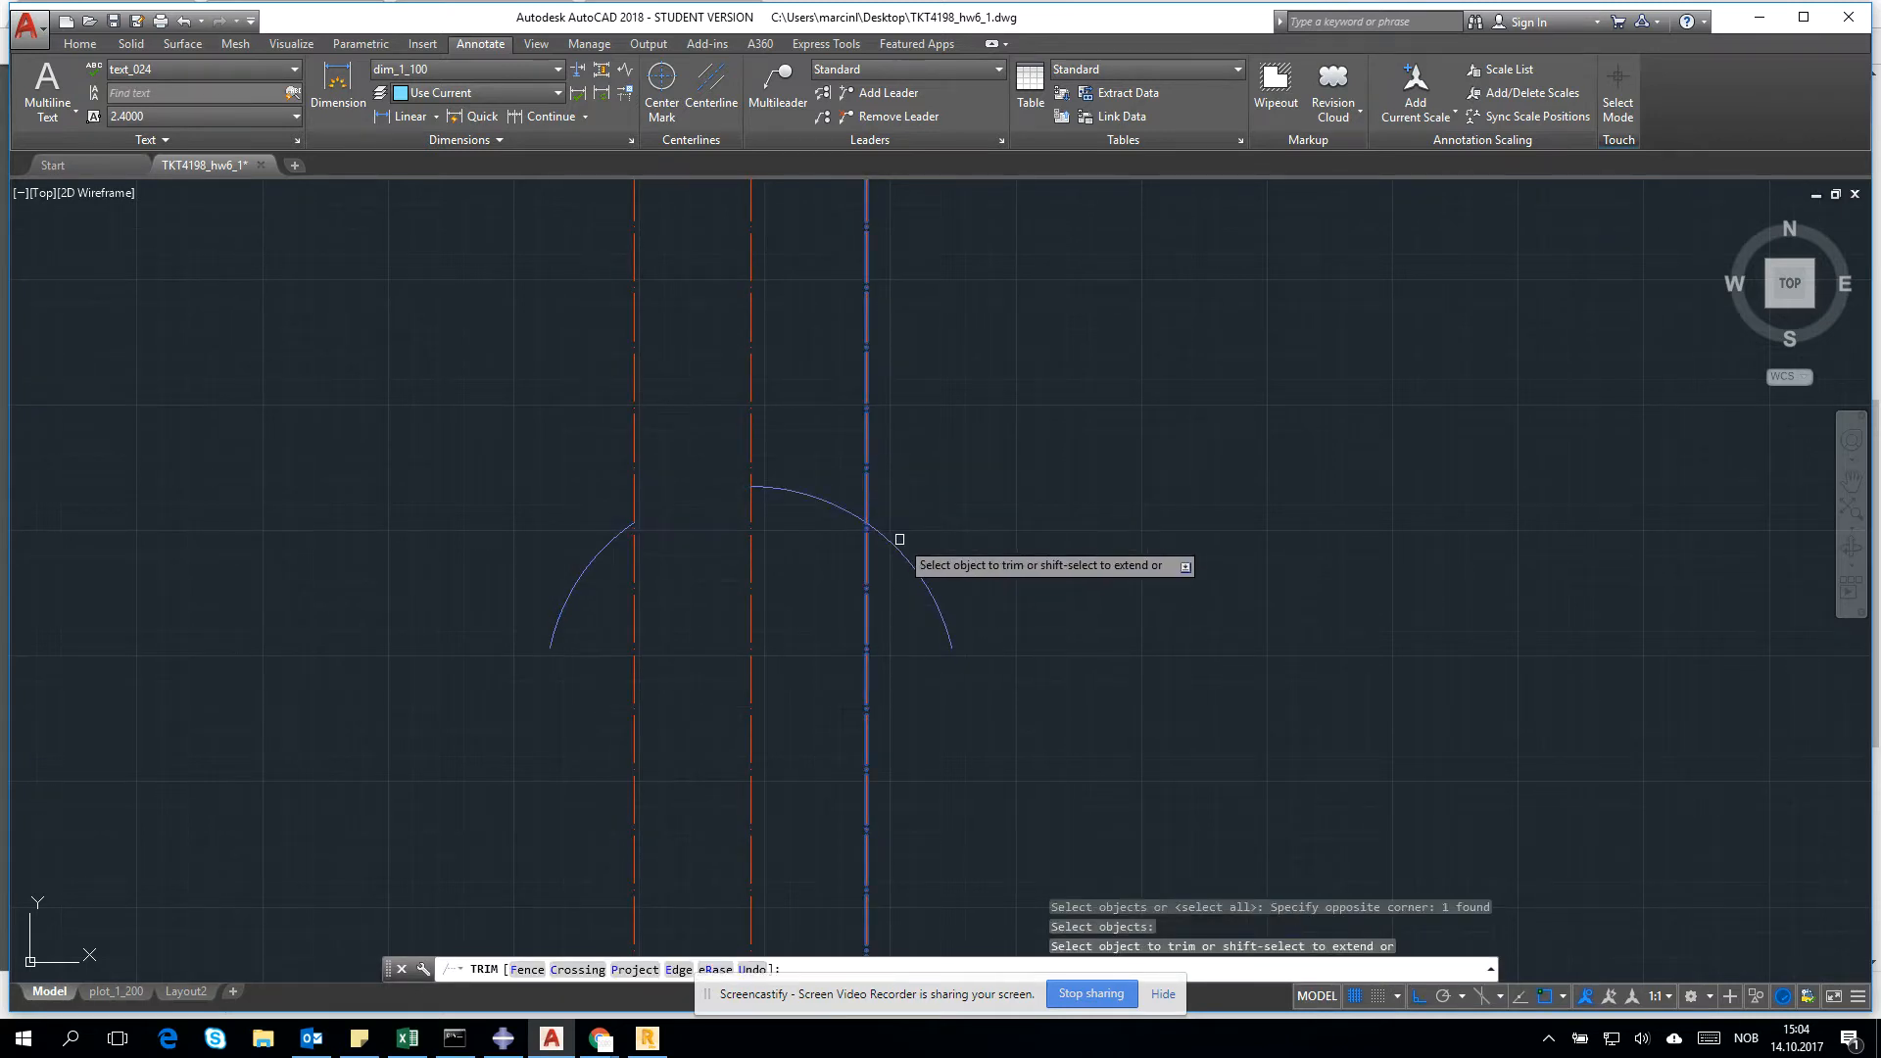
pyautogui.click(899, 538)
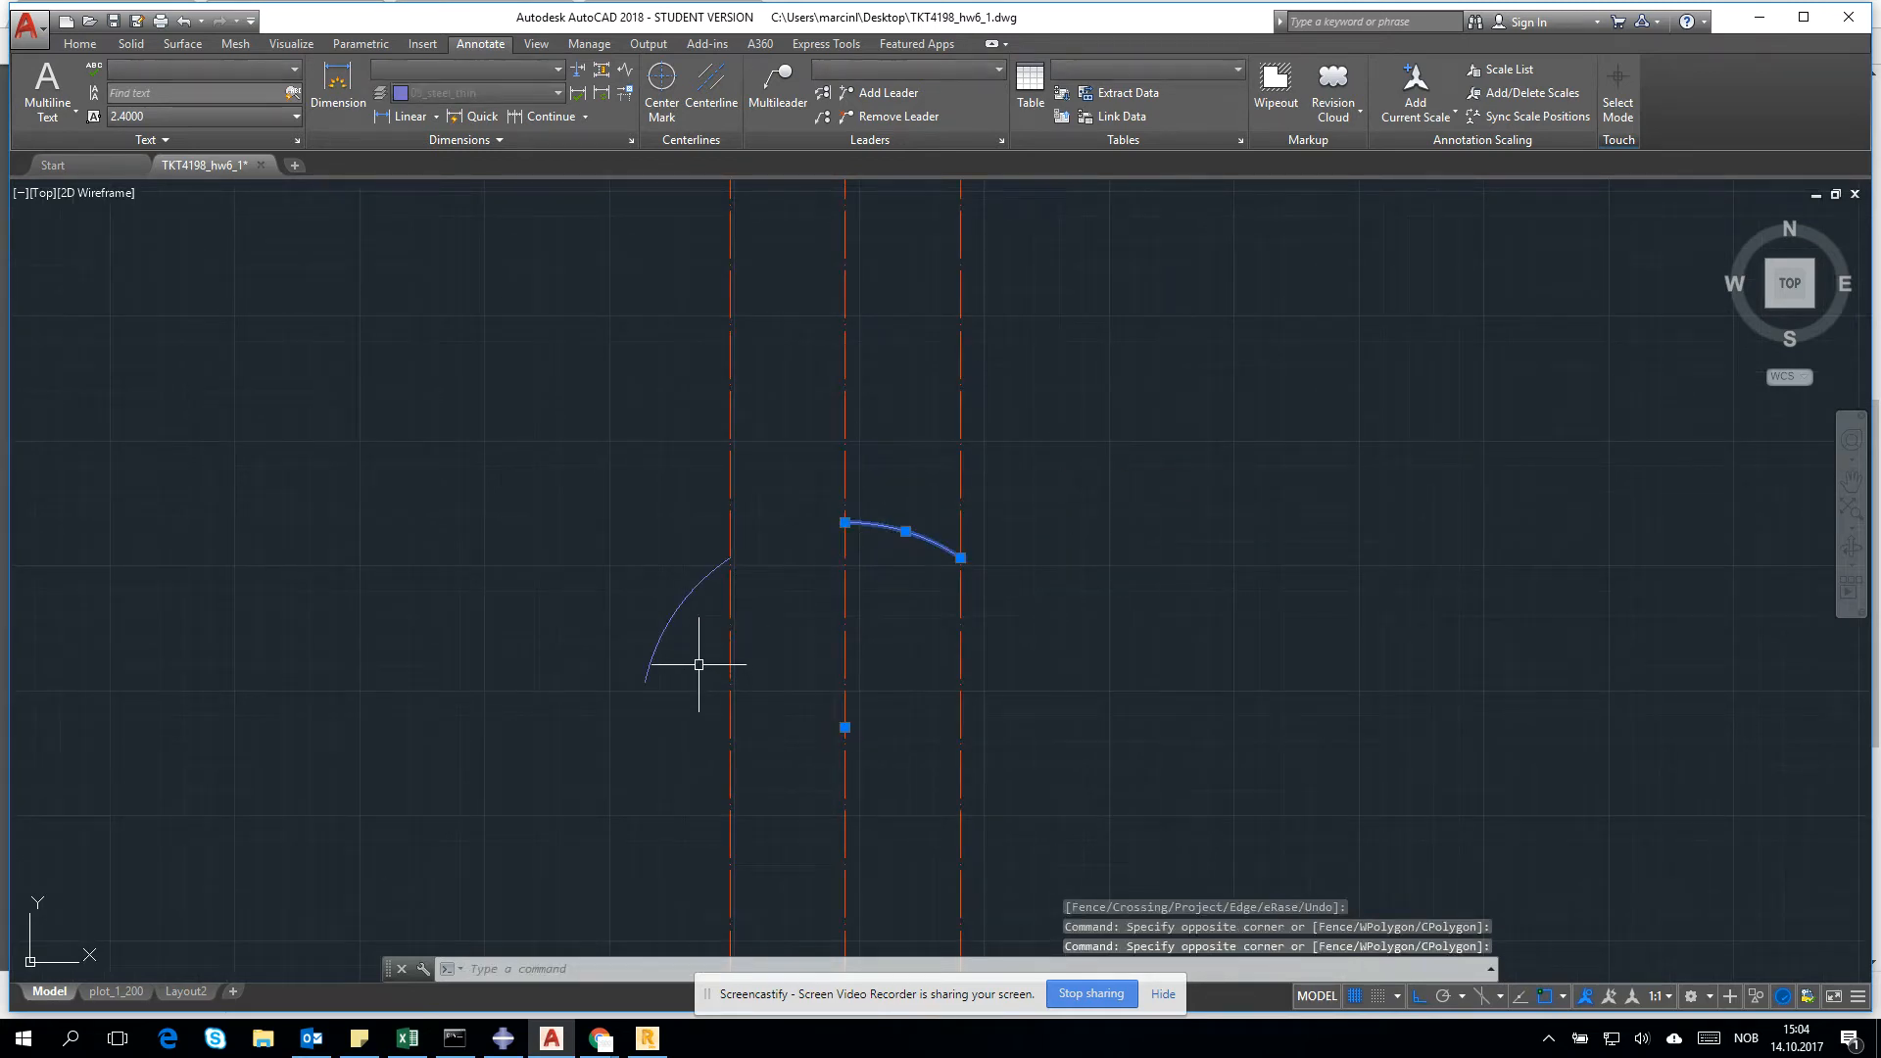
pyautogui.write('MI')
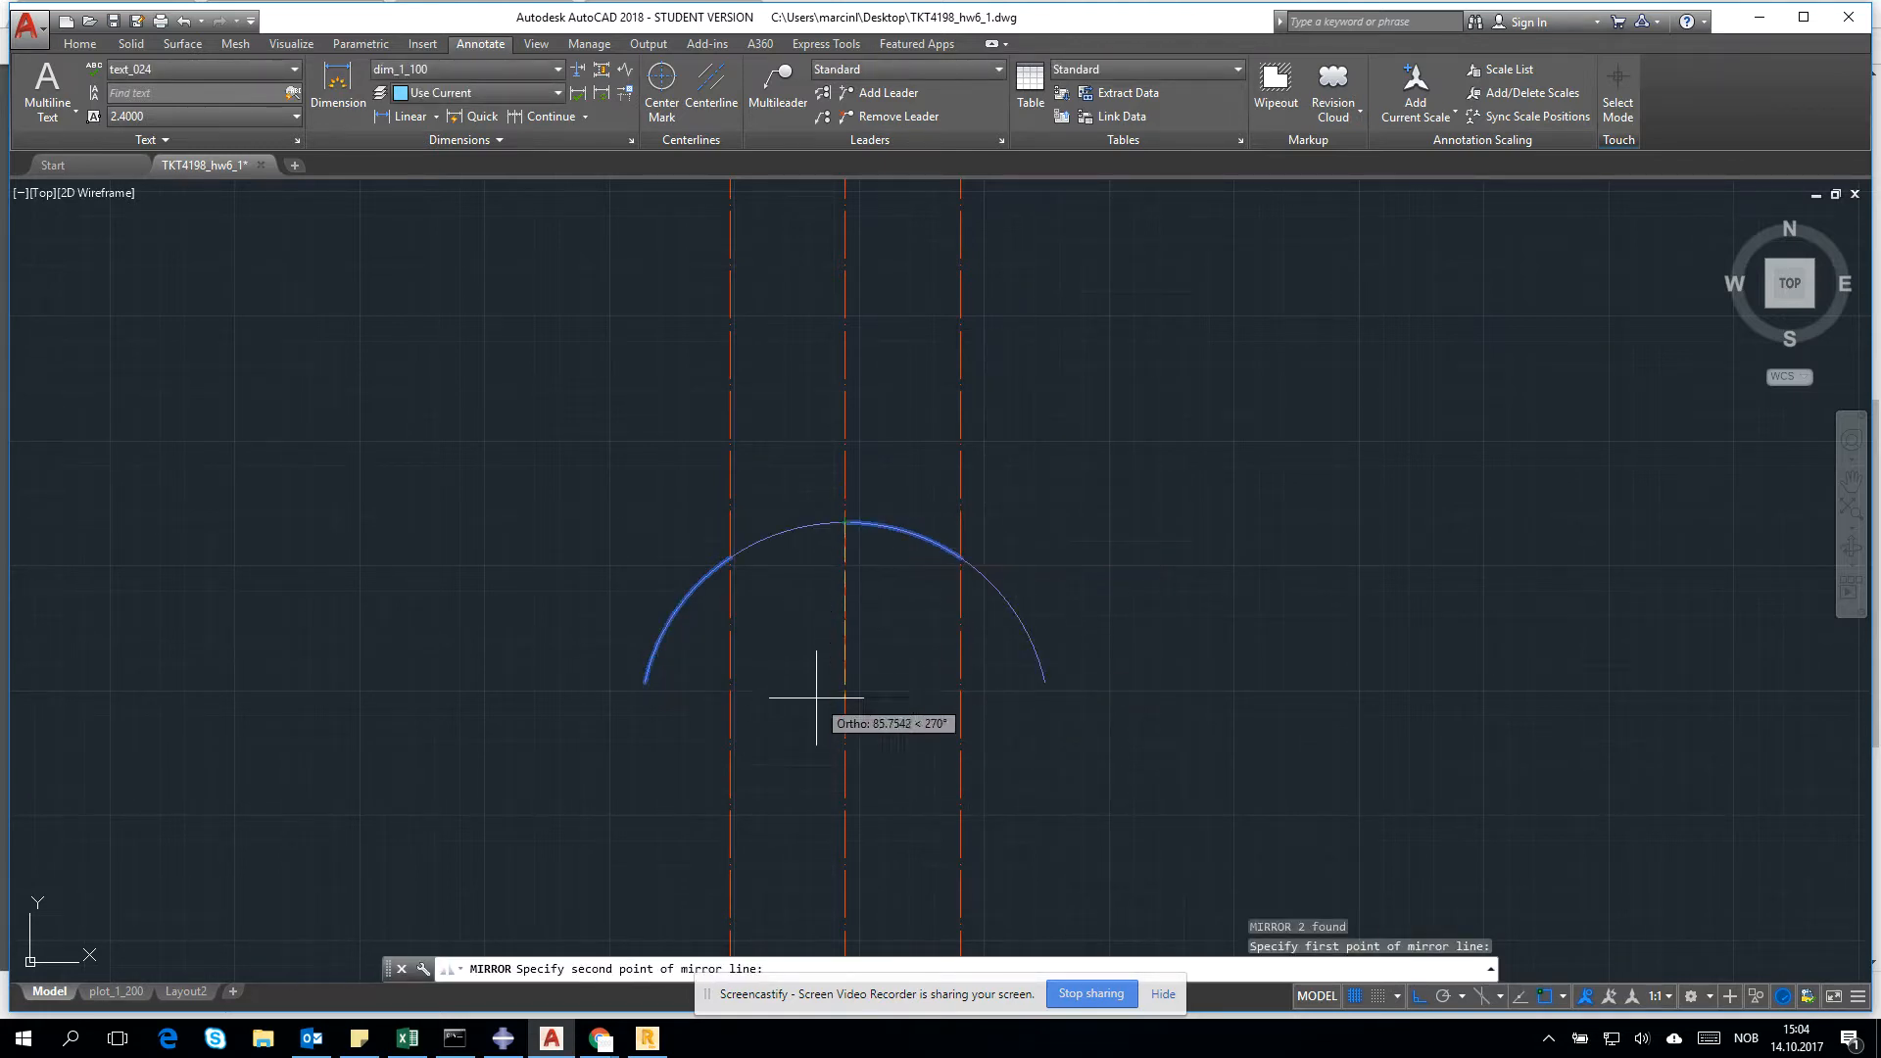
pyautogui.click(960, 564)
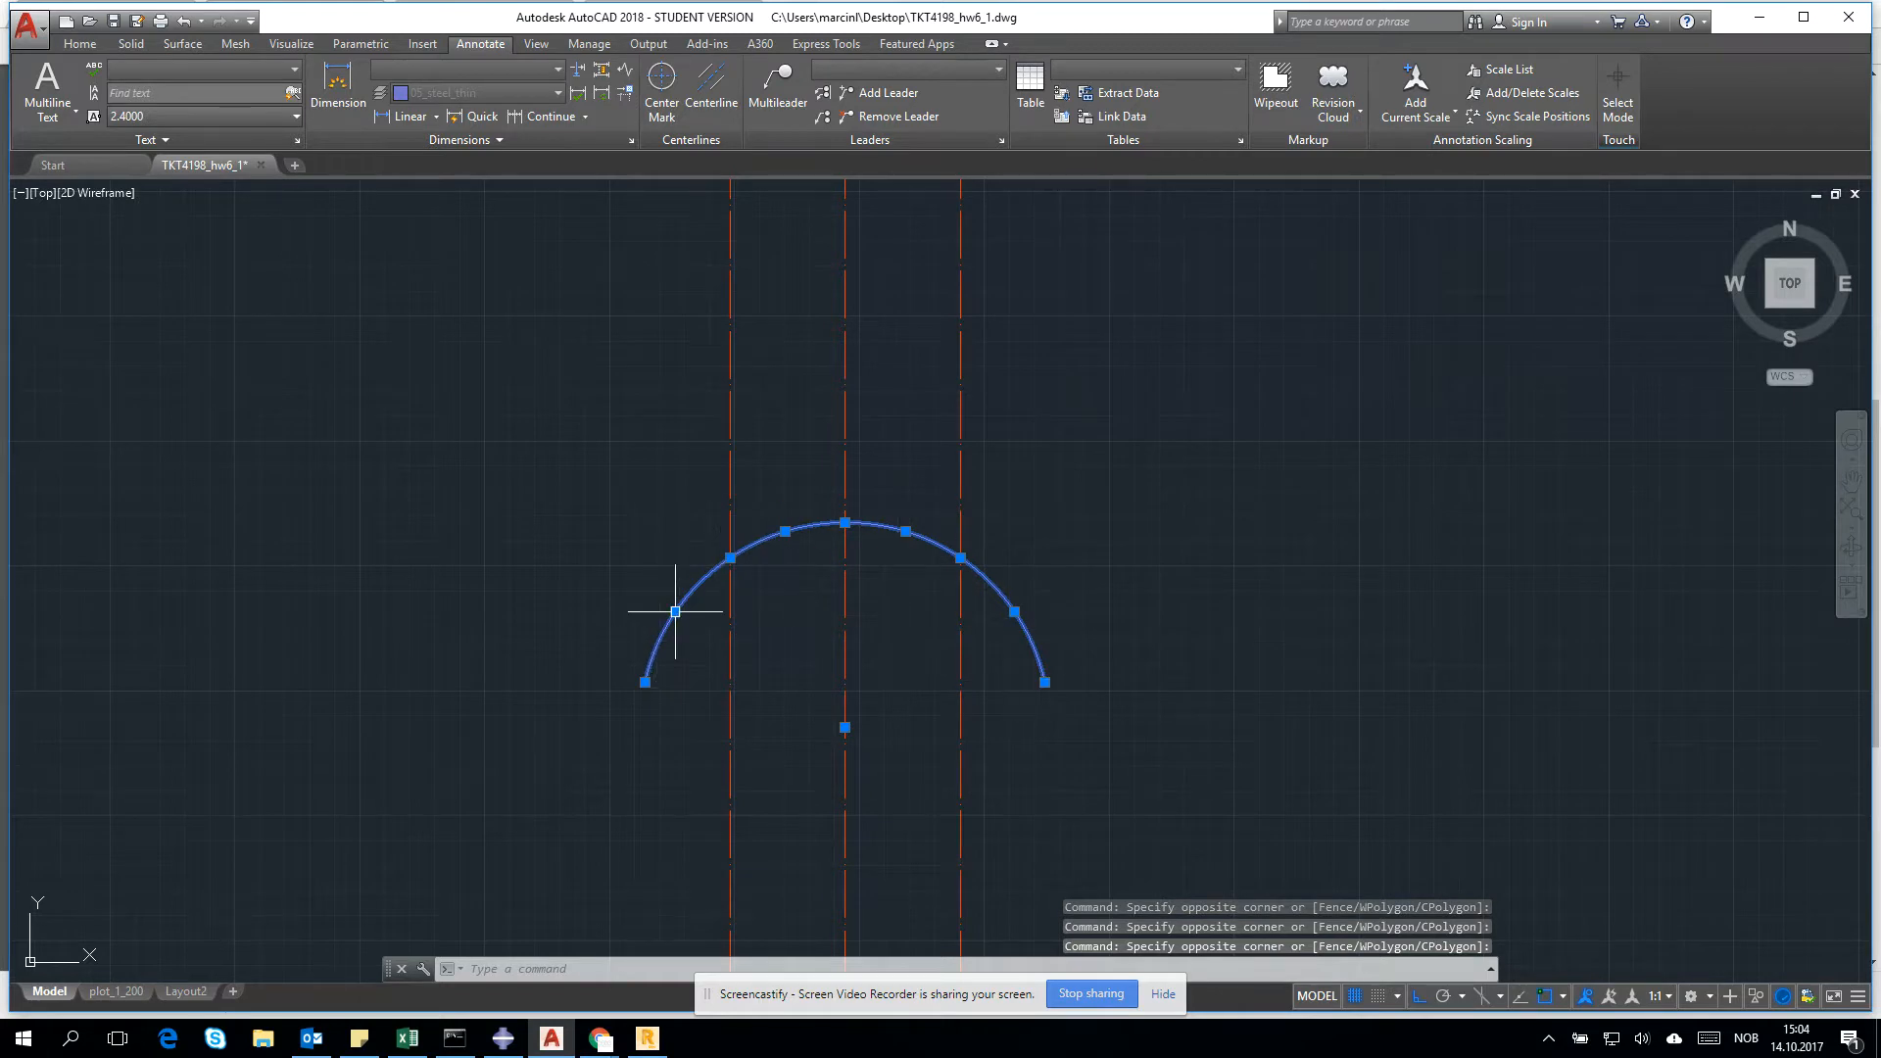
pyautogui.moveTo(961, 549)
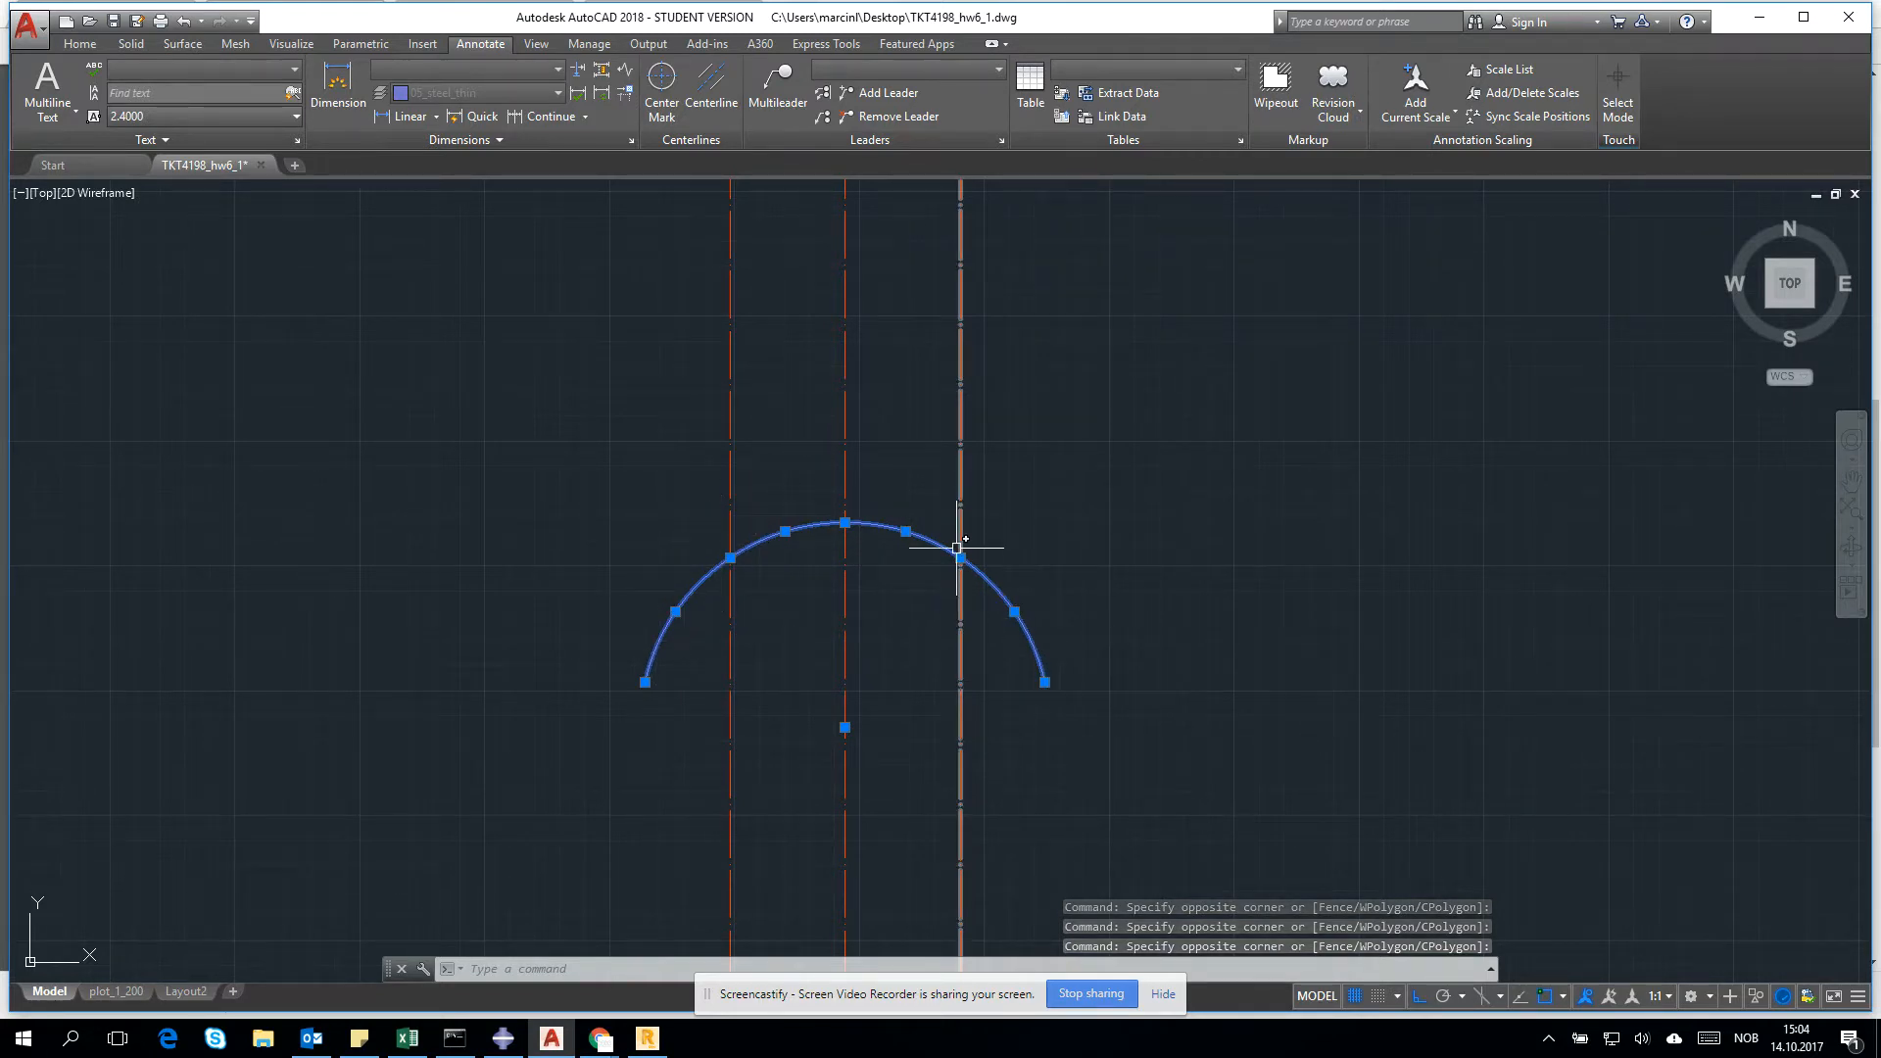
pyautogui.press('Escape')
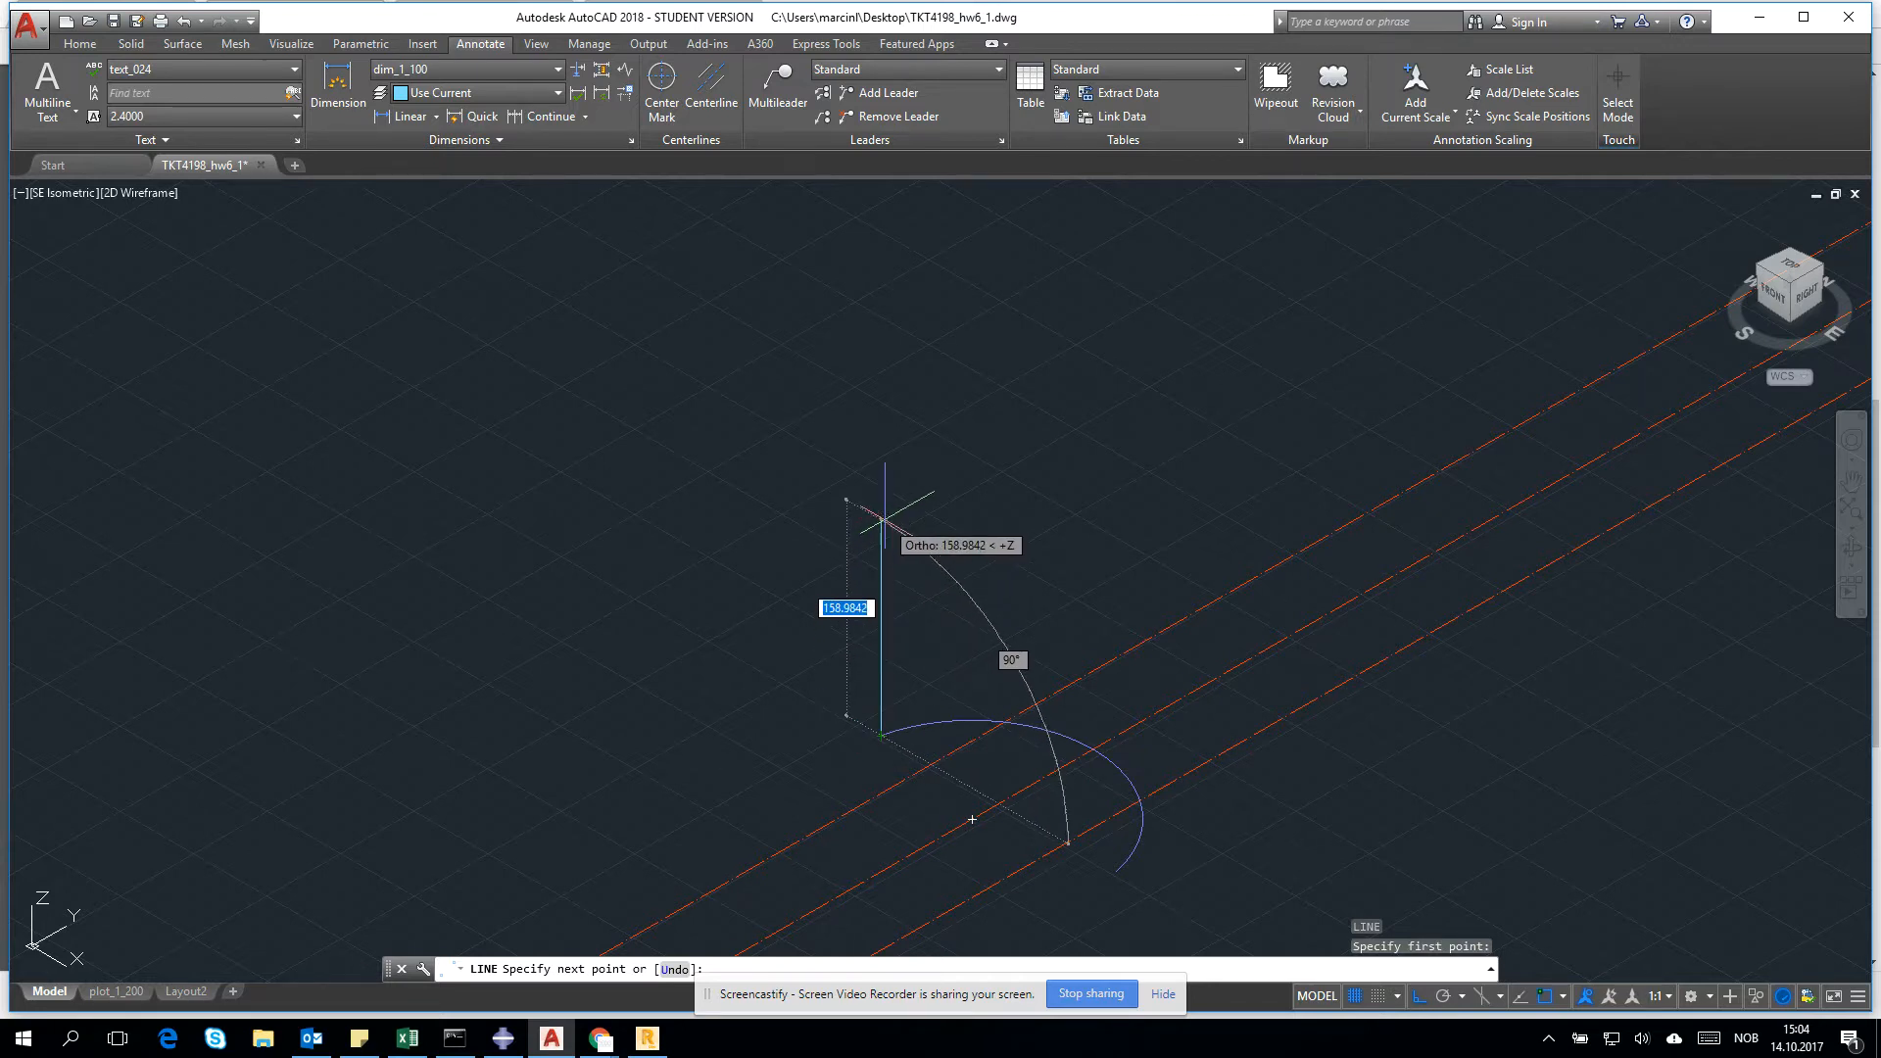
# Step: Extrude the arc pieces along a 200-unit vertical path into a curved half-cylinder shell
pyautogui.write('200')
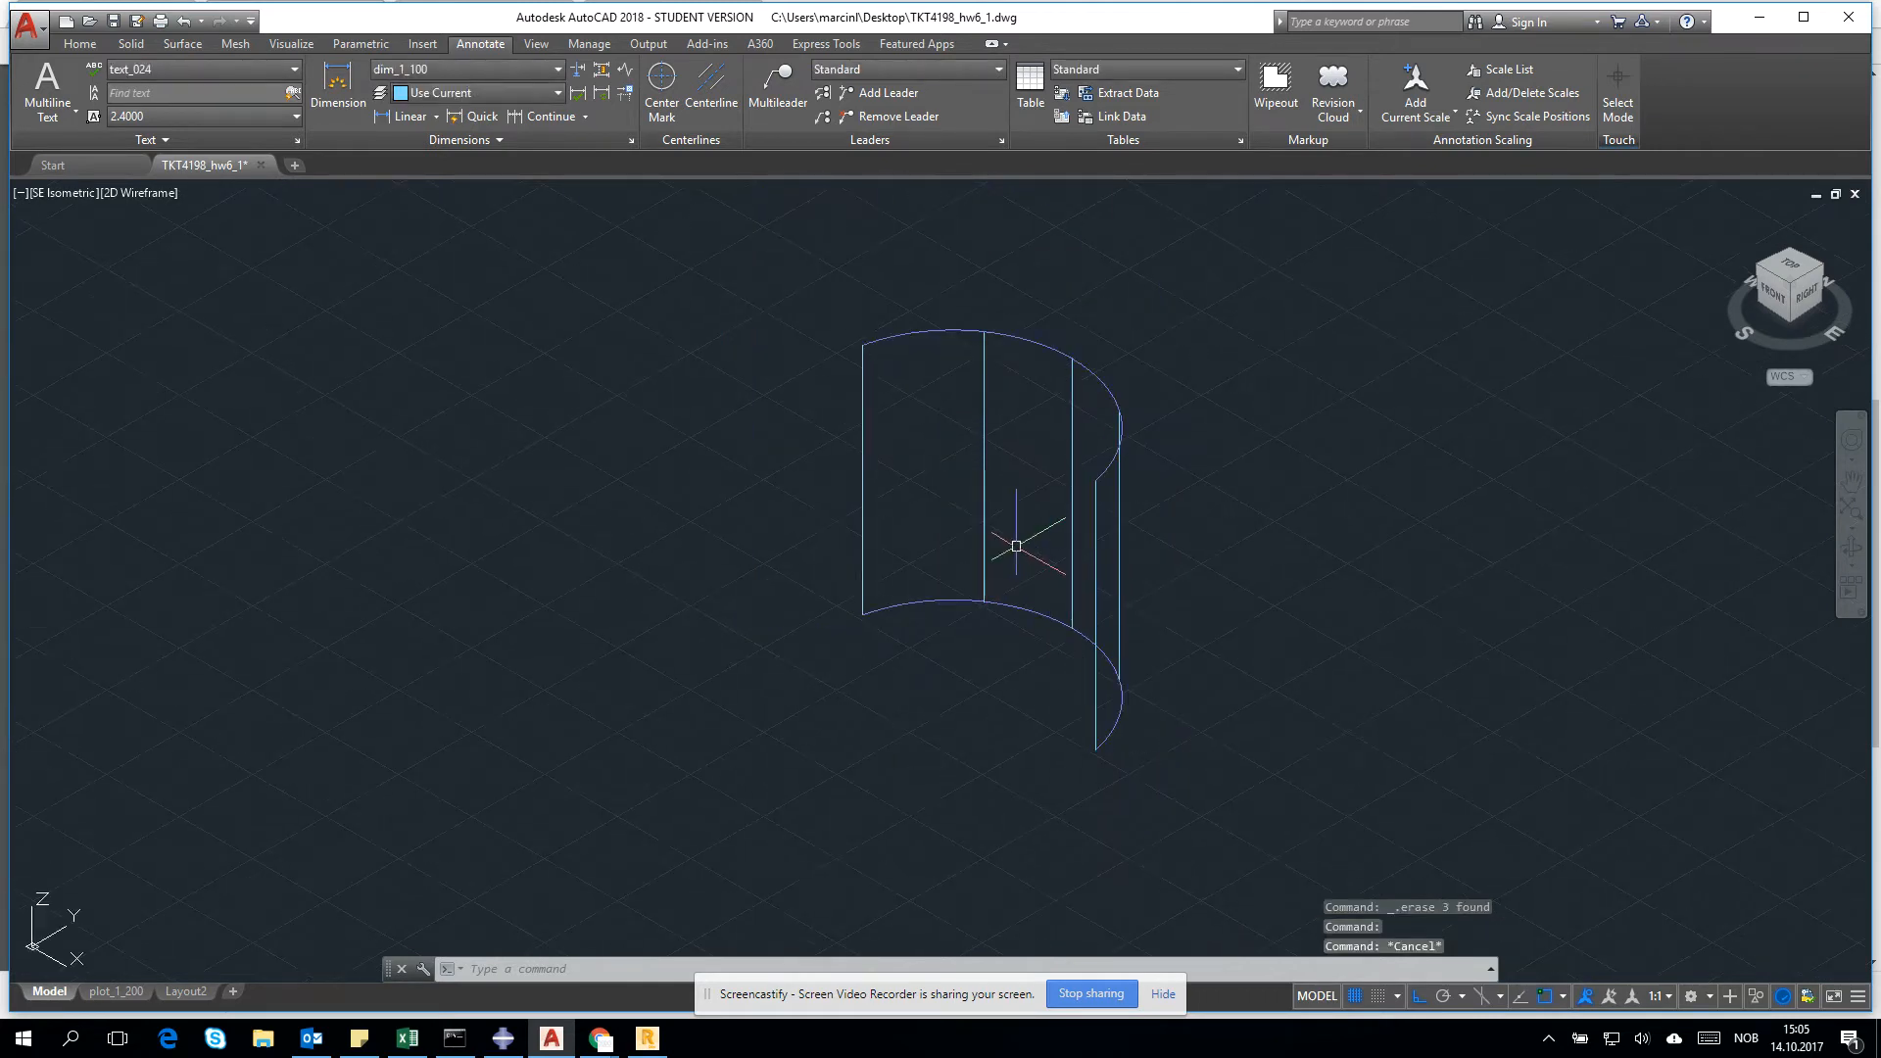
pyautogui.moveTo(909, 322)
pyautogui.write('DIST')
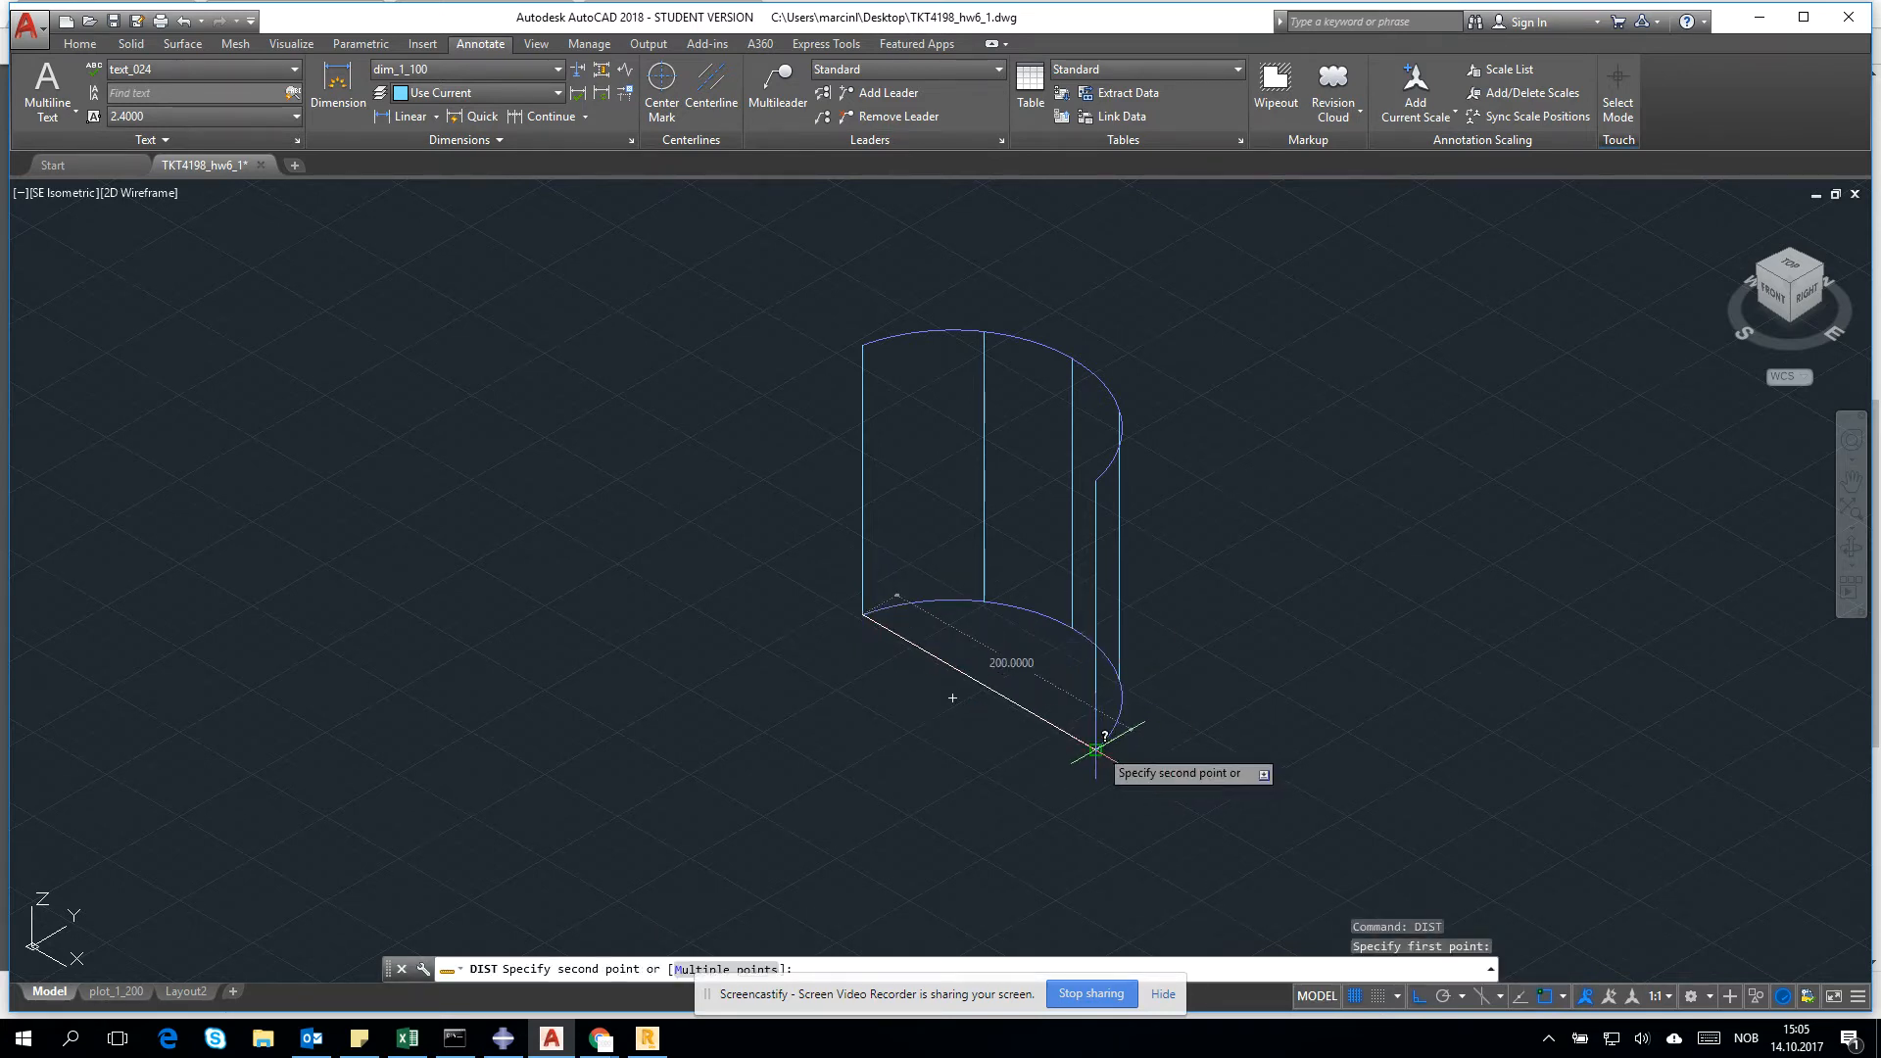
# Step: Scale the 13 shell objects from a base point so the height measures about 19.67 units
pyautogui.press('Escape')
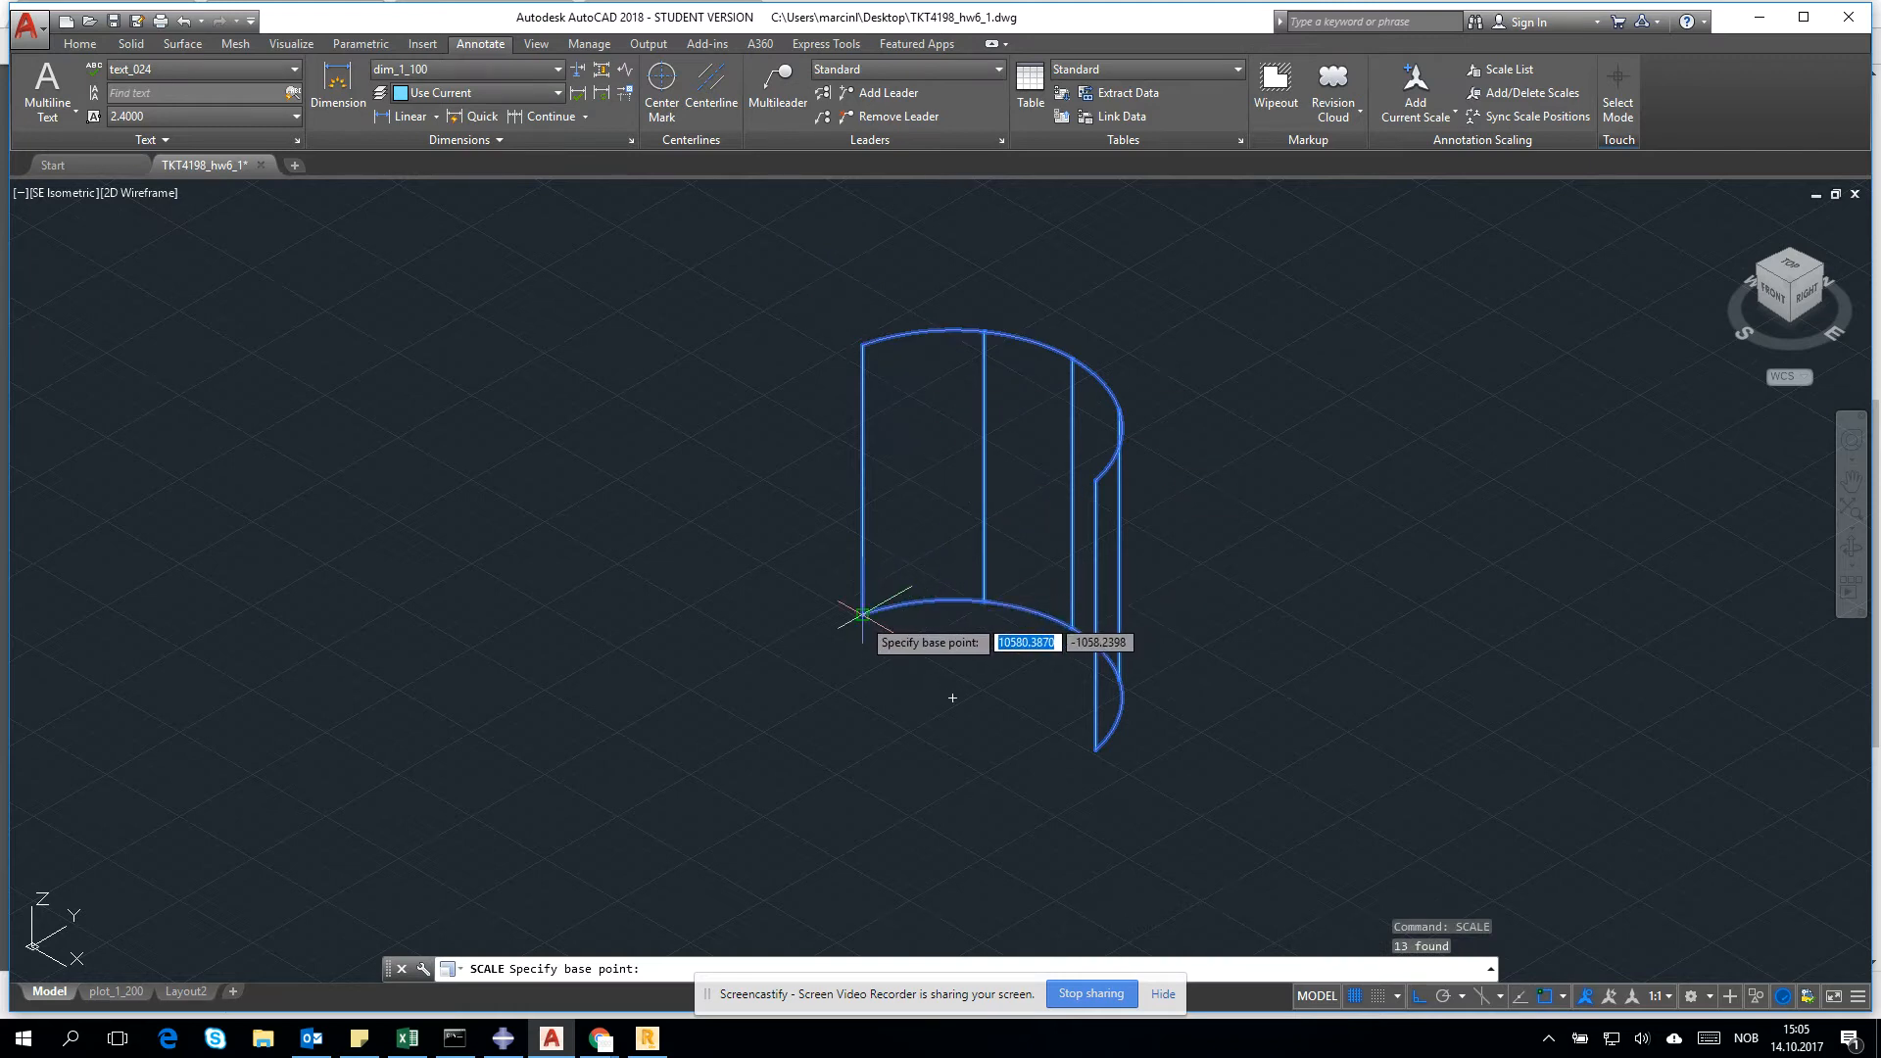
pyautogui.click(854, 613)
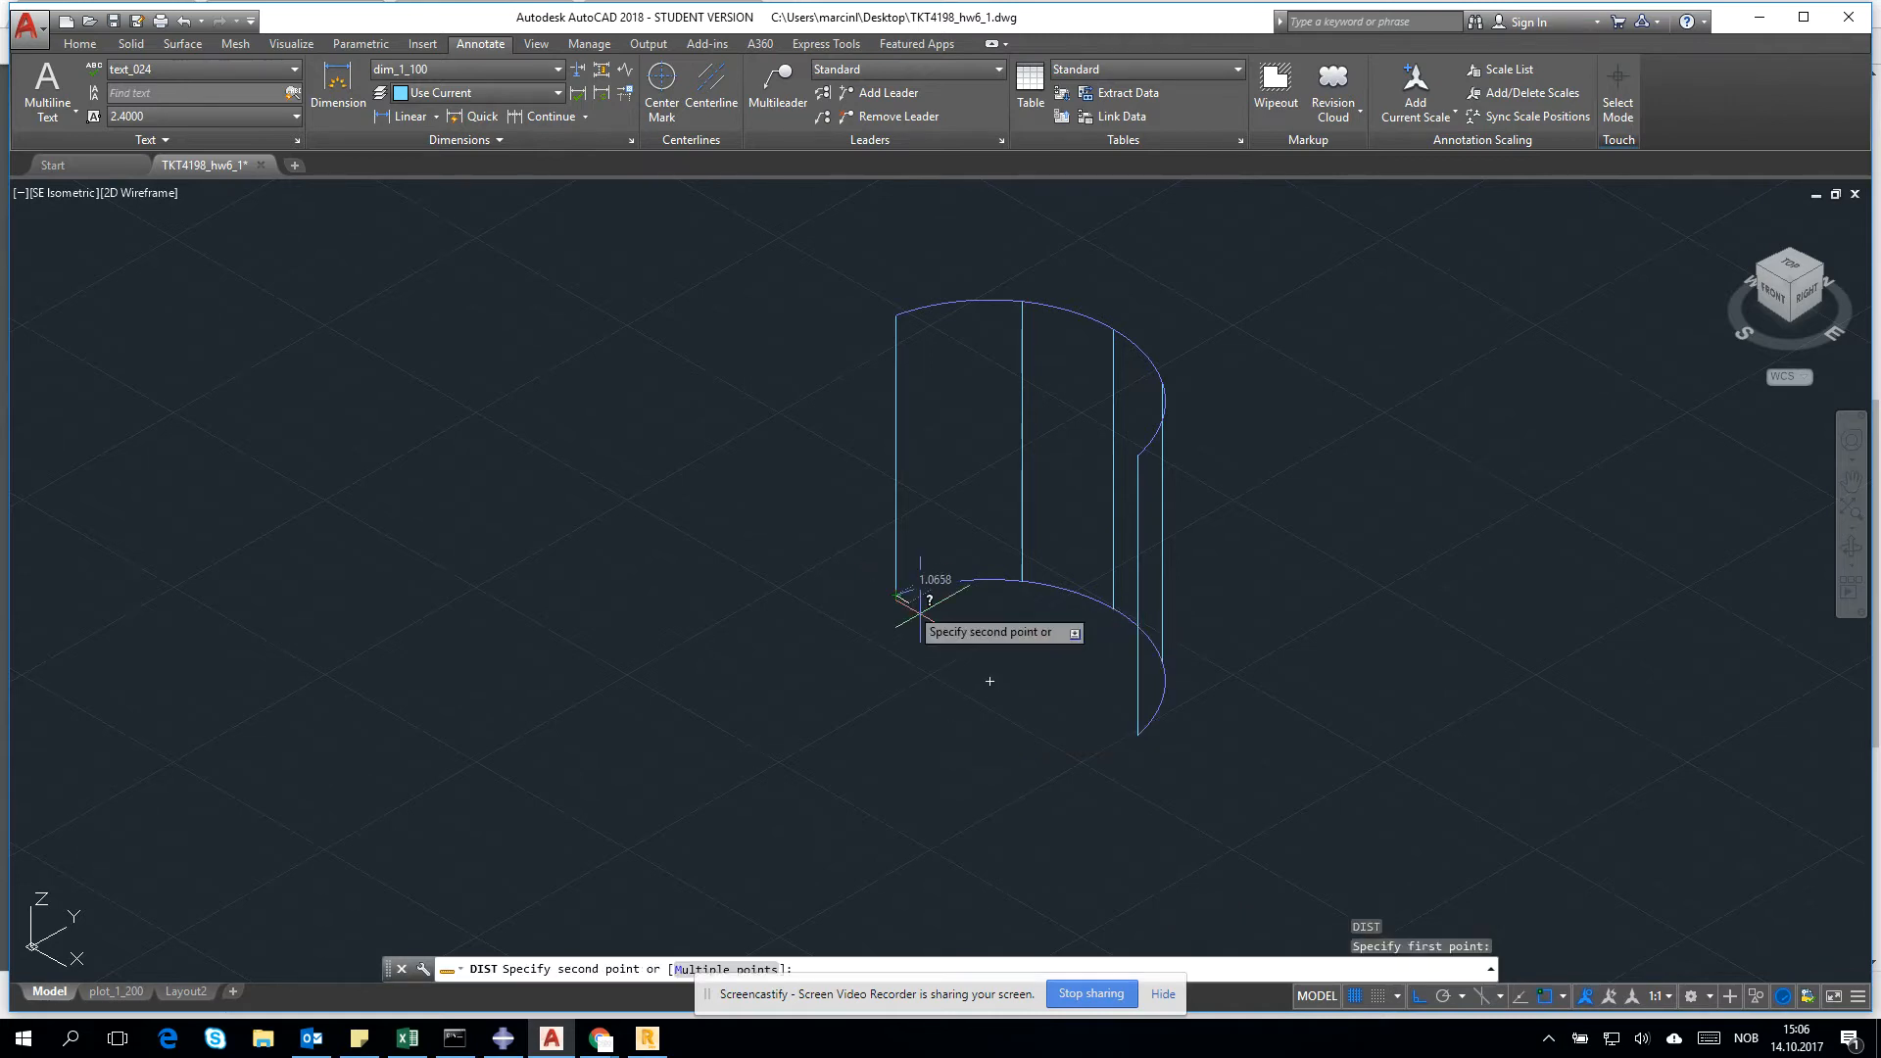
pyautogui.press('Escape')
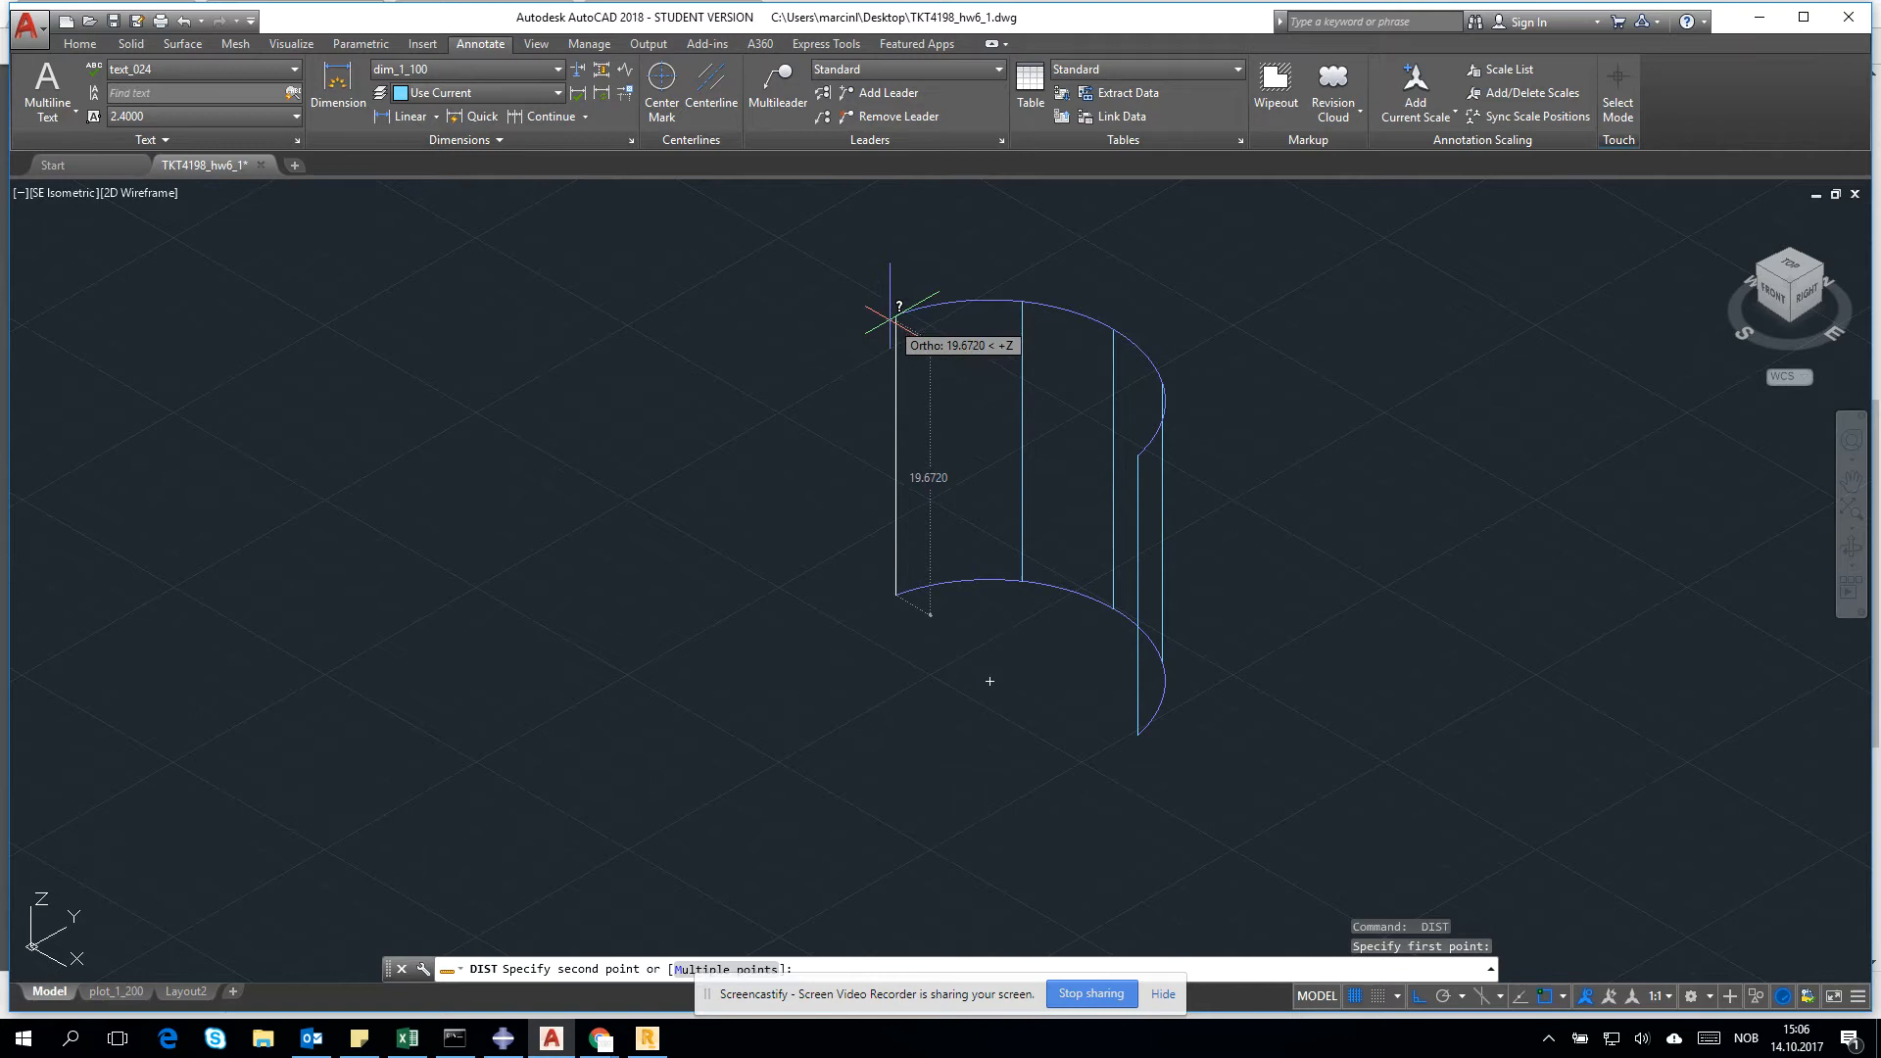
pyautogui.press('escape')
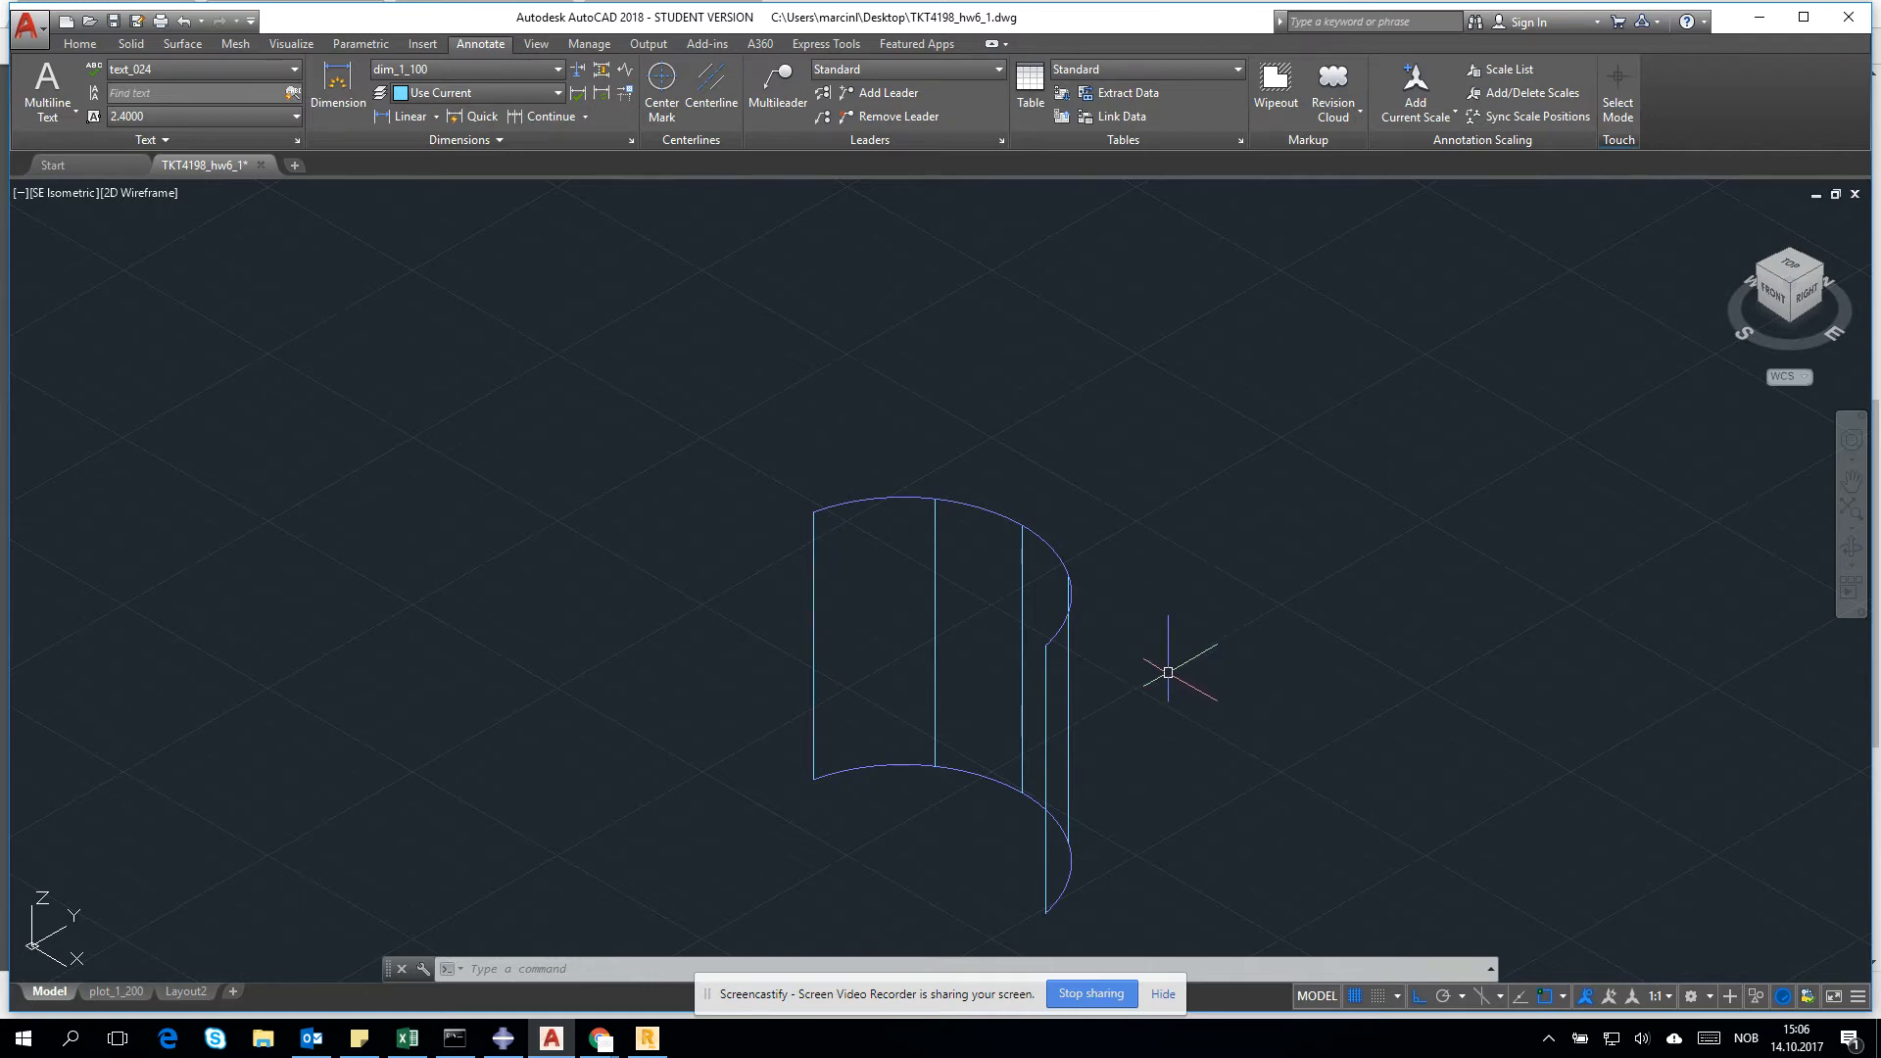
# Step: Move the scaled shell by a 4-unit displacement and re-measure it with DIST
pyautogui.write('s')
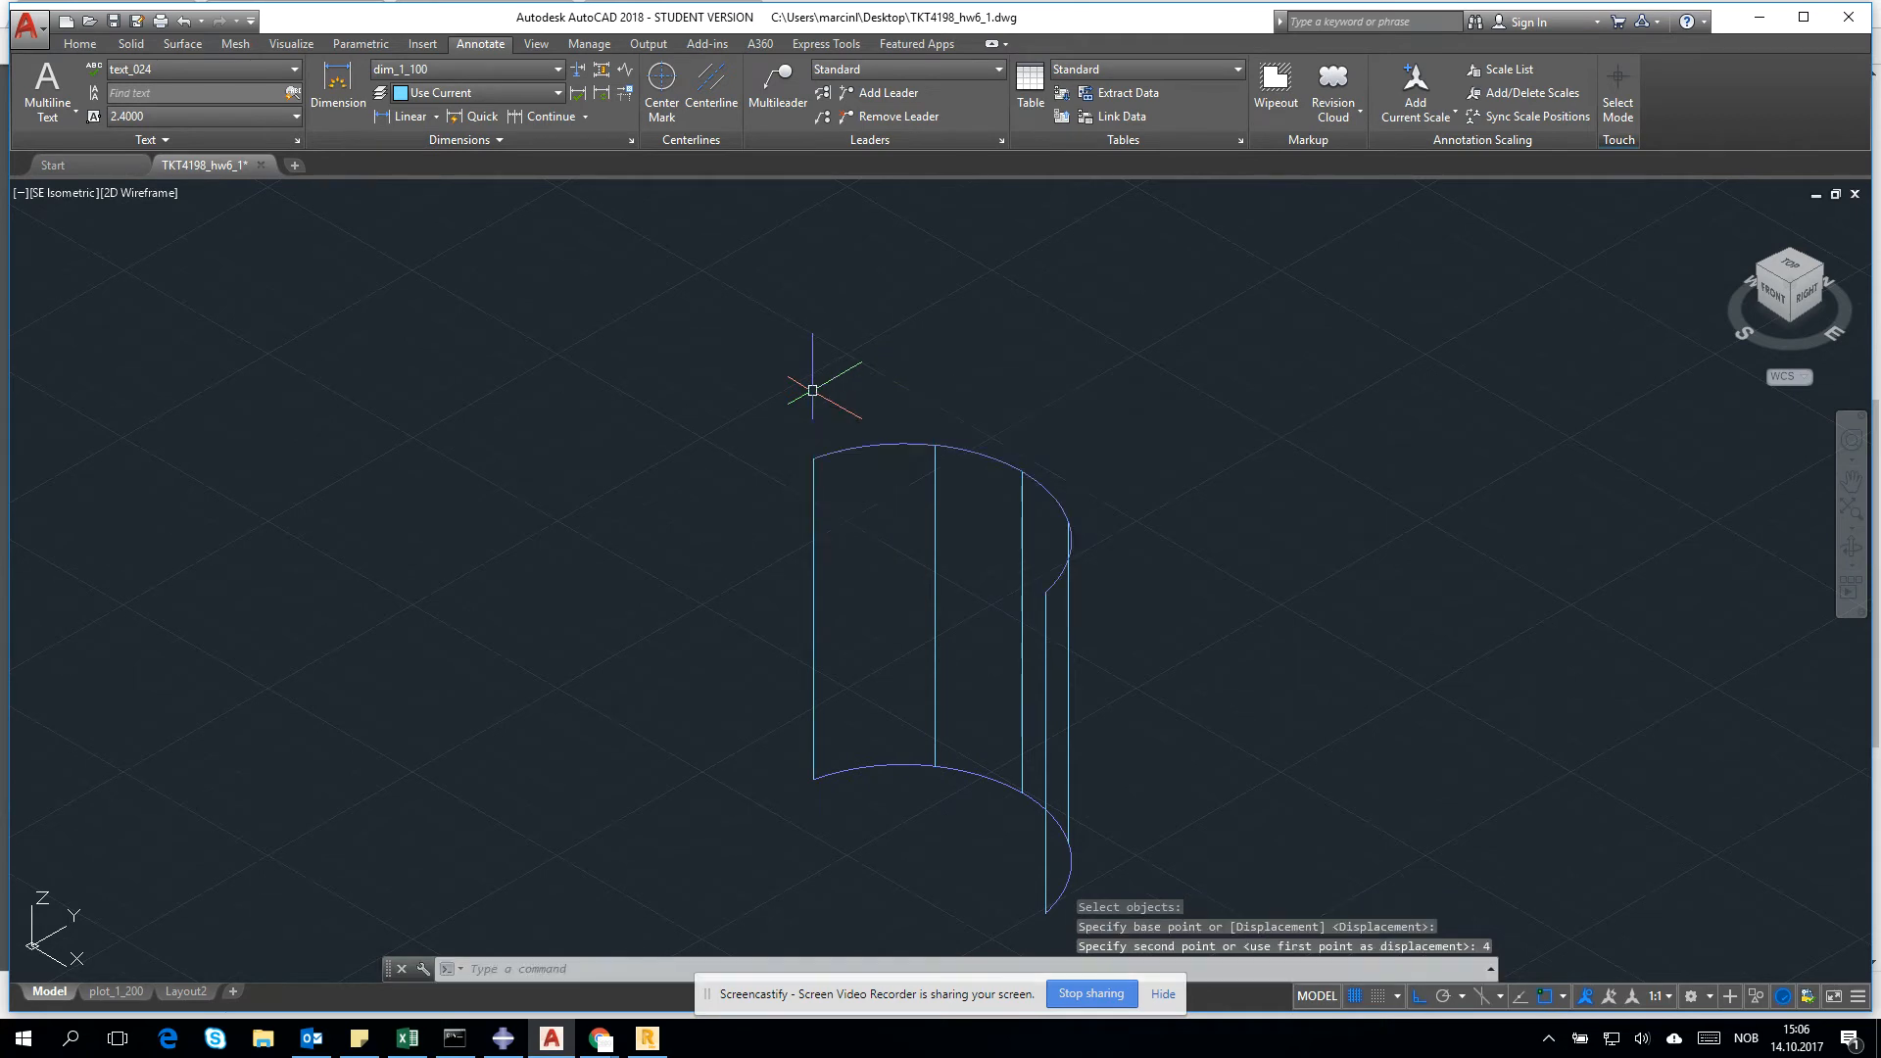
pyautogui.write('DI')
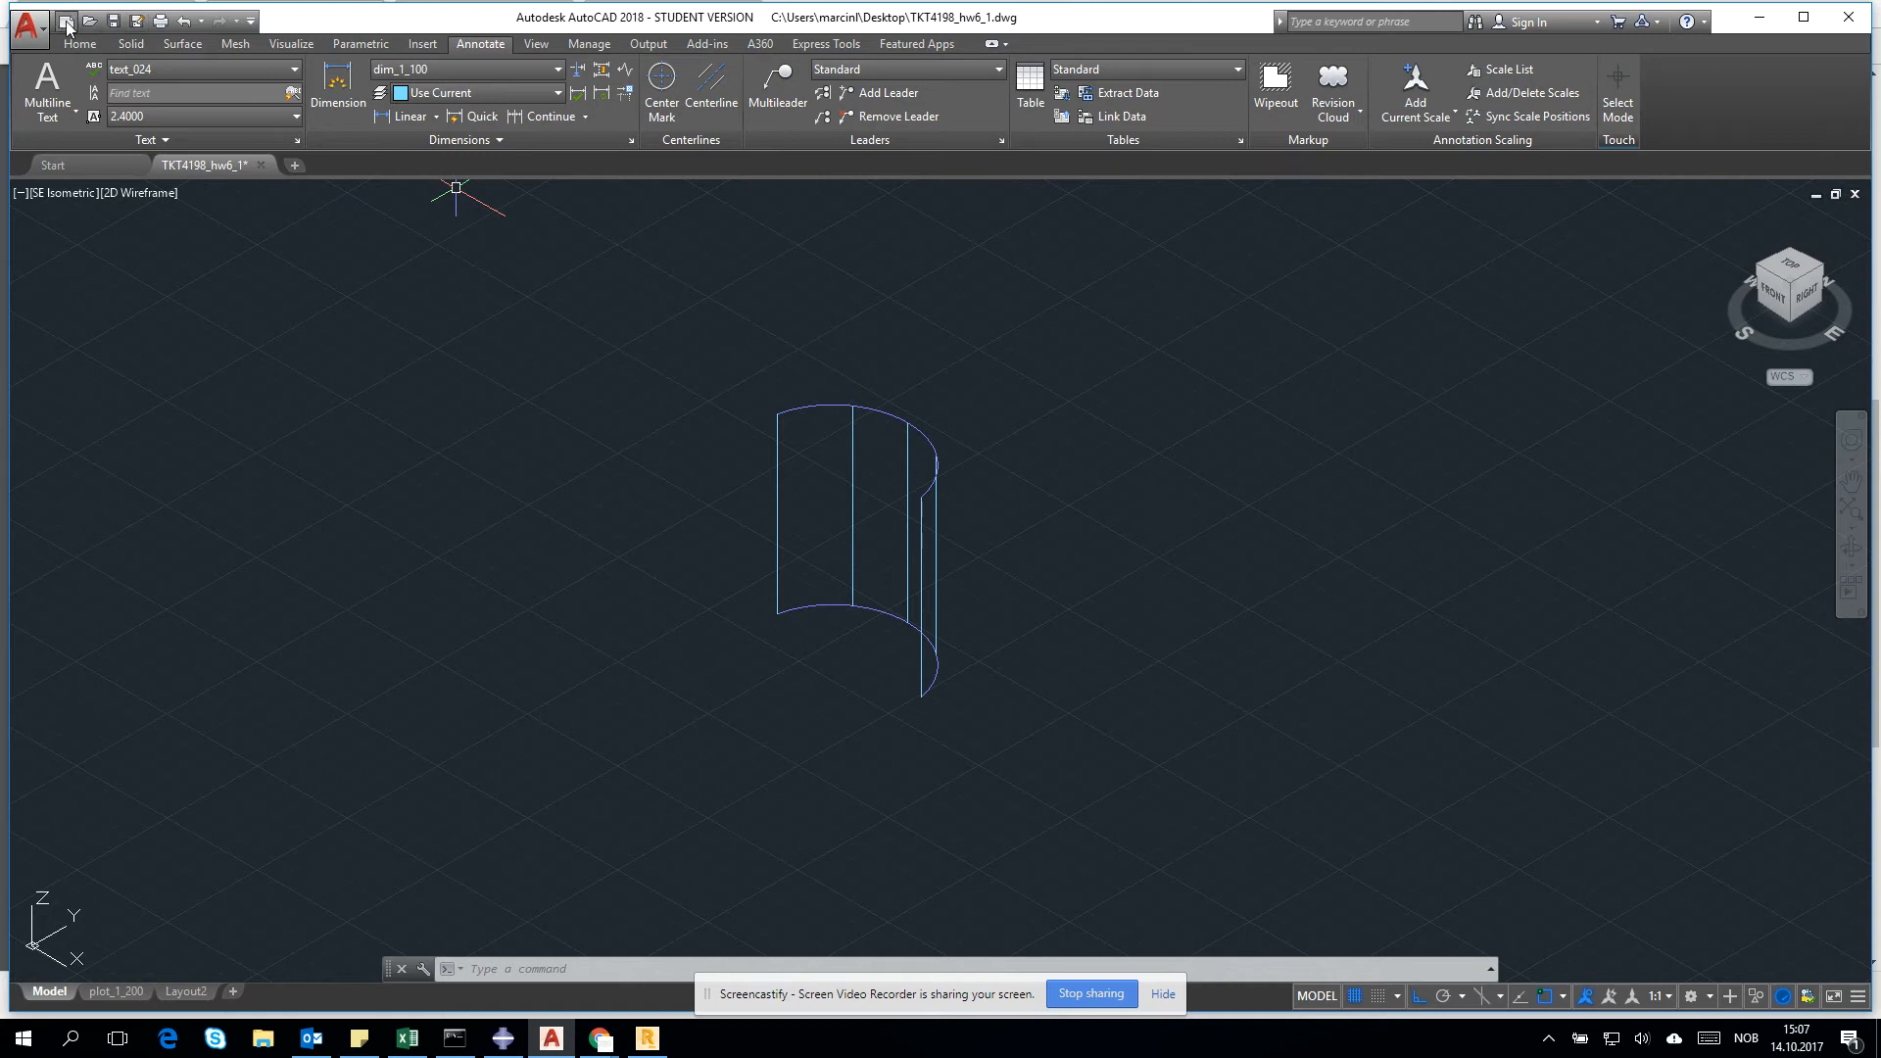
# Step: Create a new drawing from a template and paste the shell copied from the roof drawing into it
pyautogui.click(66, 19)
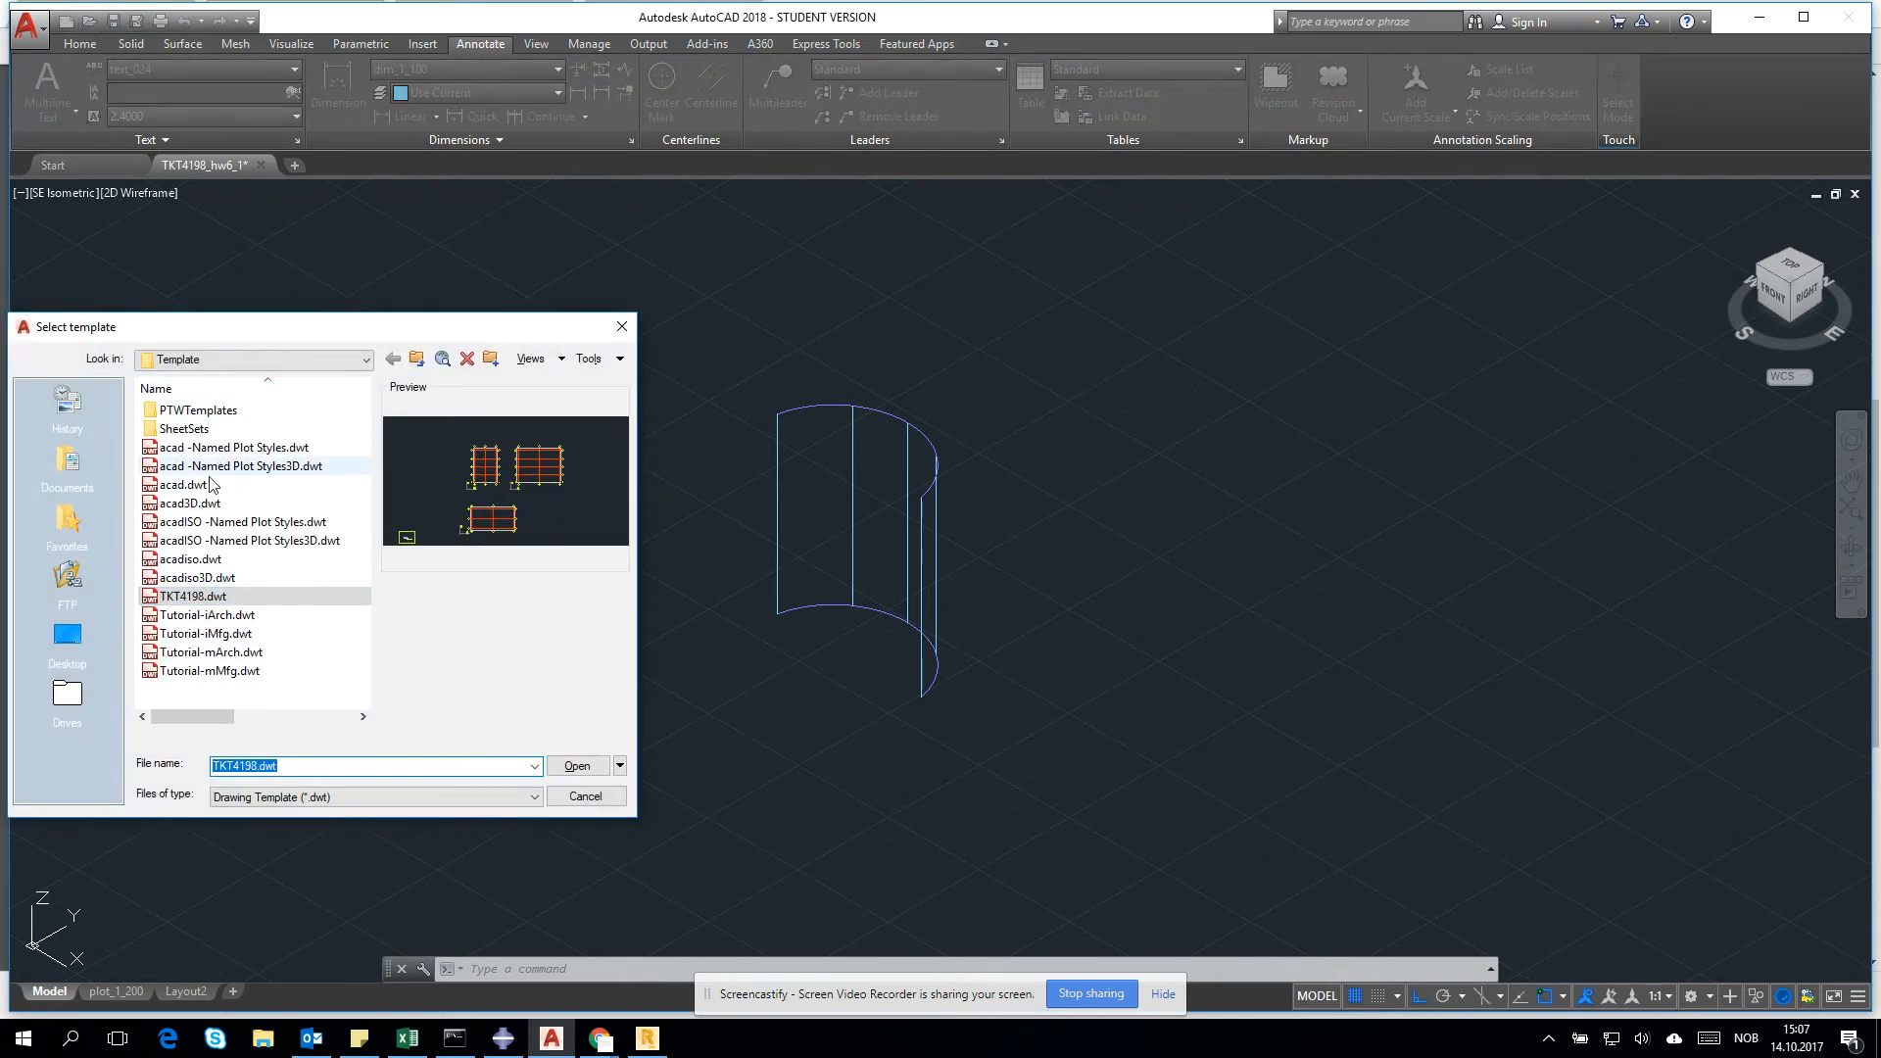
pyautogui.click(235, 447)
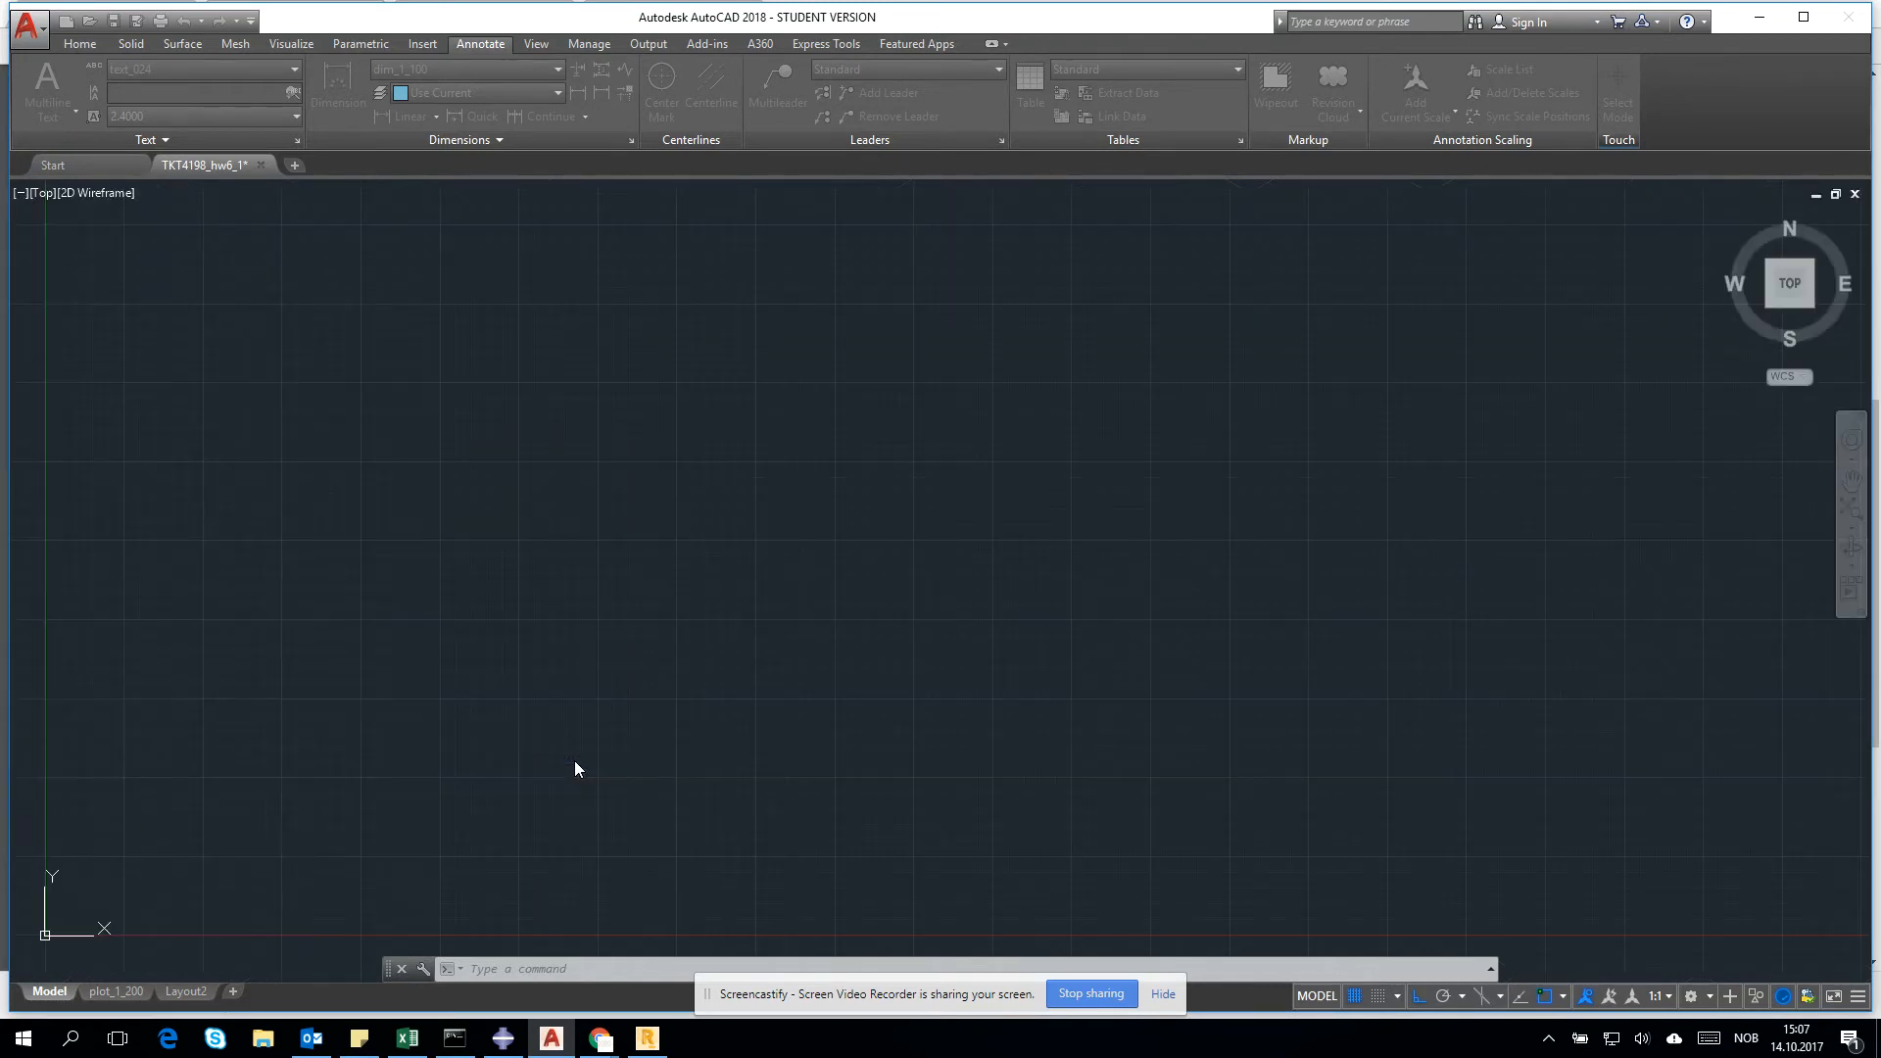
pyautogui.click(294, 165)
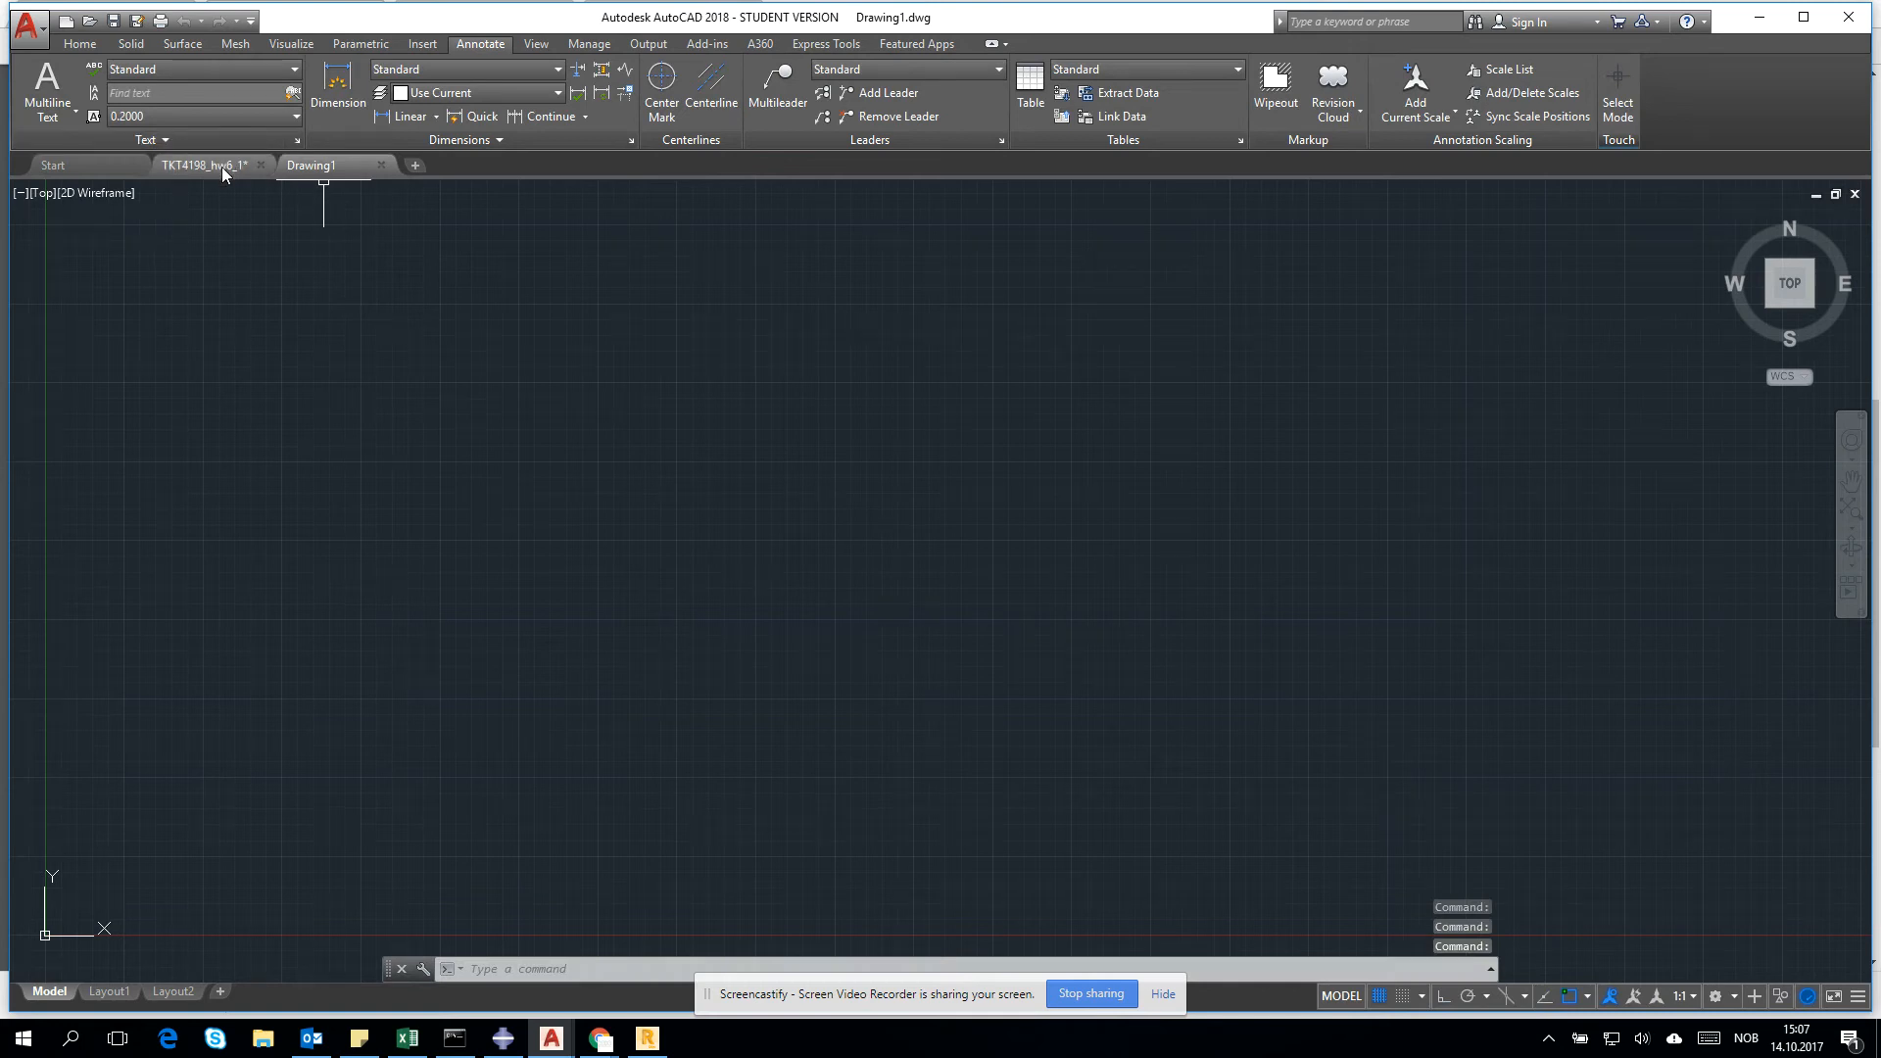
pyautogui.click(206, 165)
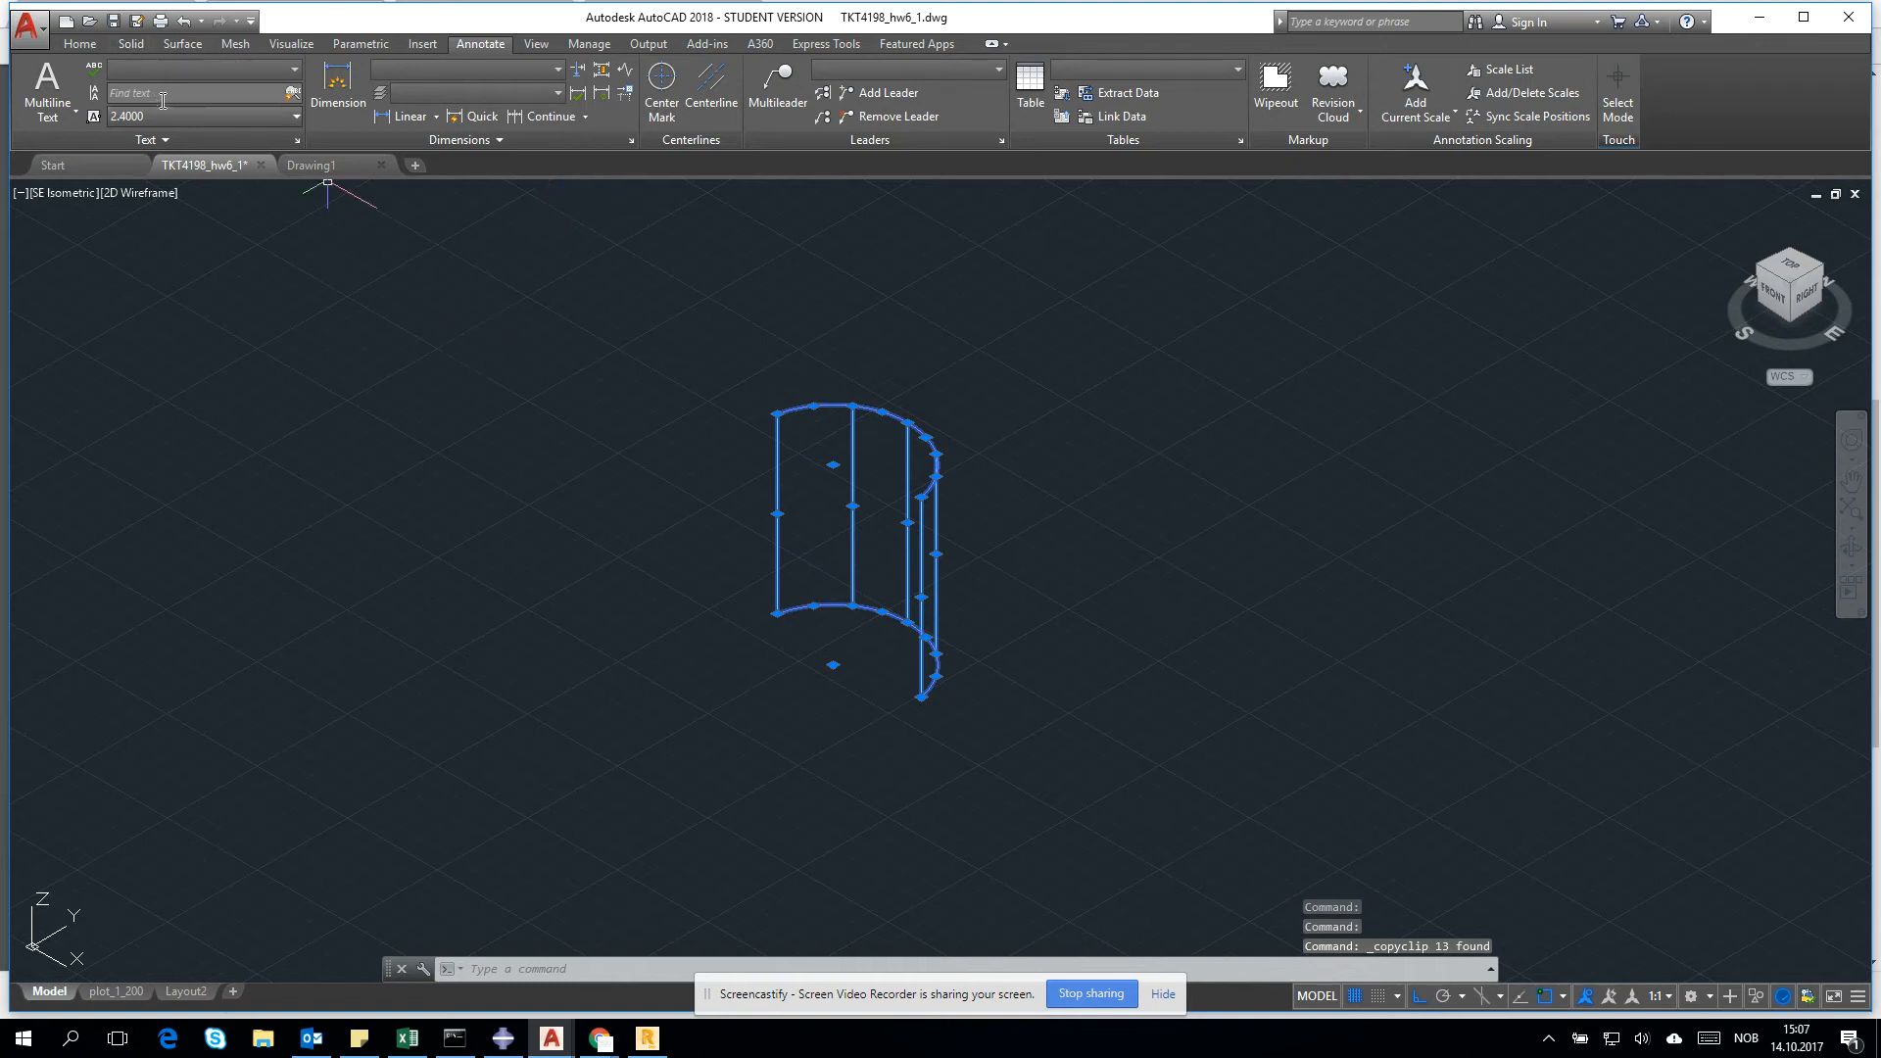
pyautogui.click(315, 164)
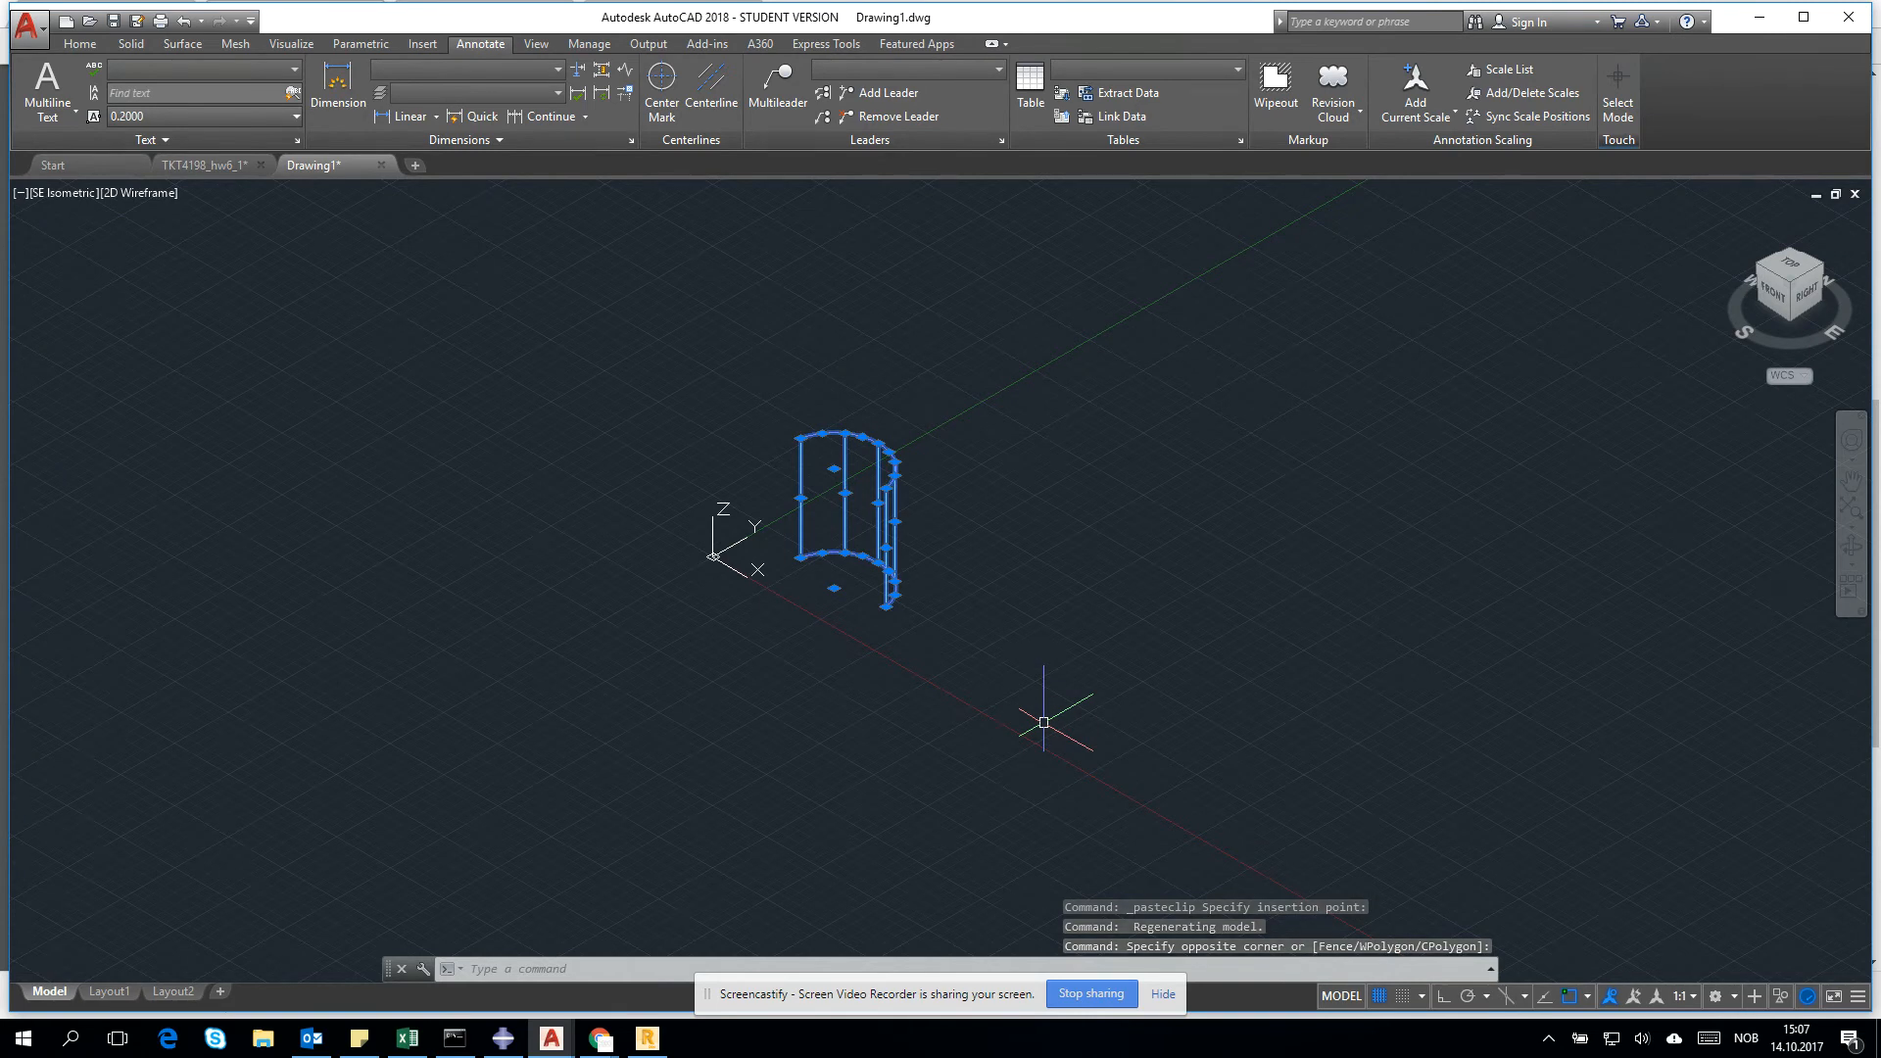
# Step: Rotate the shell 90 degrees in 3D about a picked base point so it lies as an arched roof
pyautogui.write('3D')
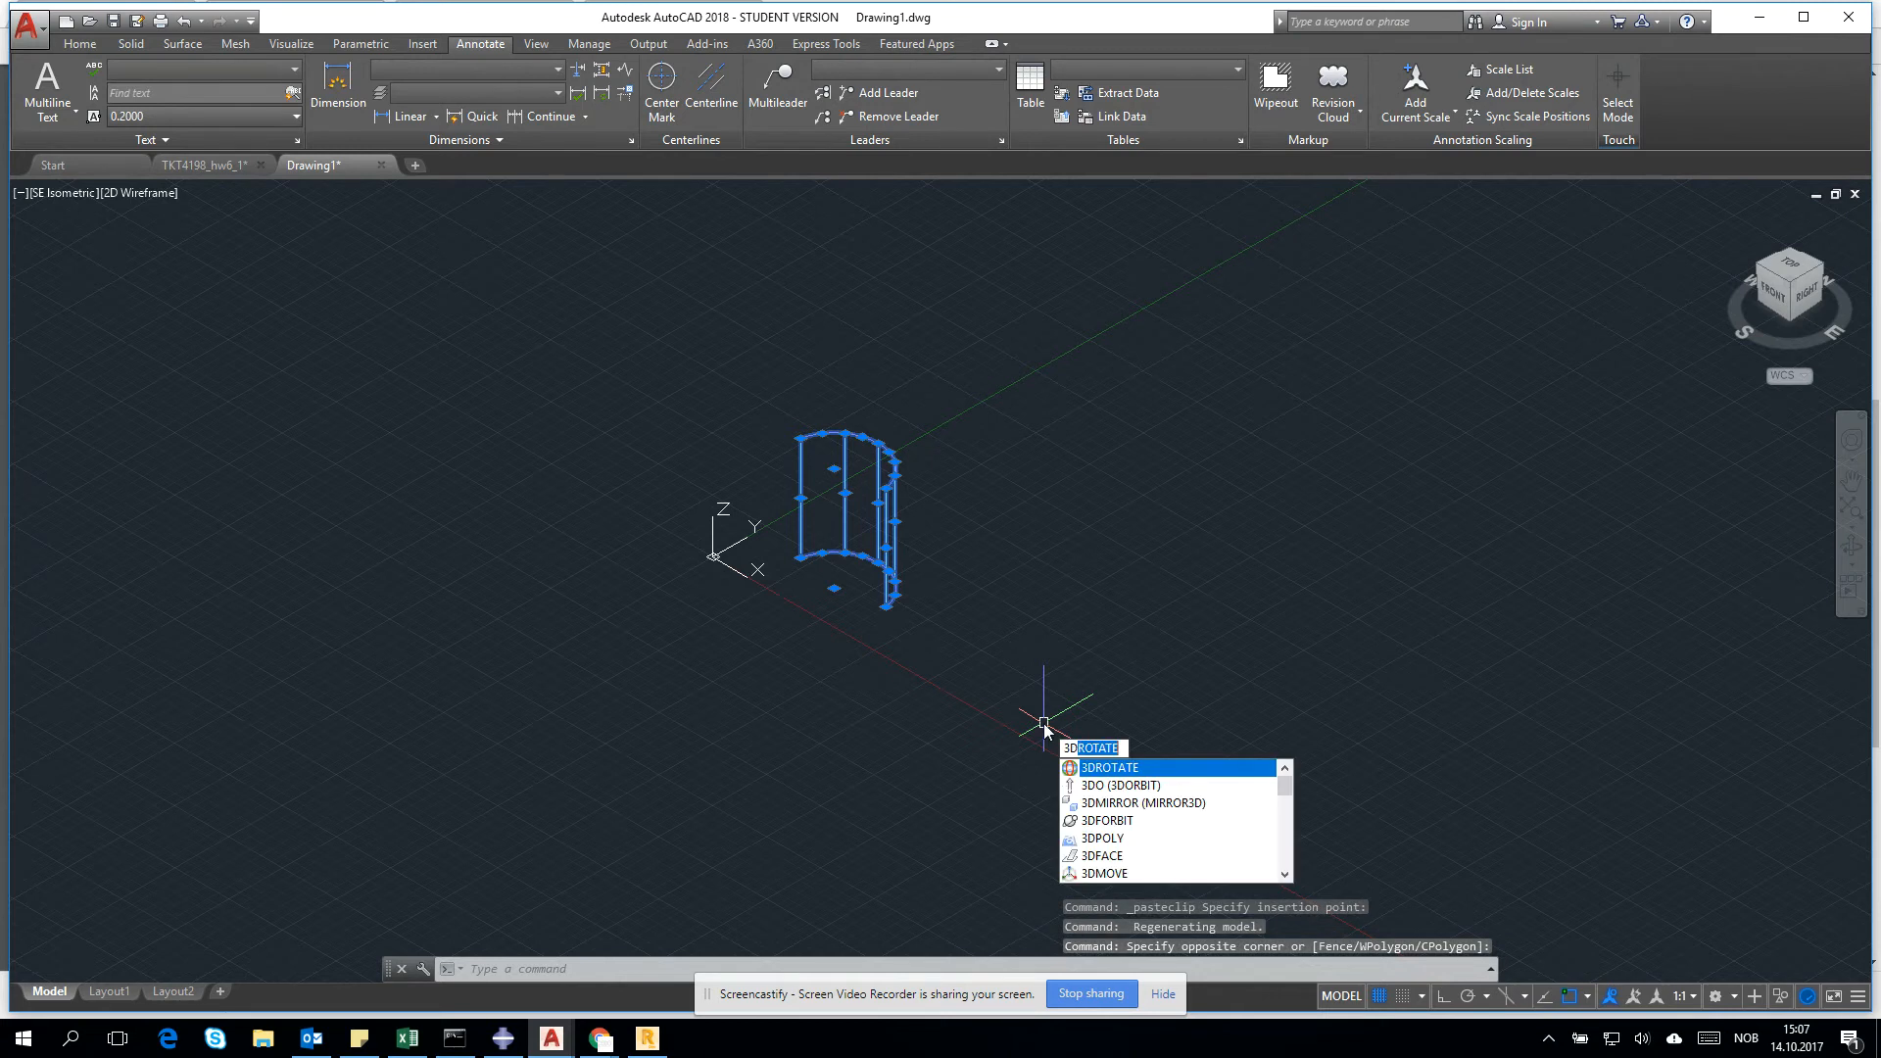
pyautogui.click(1105, 766)
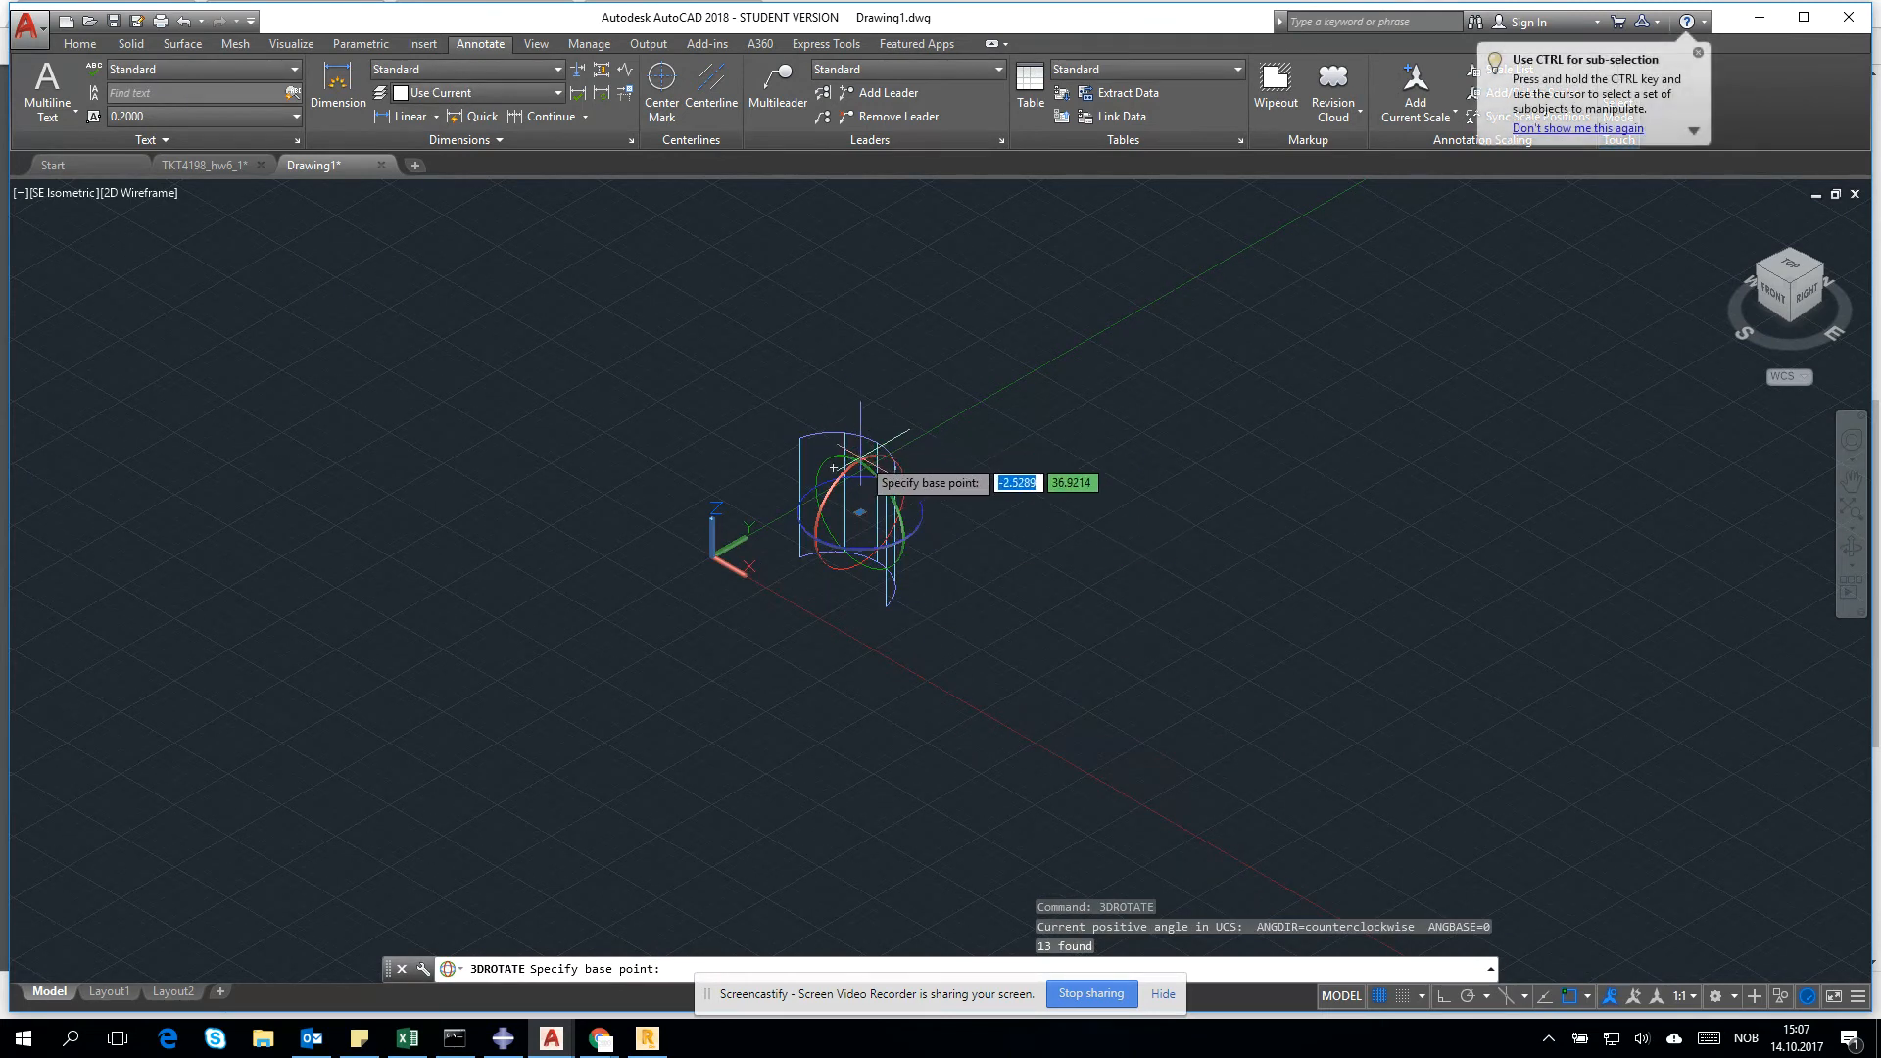
pyautogui.click(859, 512)
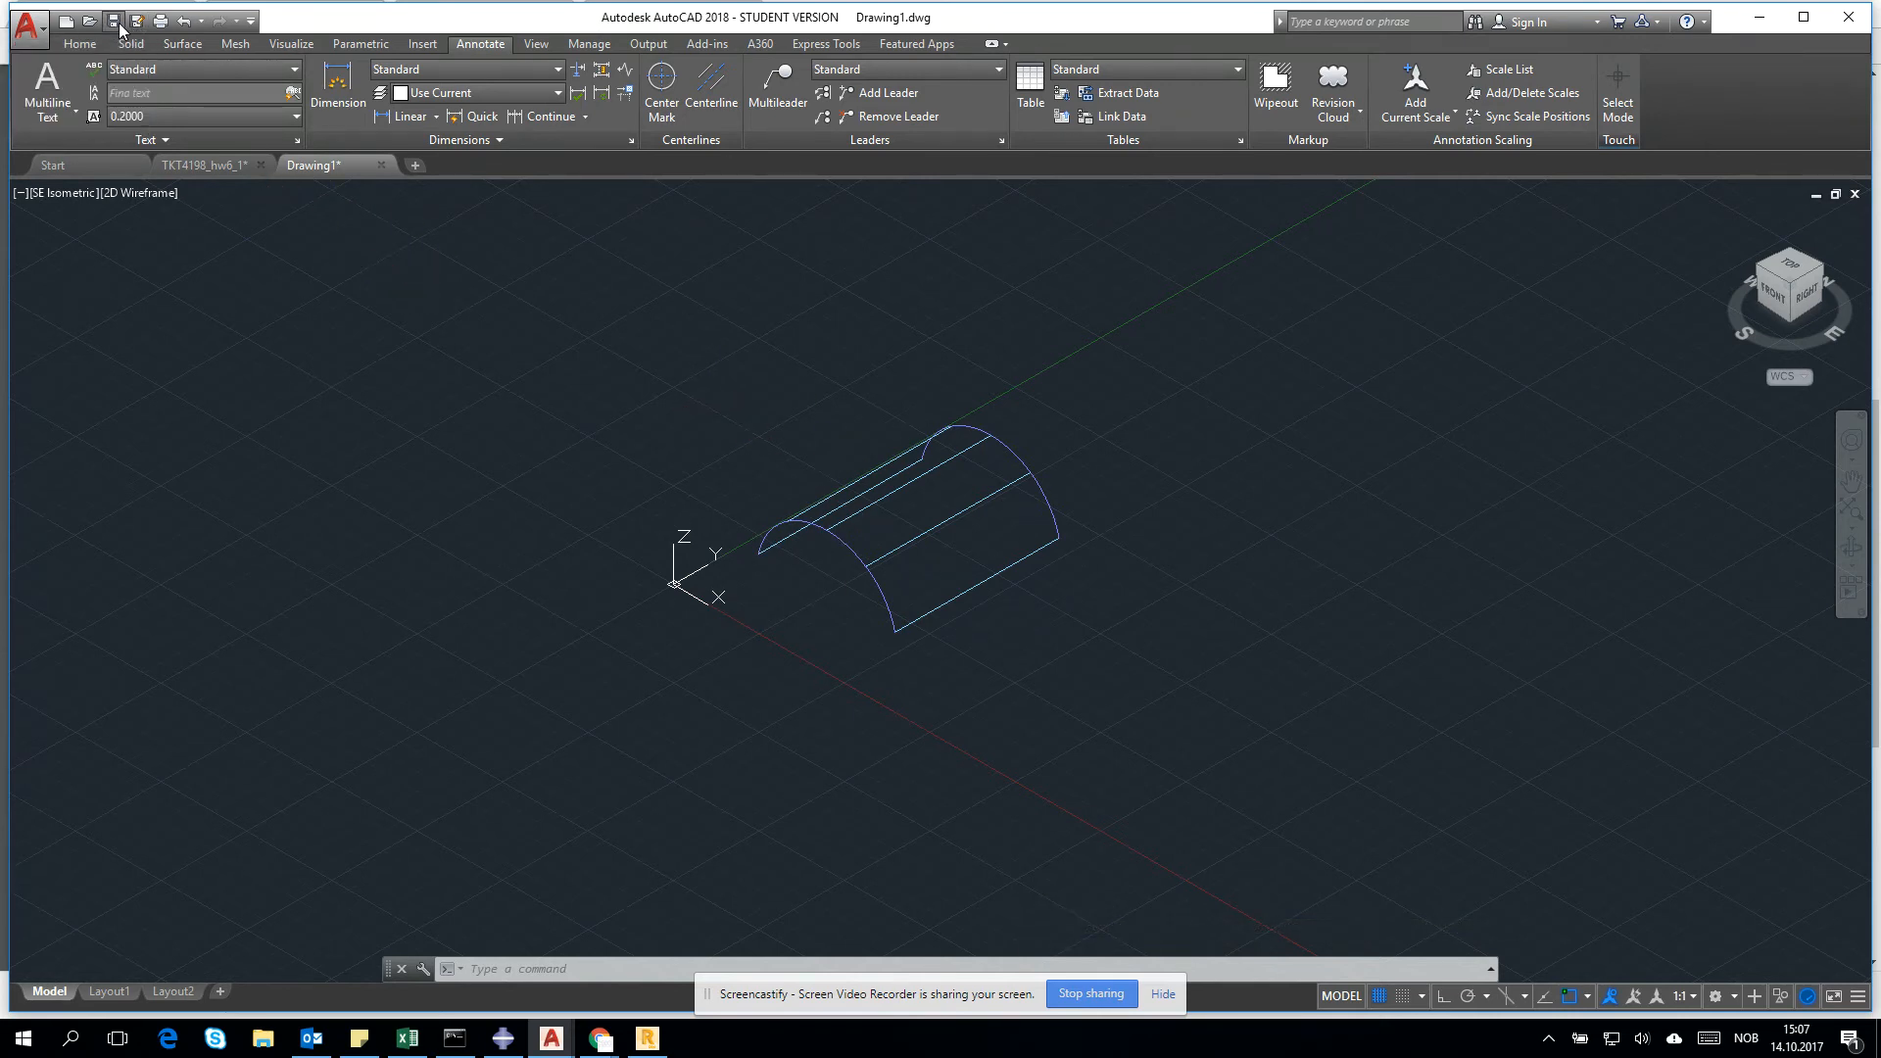
# Step: Save the rotated shell drawing to the Desktop as shell_f16_1.dwg
pyautogui.click(111, 22)
pyautogui.write('shell_f16_1.dwg')
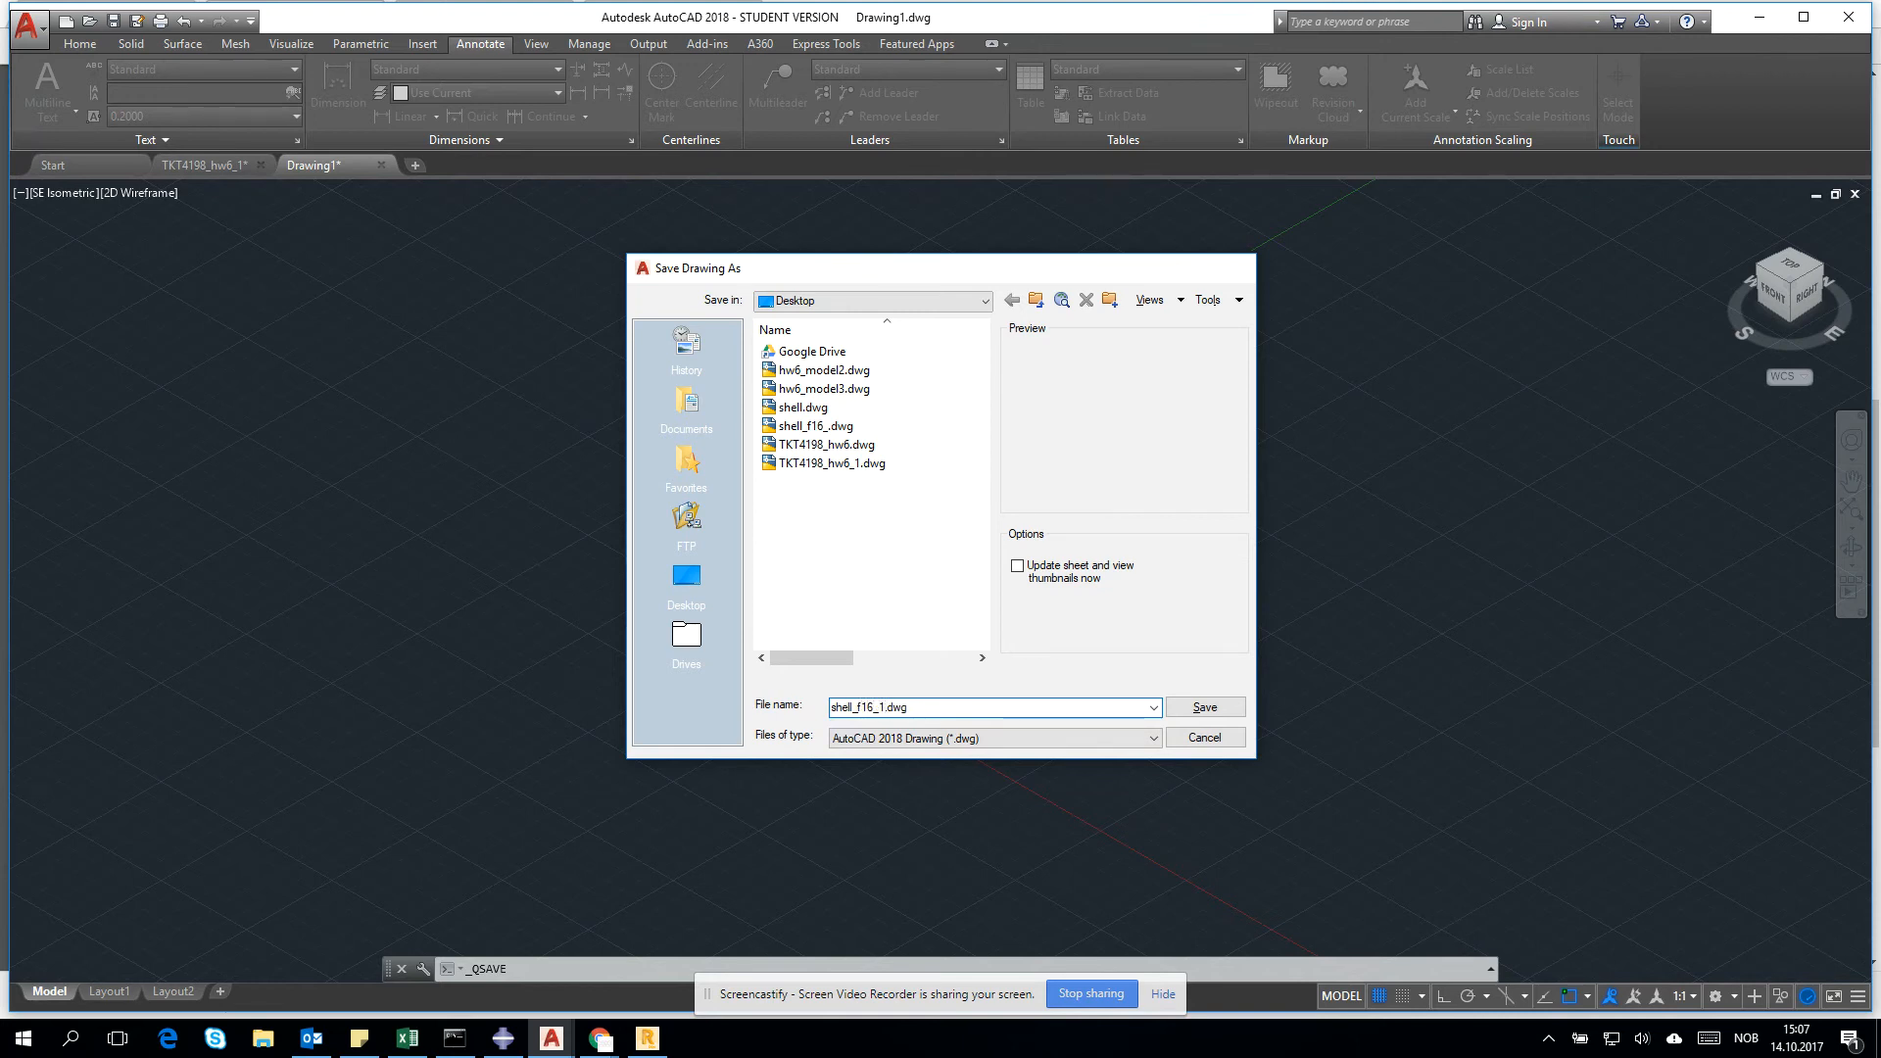
pyautogui.click(1201, 708)
pyautogui.write('robot')
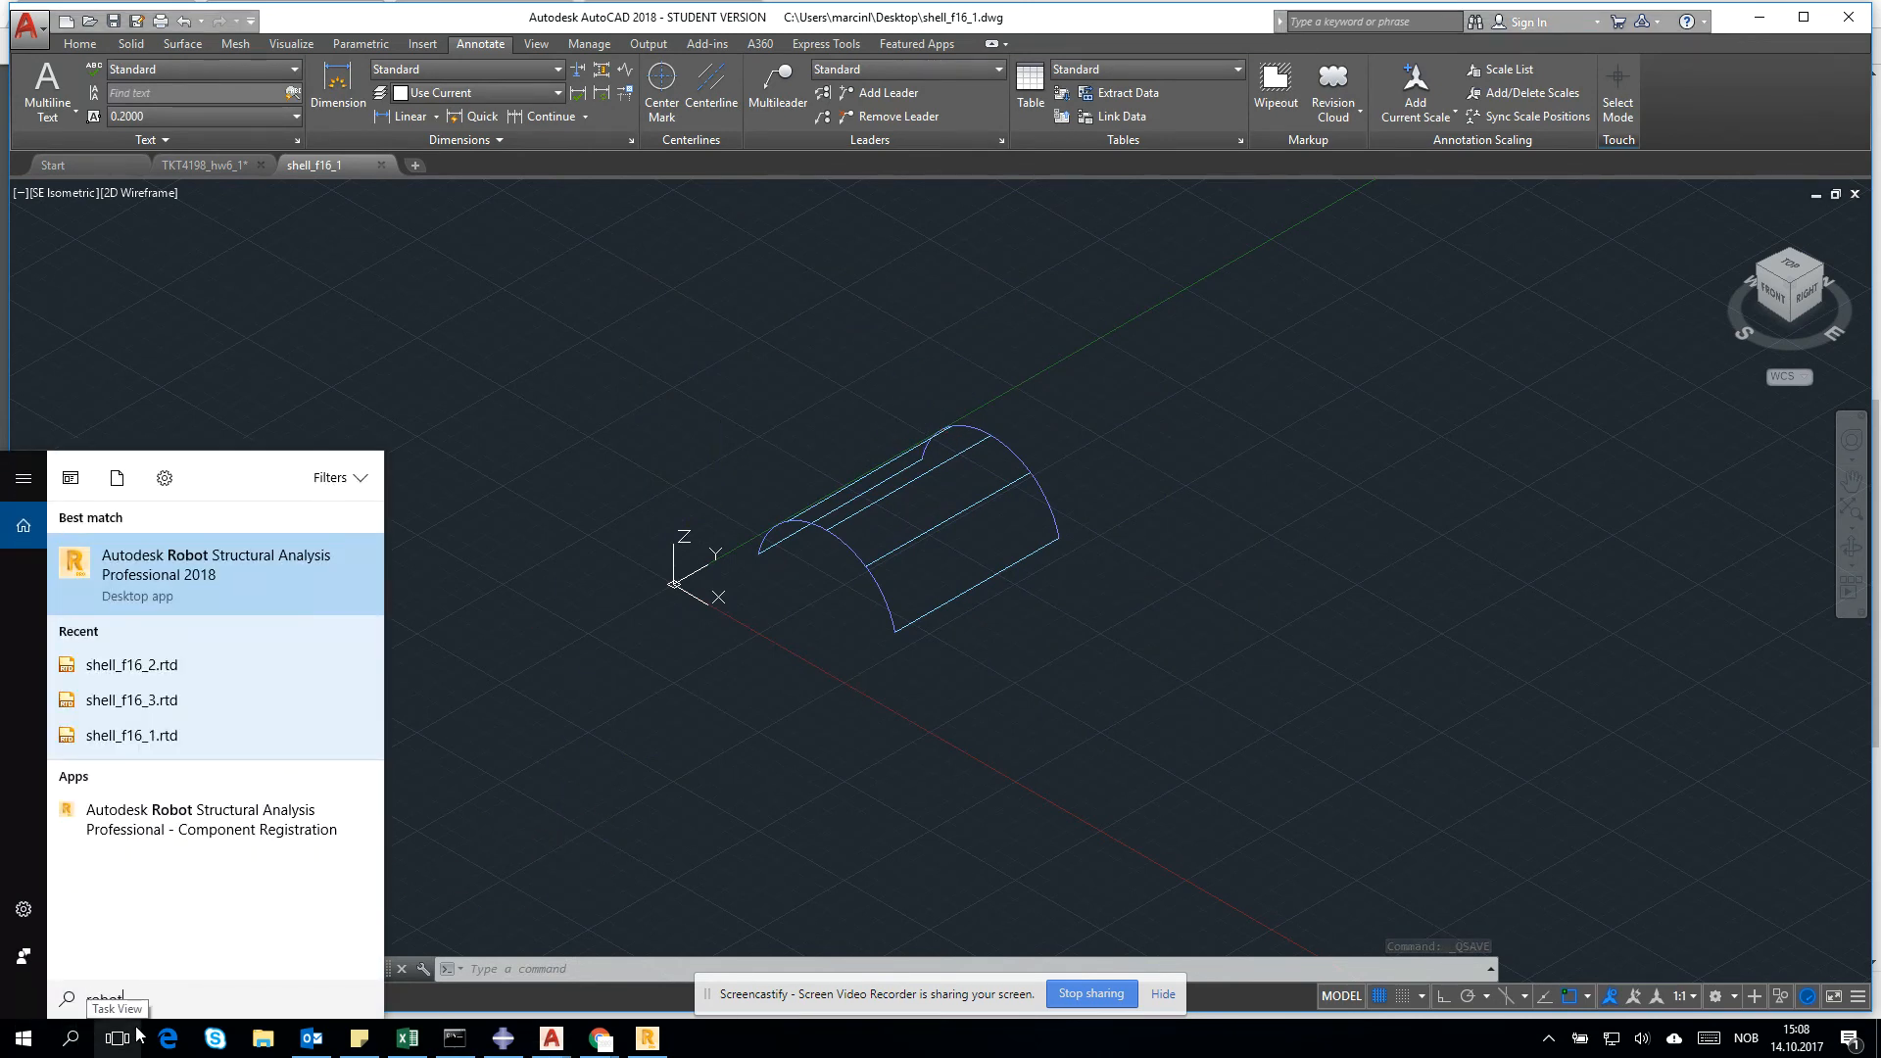
# Step: Launch Robot Structural Analysis with an empty project and bring up its Open file dialog
pyautogui.click(216, 564)
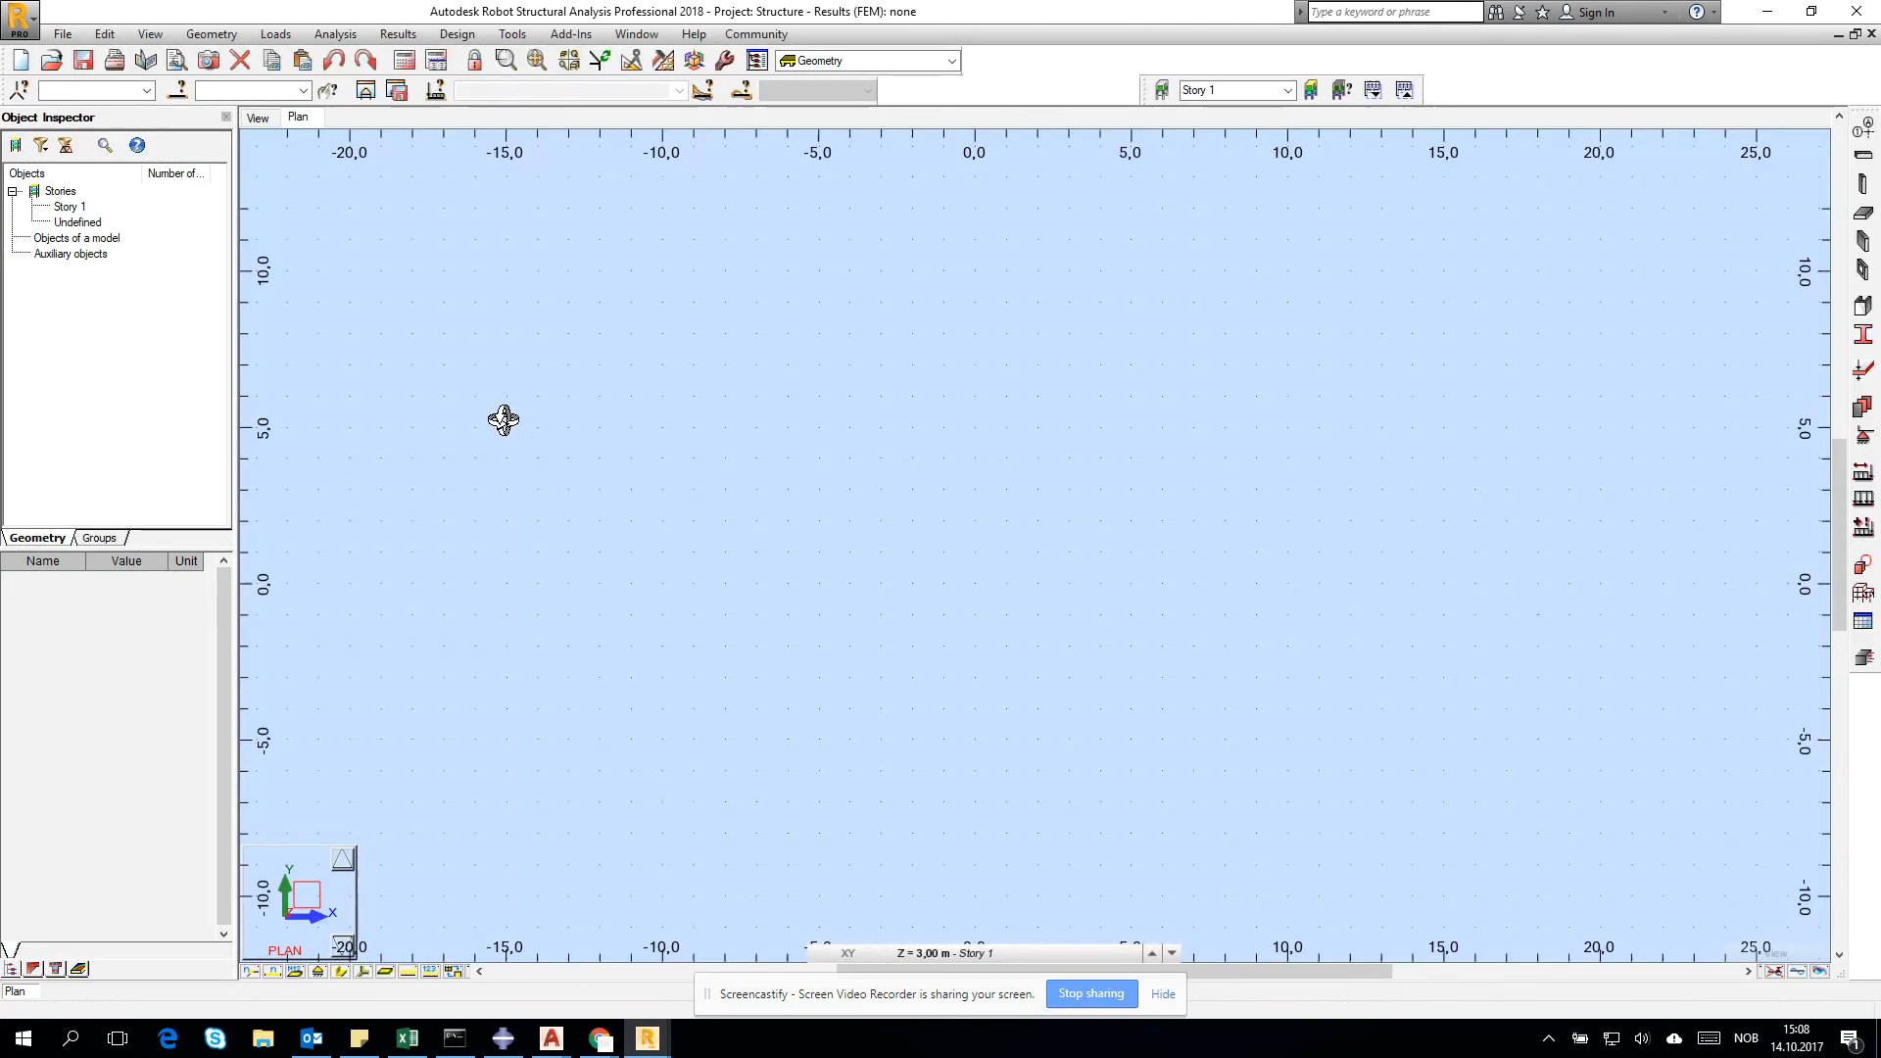
pyautogui.click(103, 33)
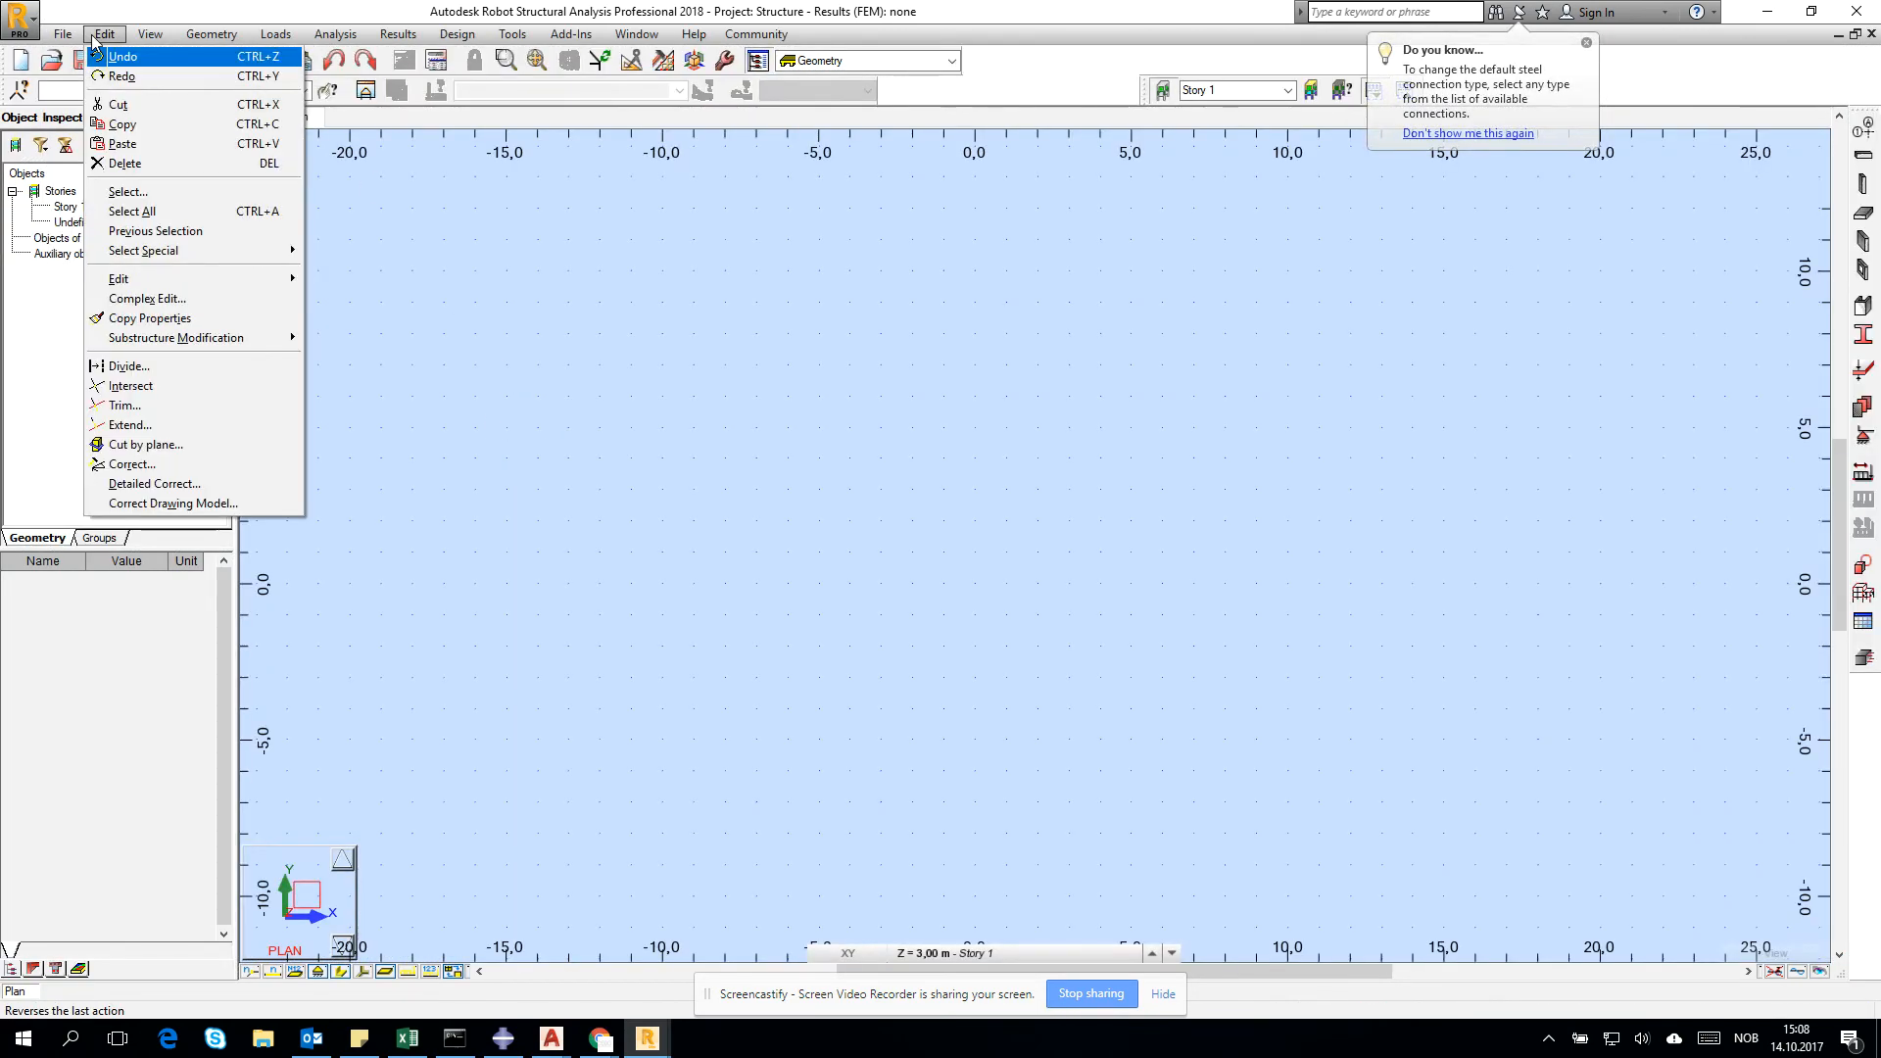
pyautogui.click(802, 492)
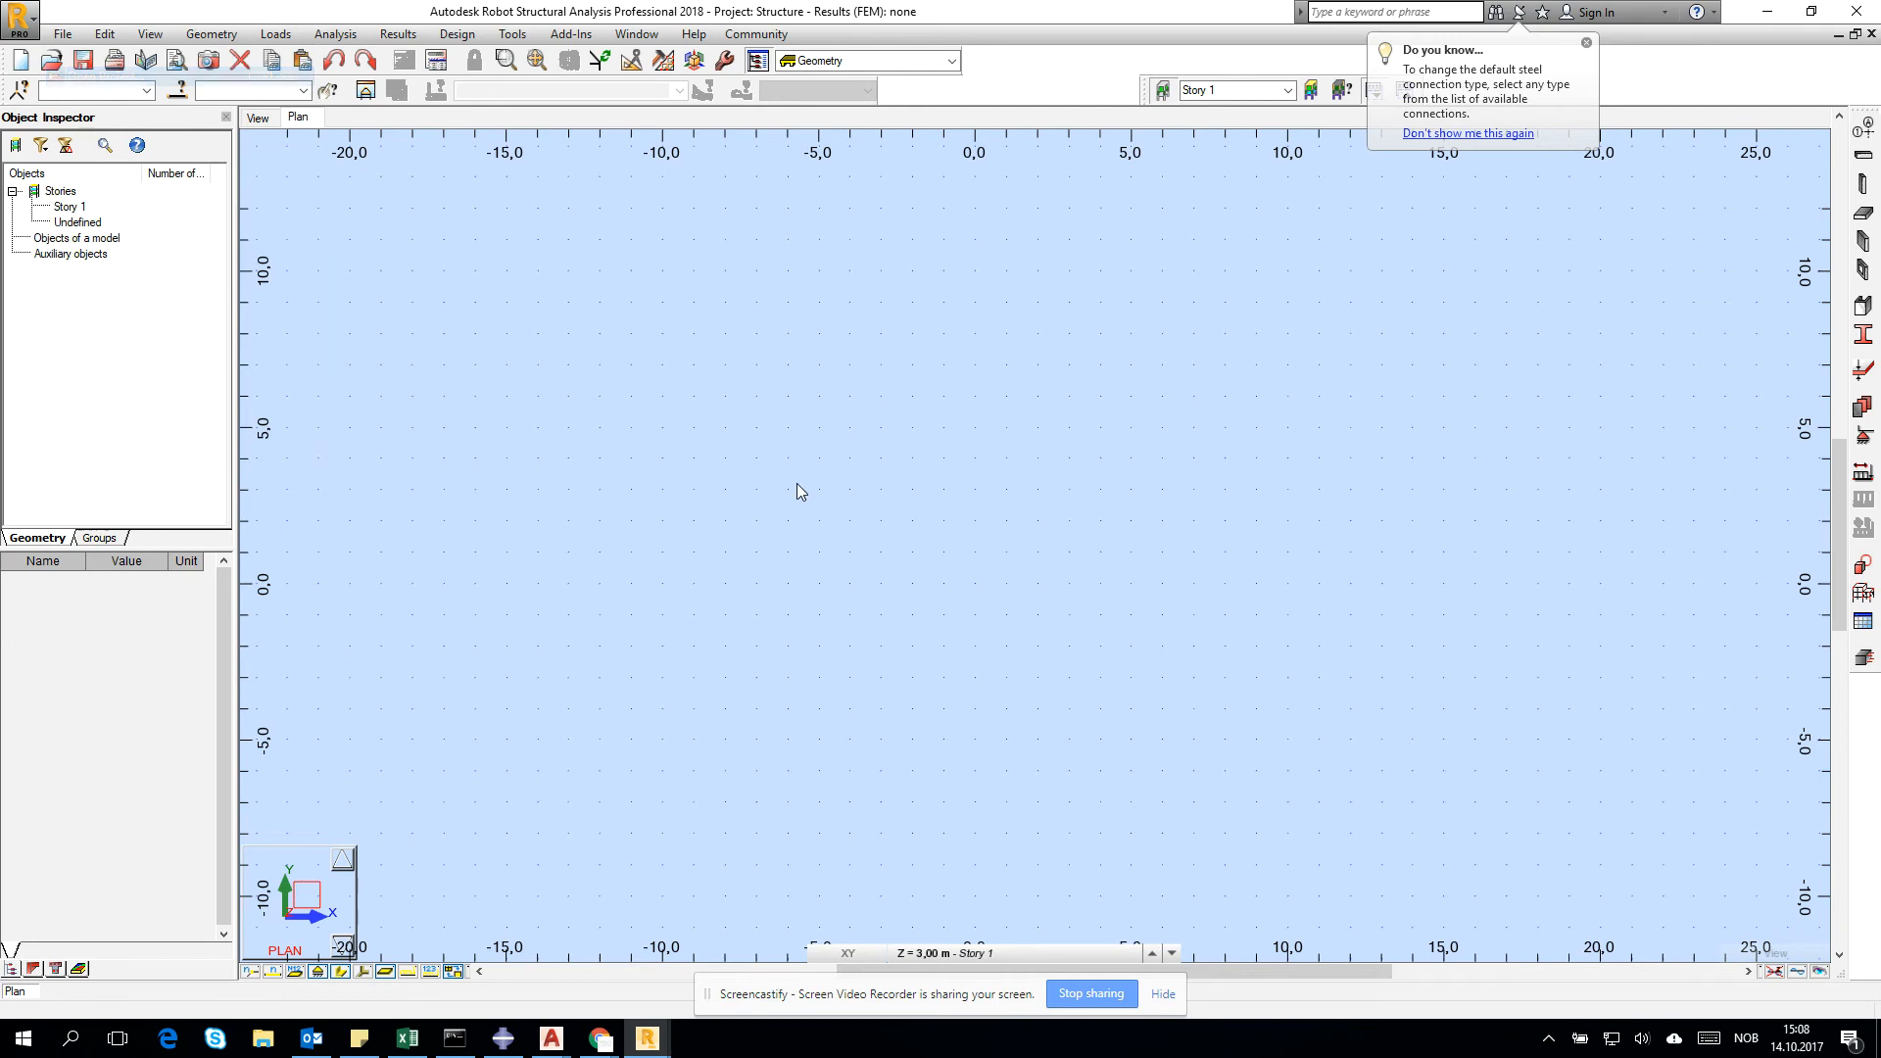
pyautogui.click(53, 60)
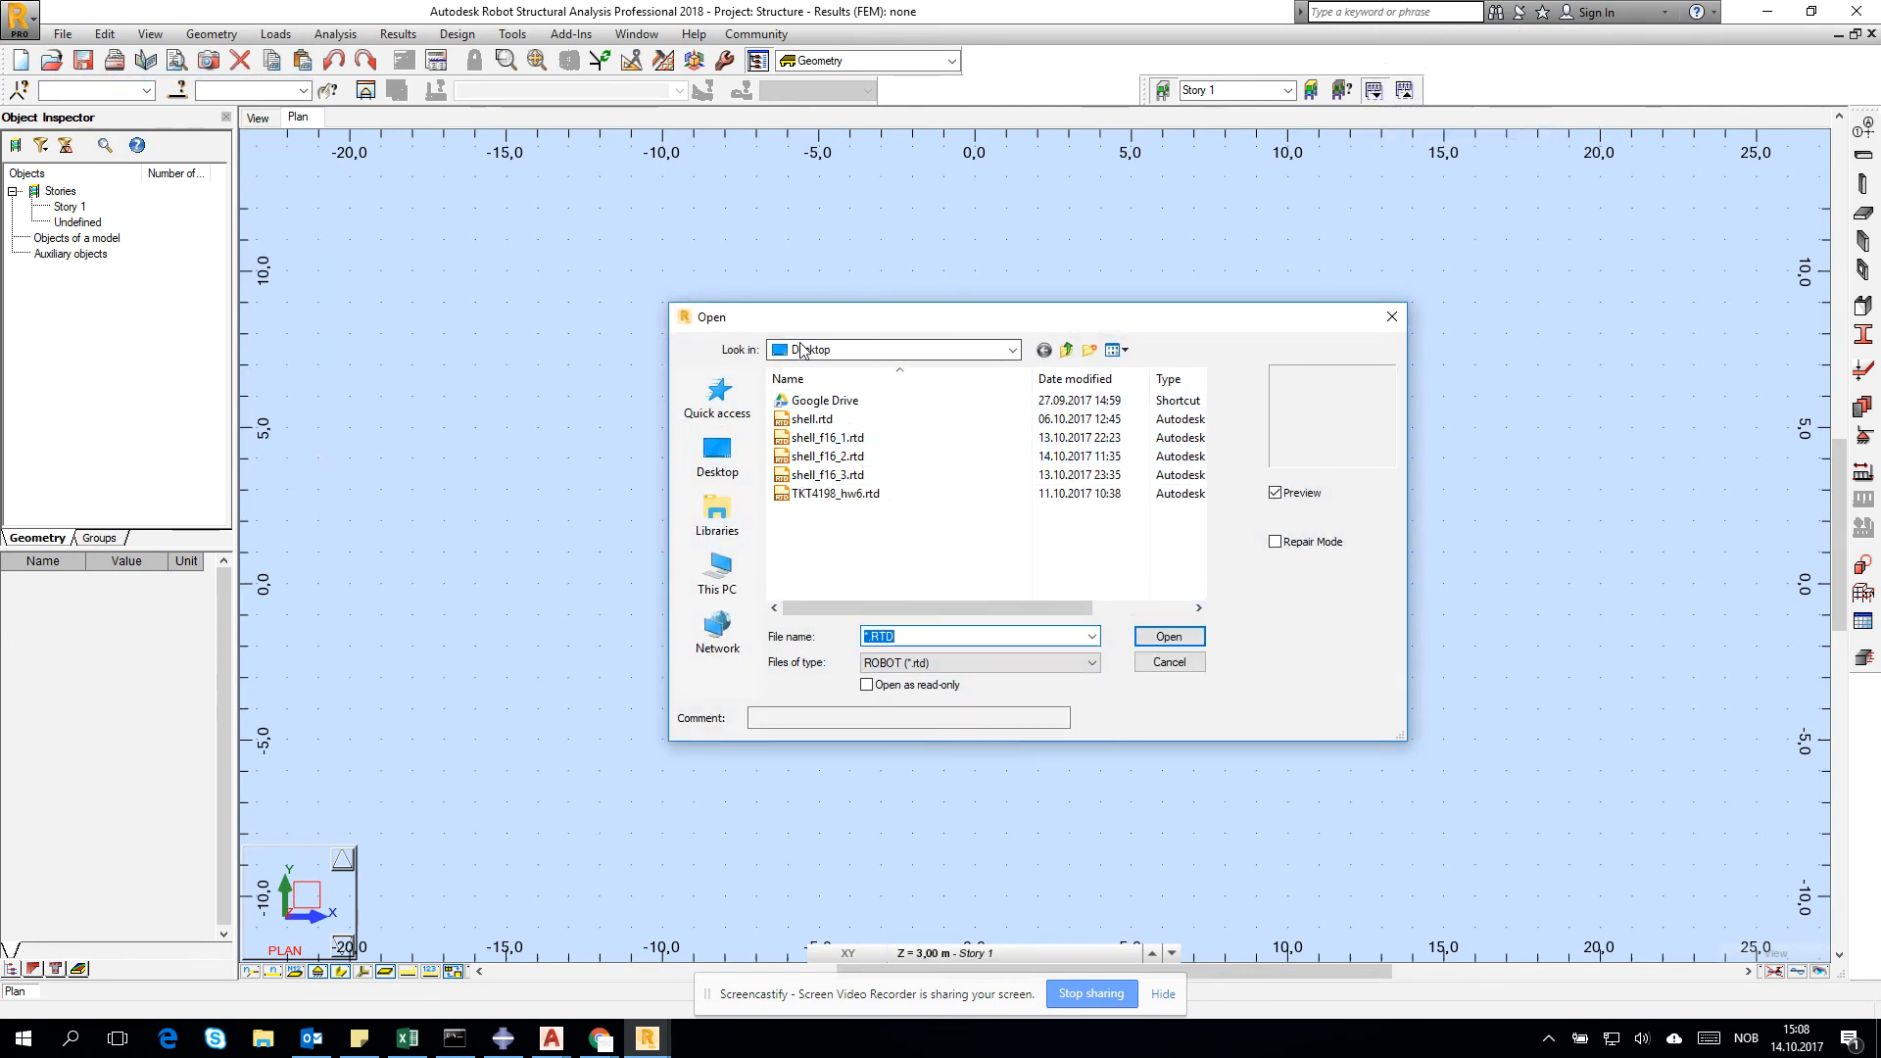
# Step: Filter to DWG format and open shell_f16_1.dwg from the Desktop for import
pyautogui.click(1088, 662)
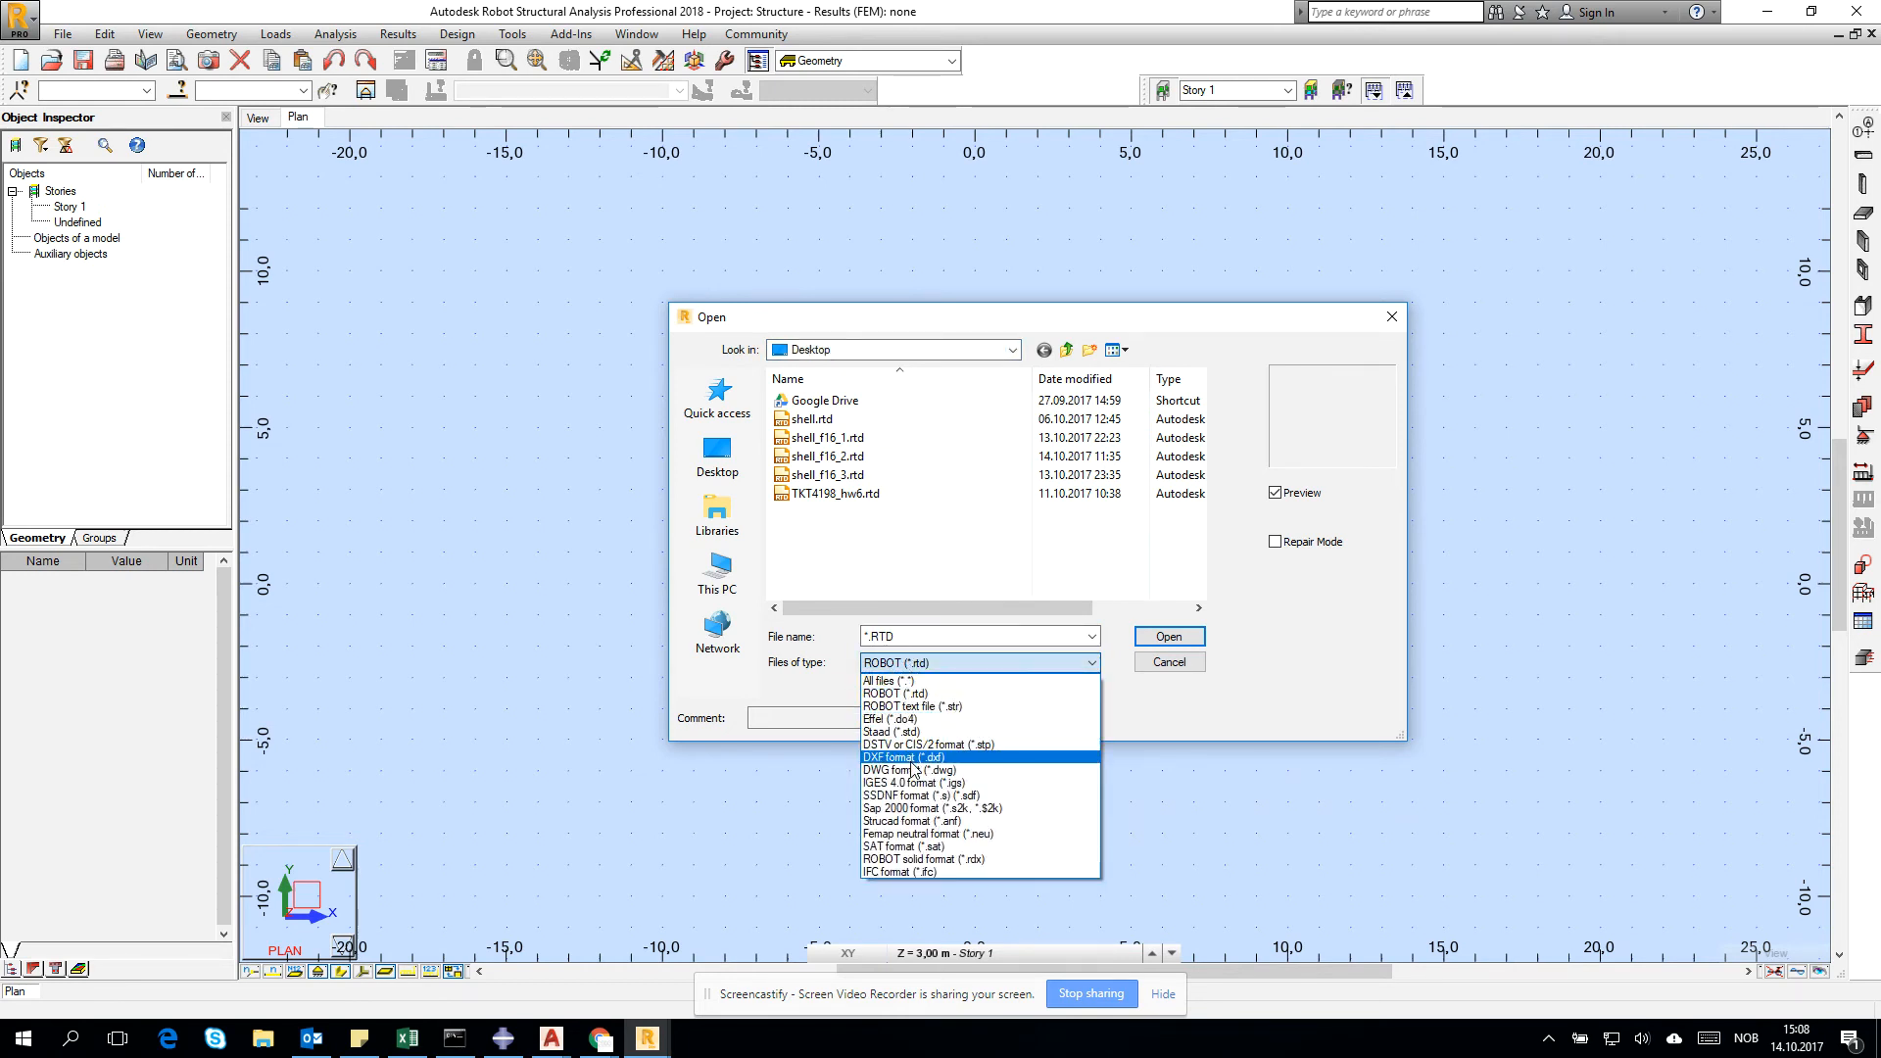
pyautogui.click(907, 768)
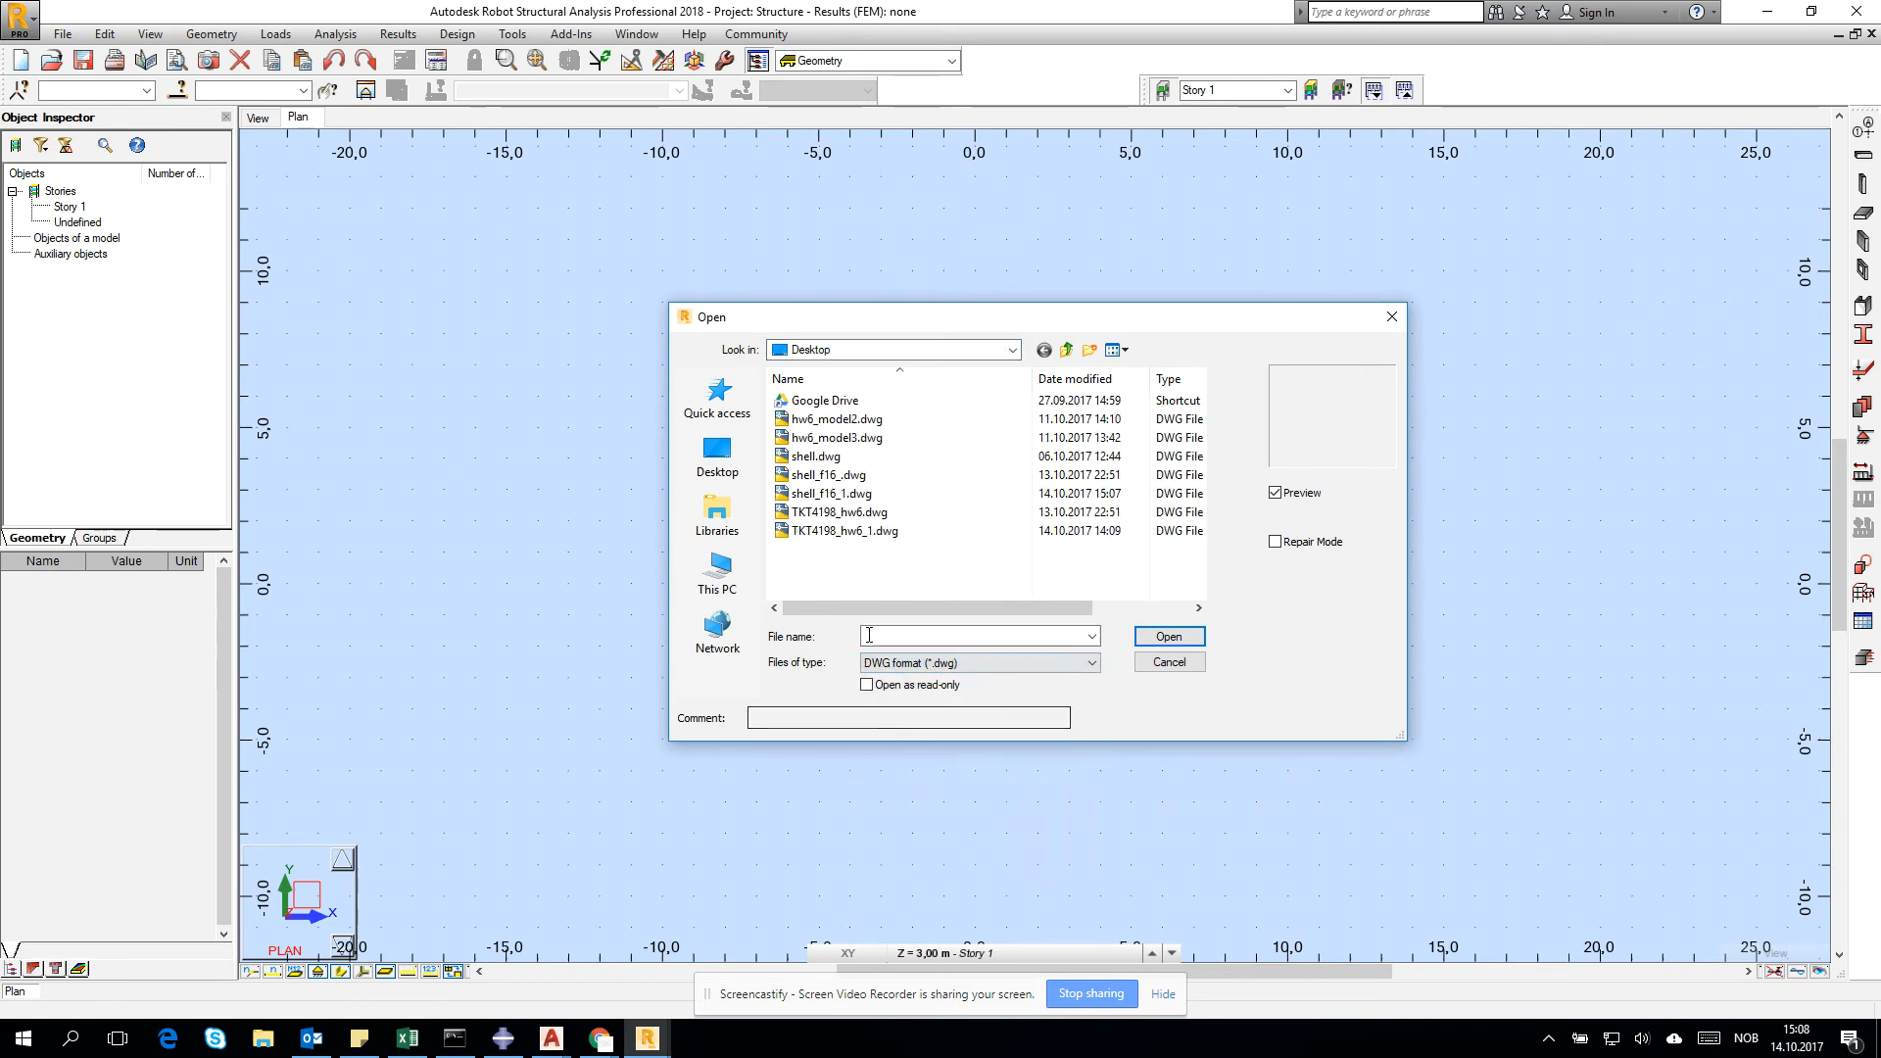
pyautogui.click(827, 494)
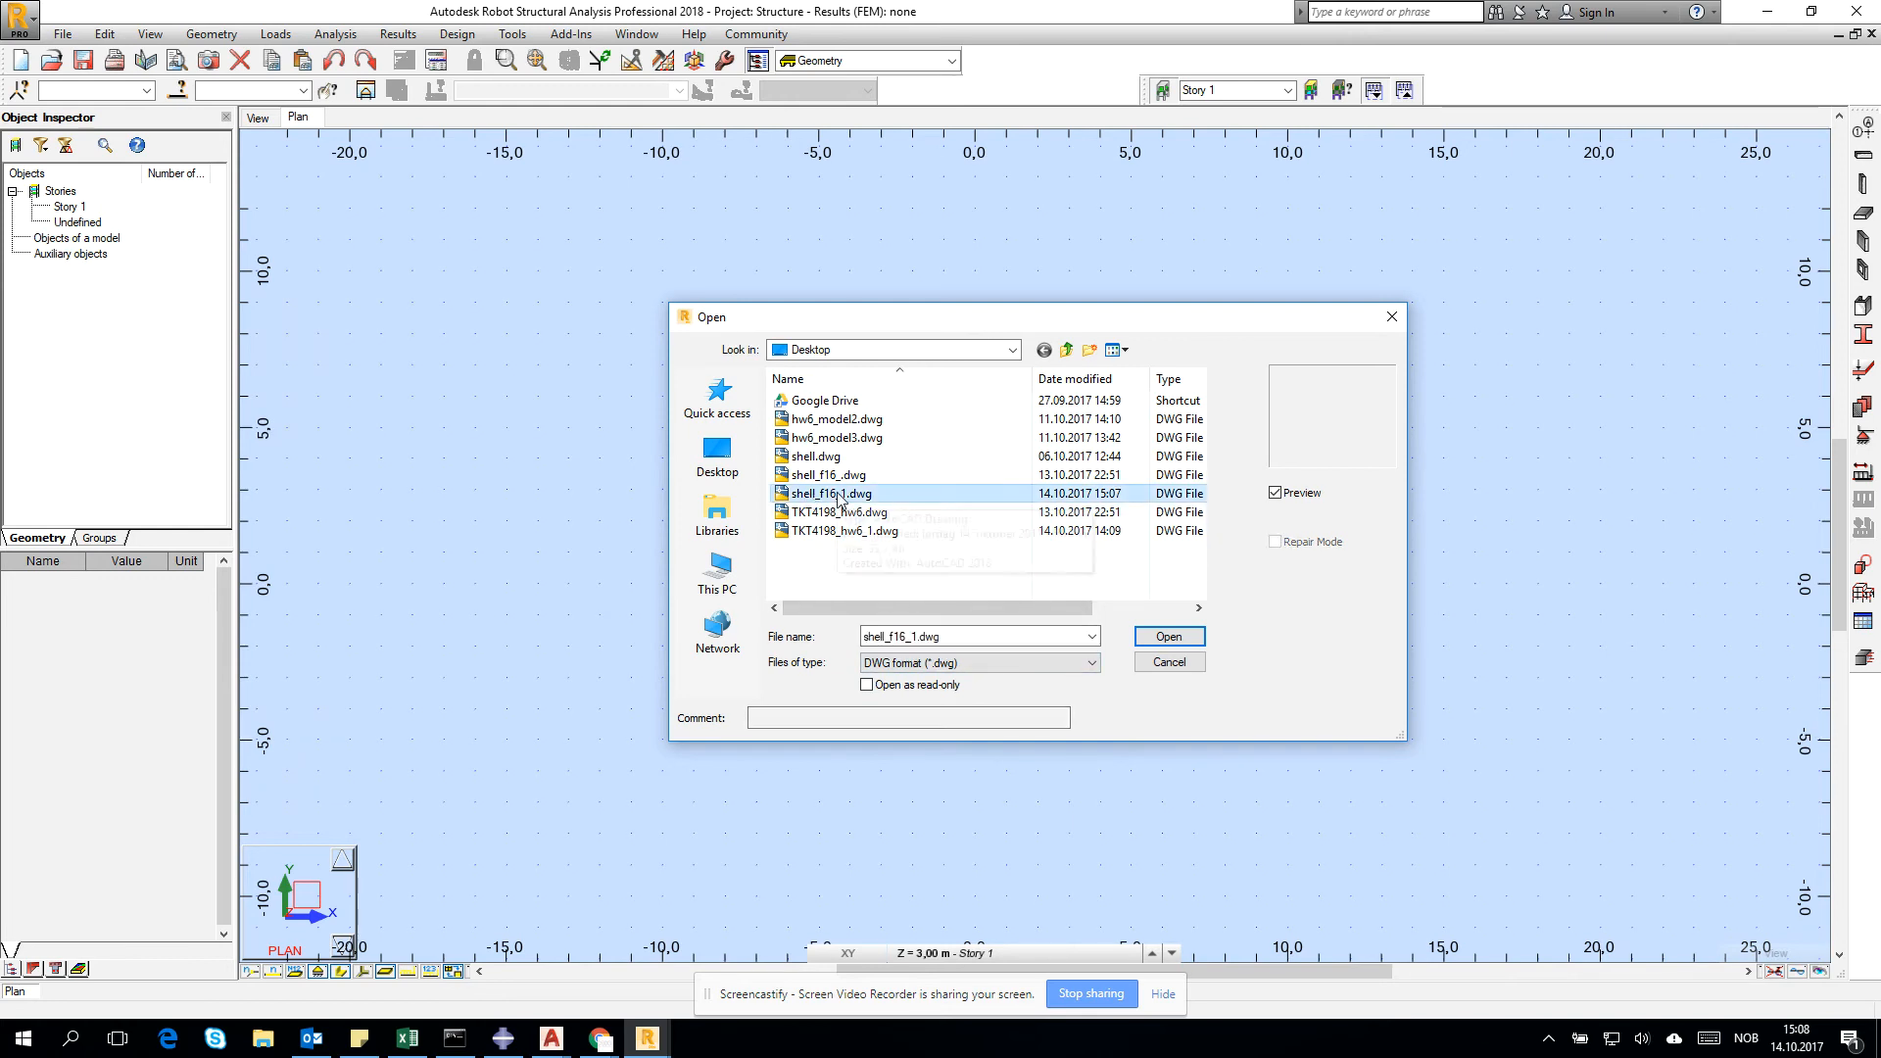
pyautogui.click(1164, 635)
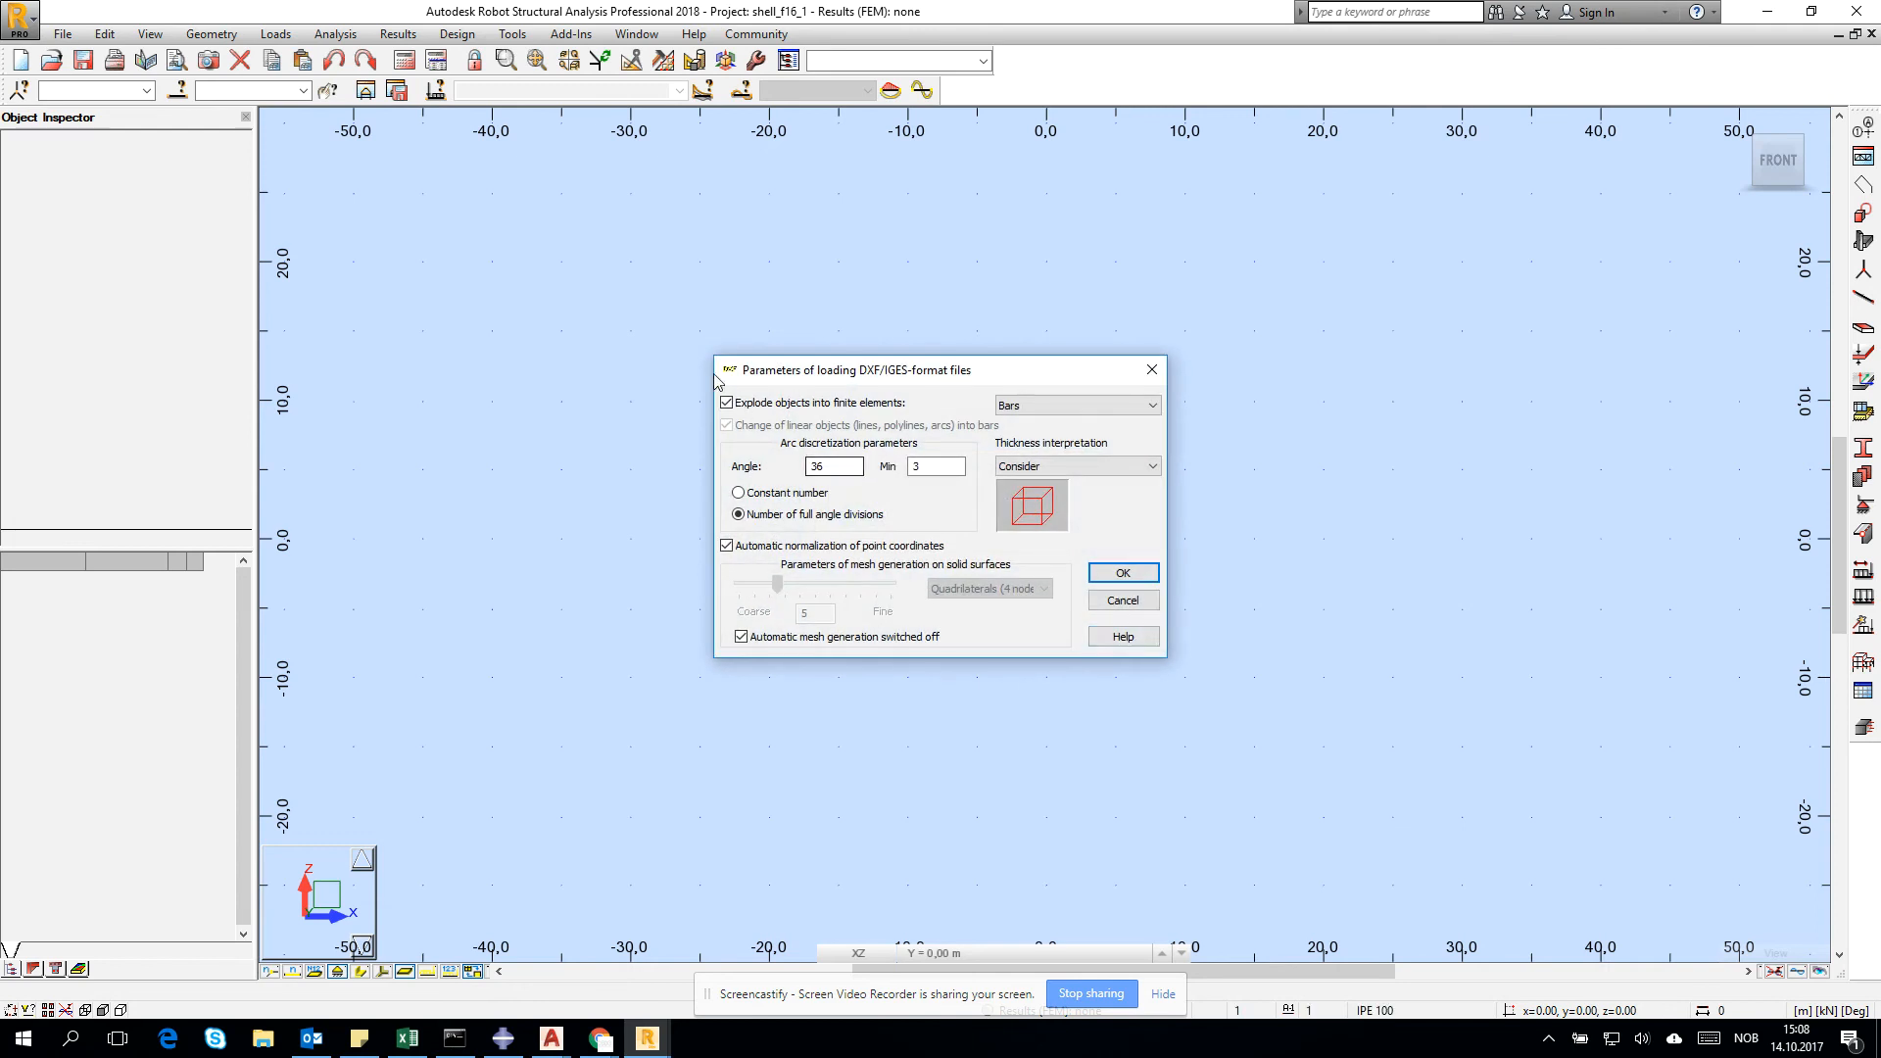
# Step: Disable exploding into finite elements and line-to-bar conversion, set angle 100, and confirm import
pyautogui.click(725, 402)
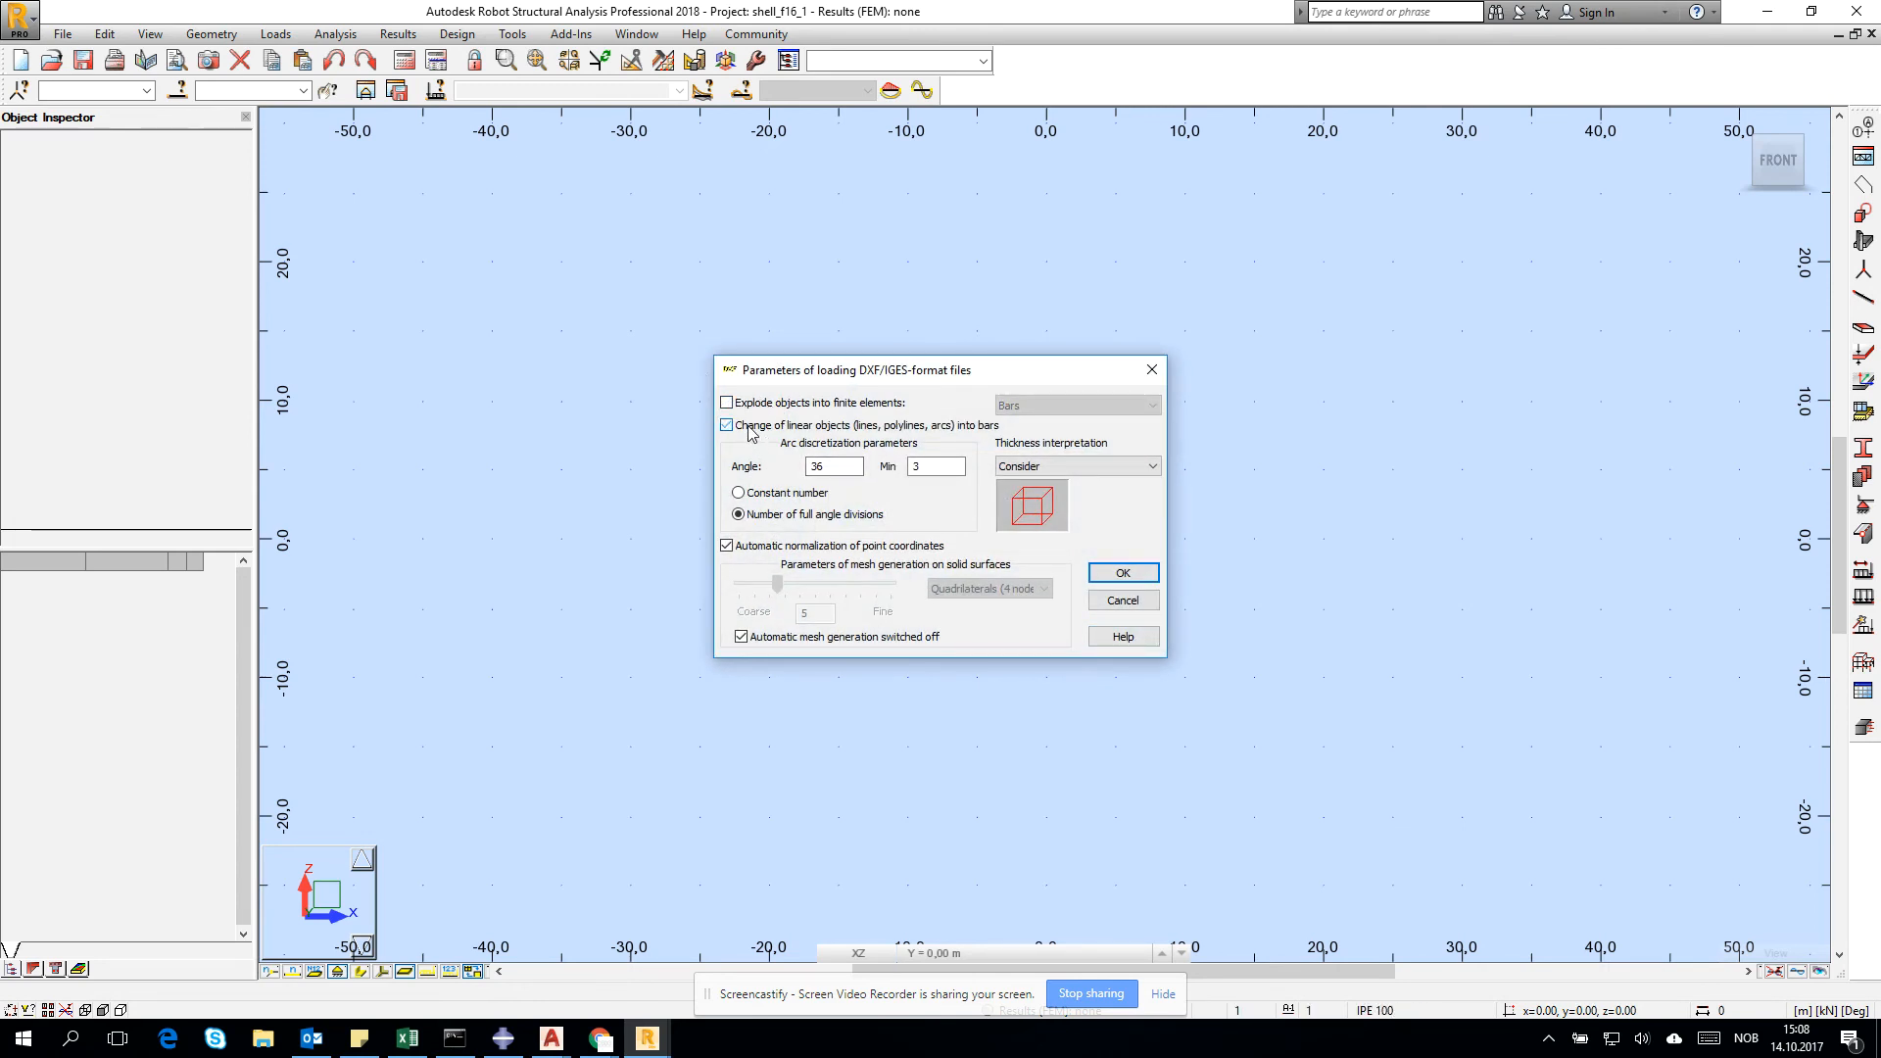
pyautogui.click(727, 425)
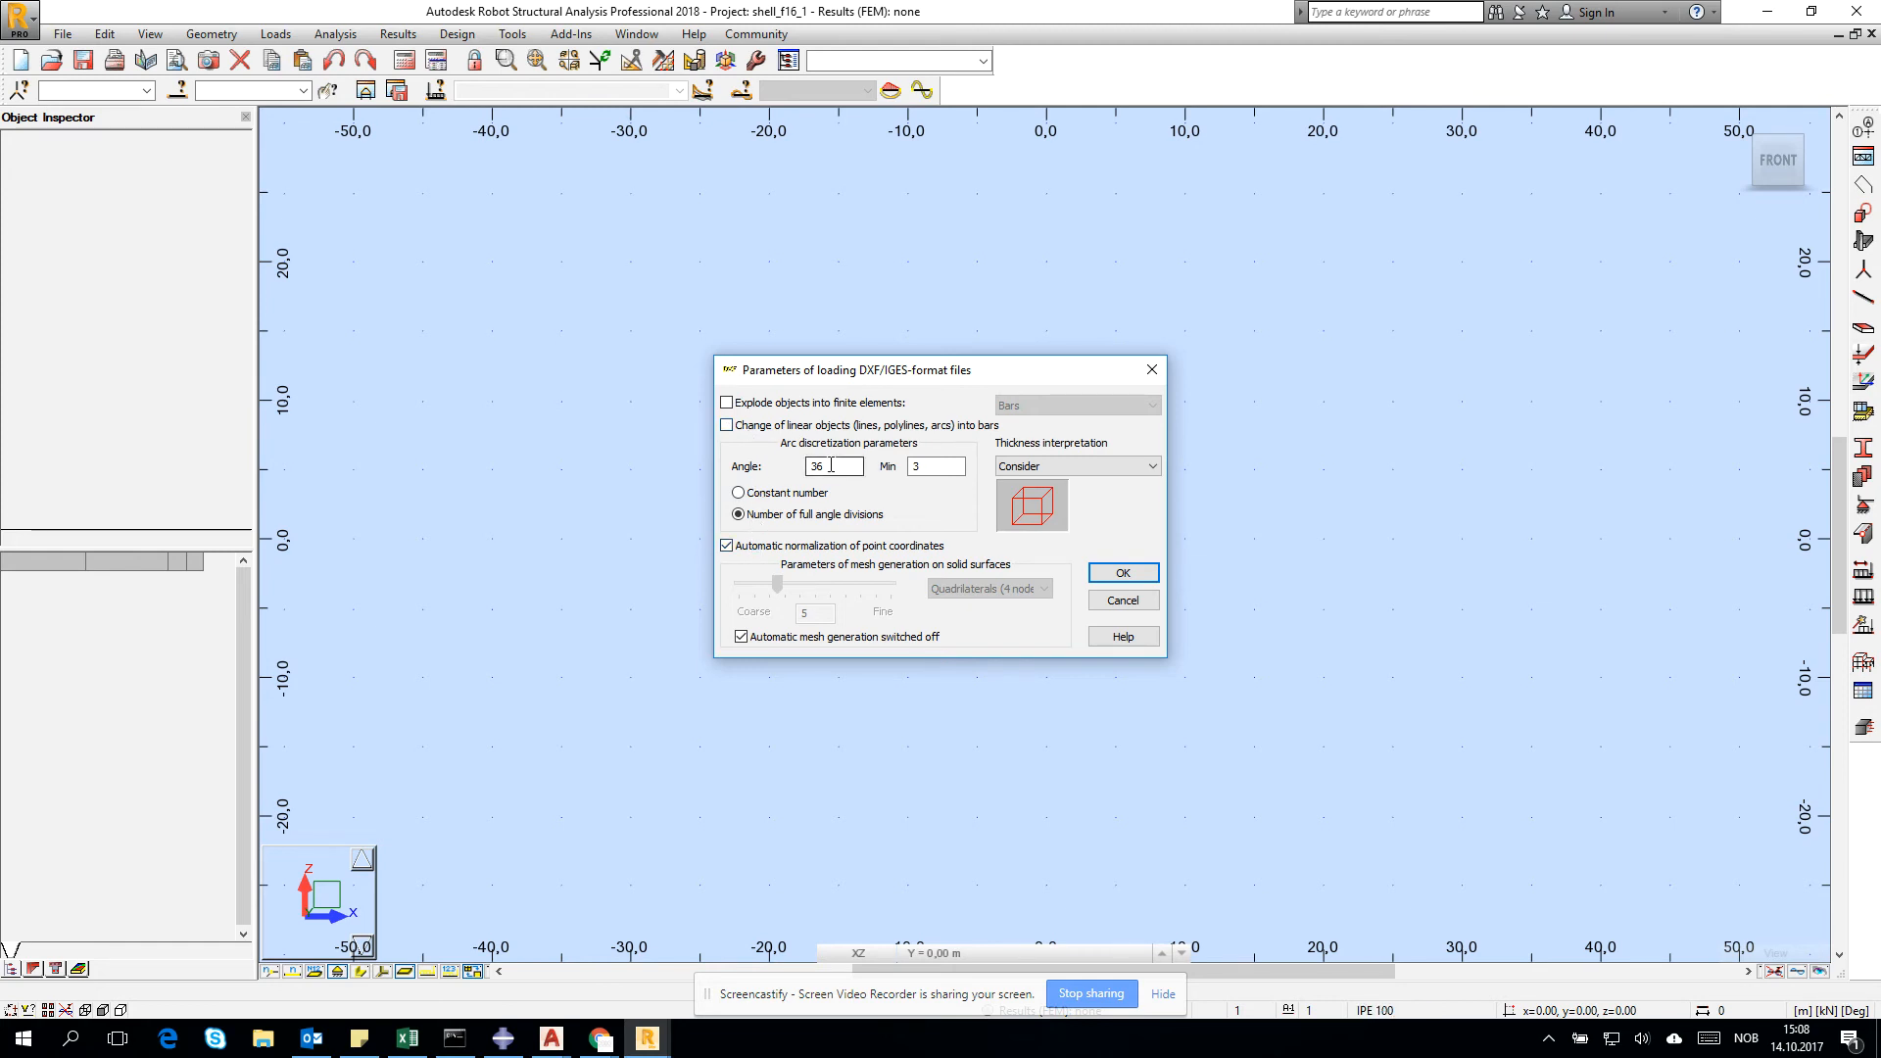
pyautogui.write('100')
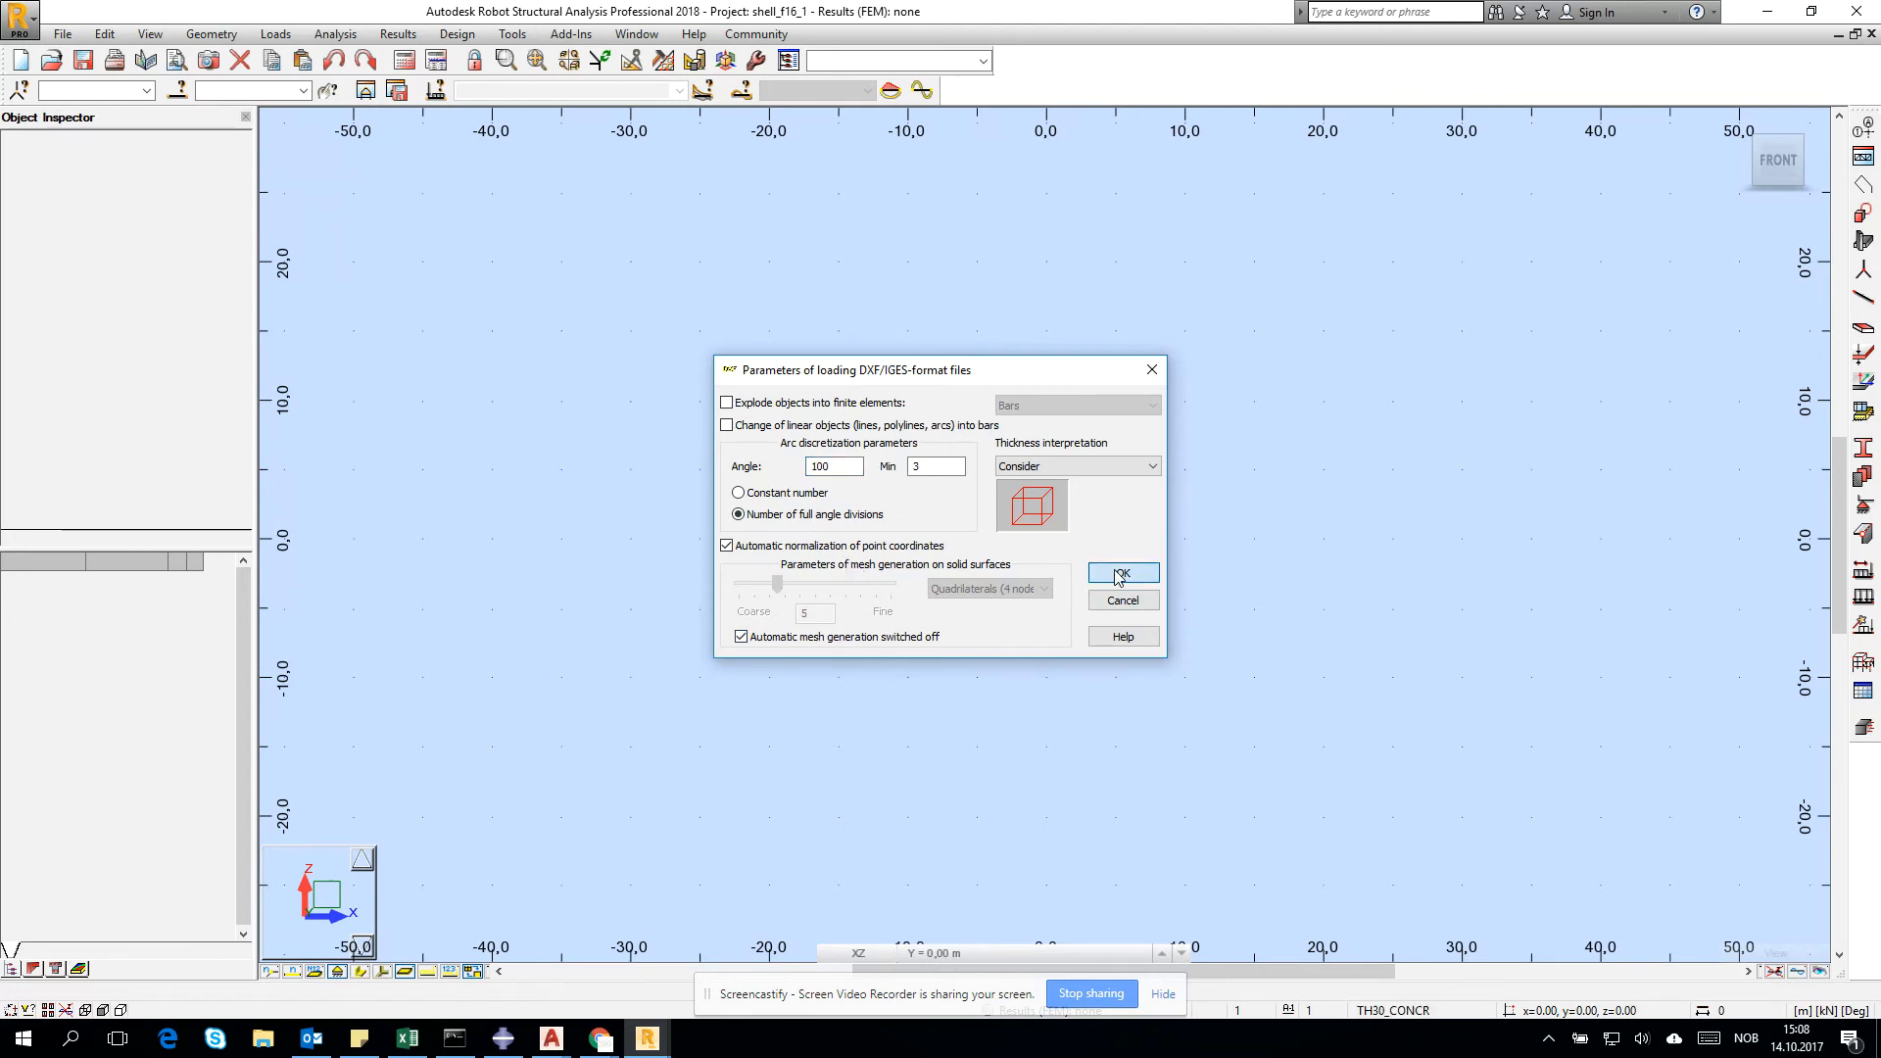
pyautogui.click(1120, 574)
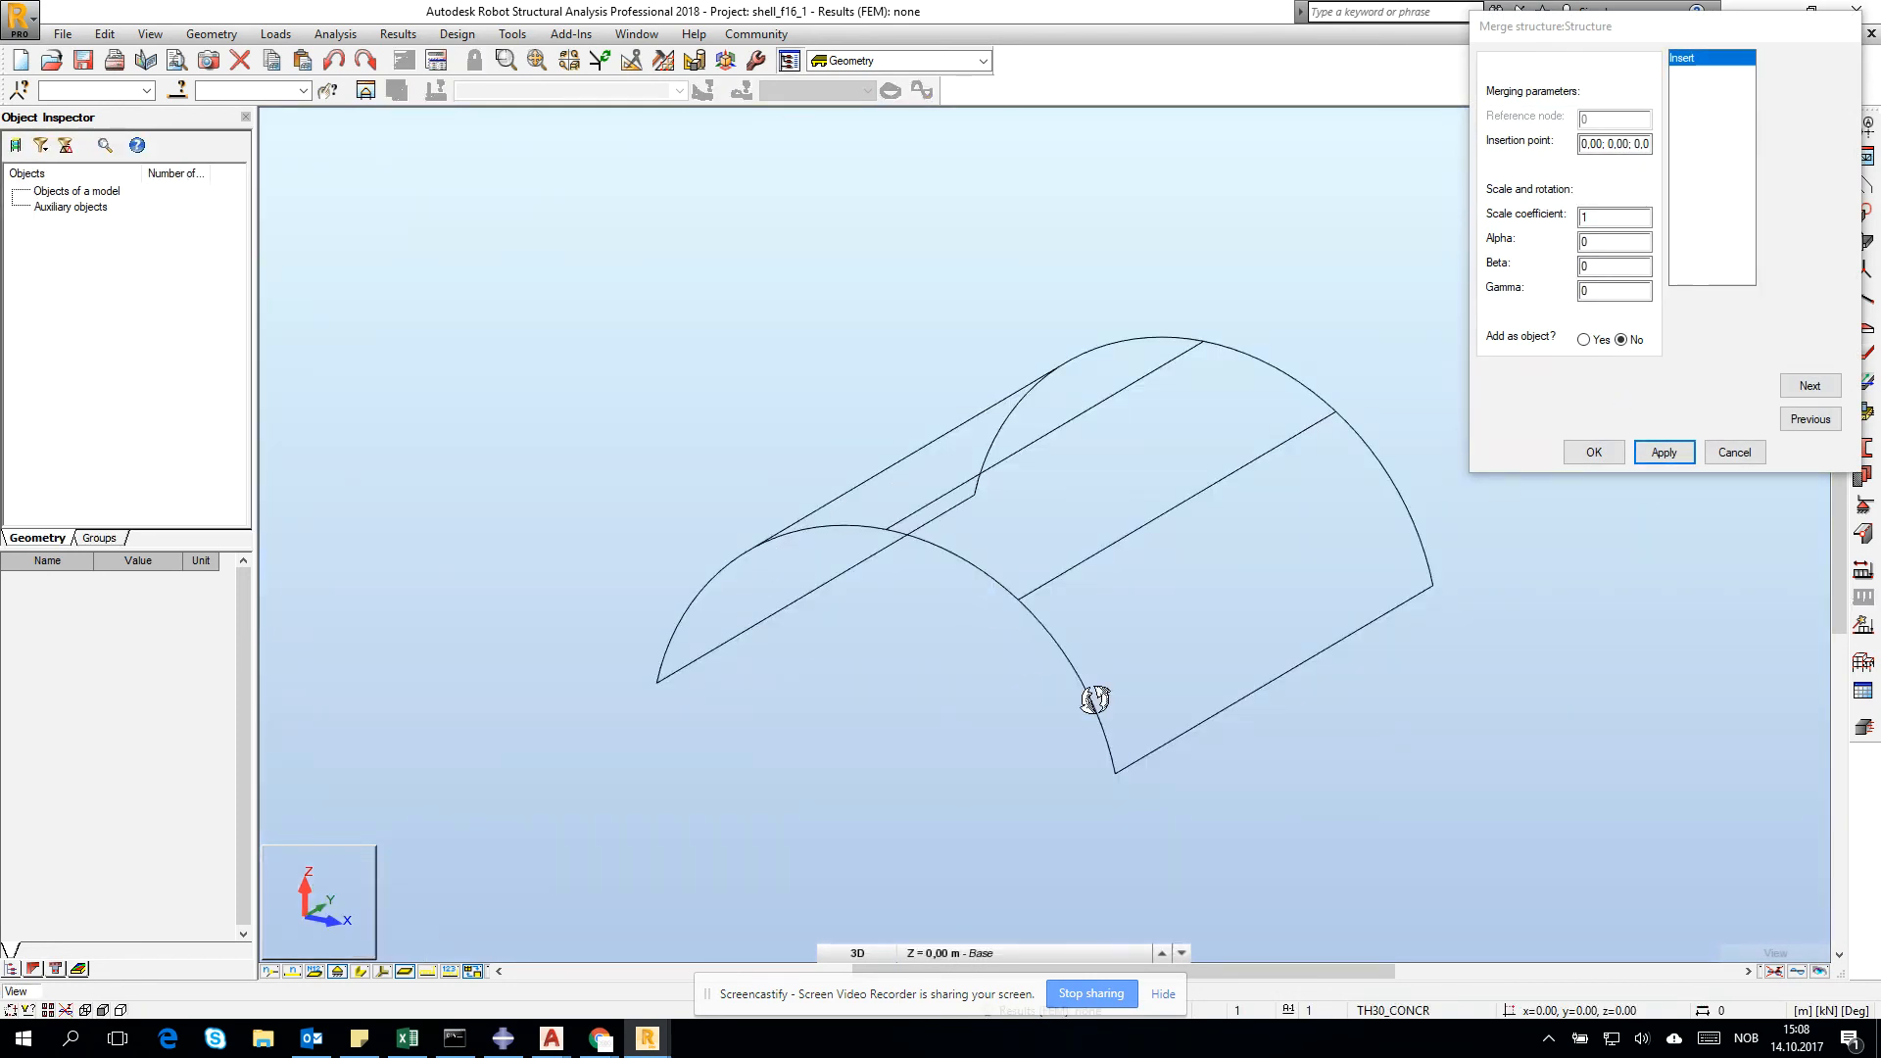
# Step: Accept the Merge structure dialog with default insertion point and scale
pyautogui.click(1591, 453)
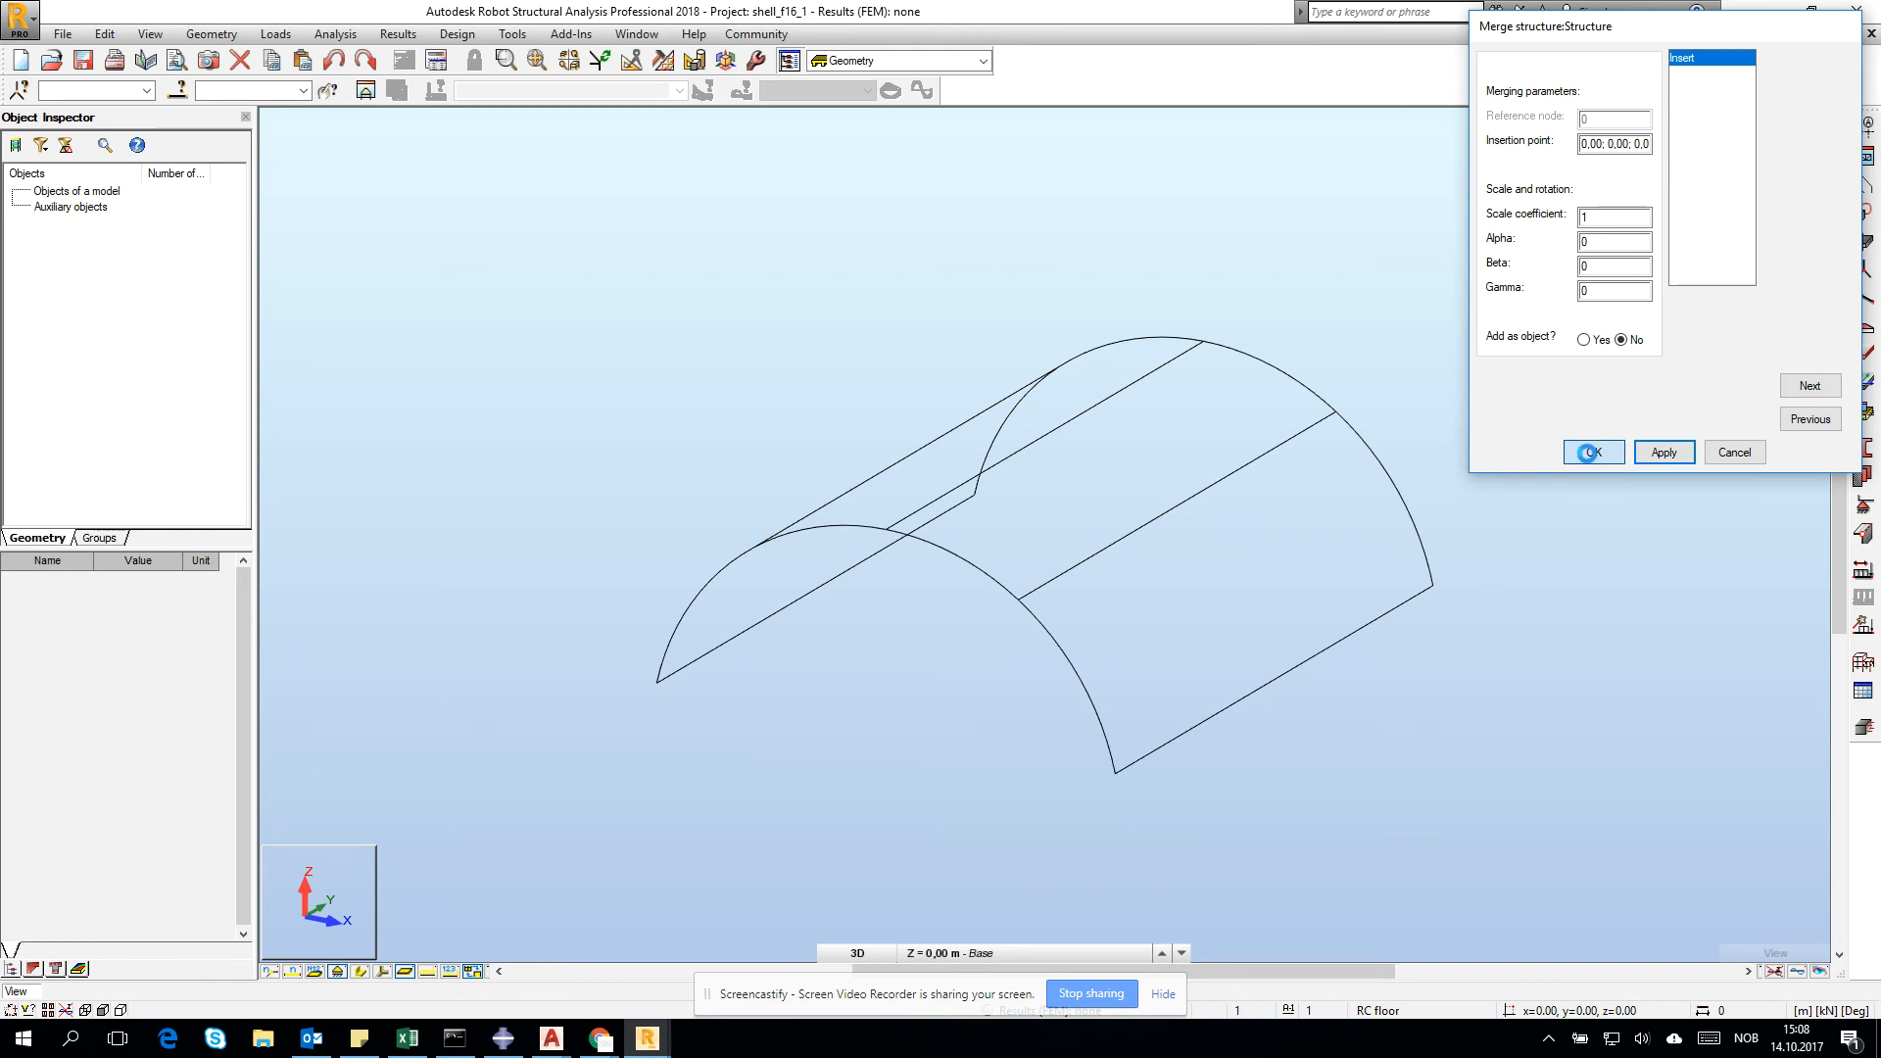
pyautogui.click(1592, 453)
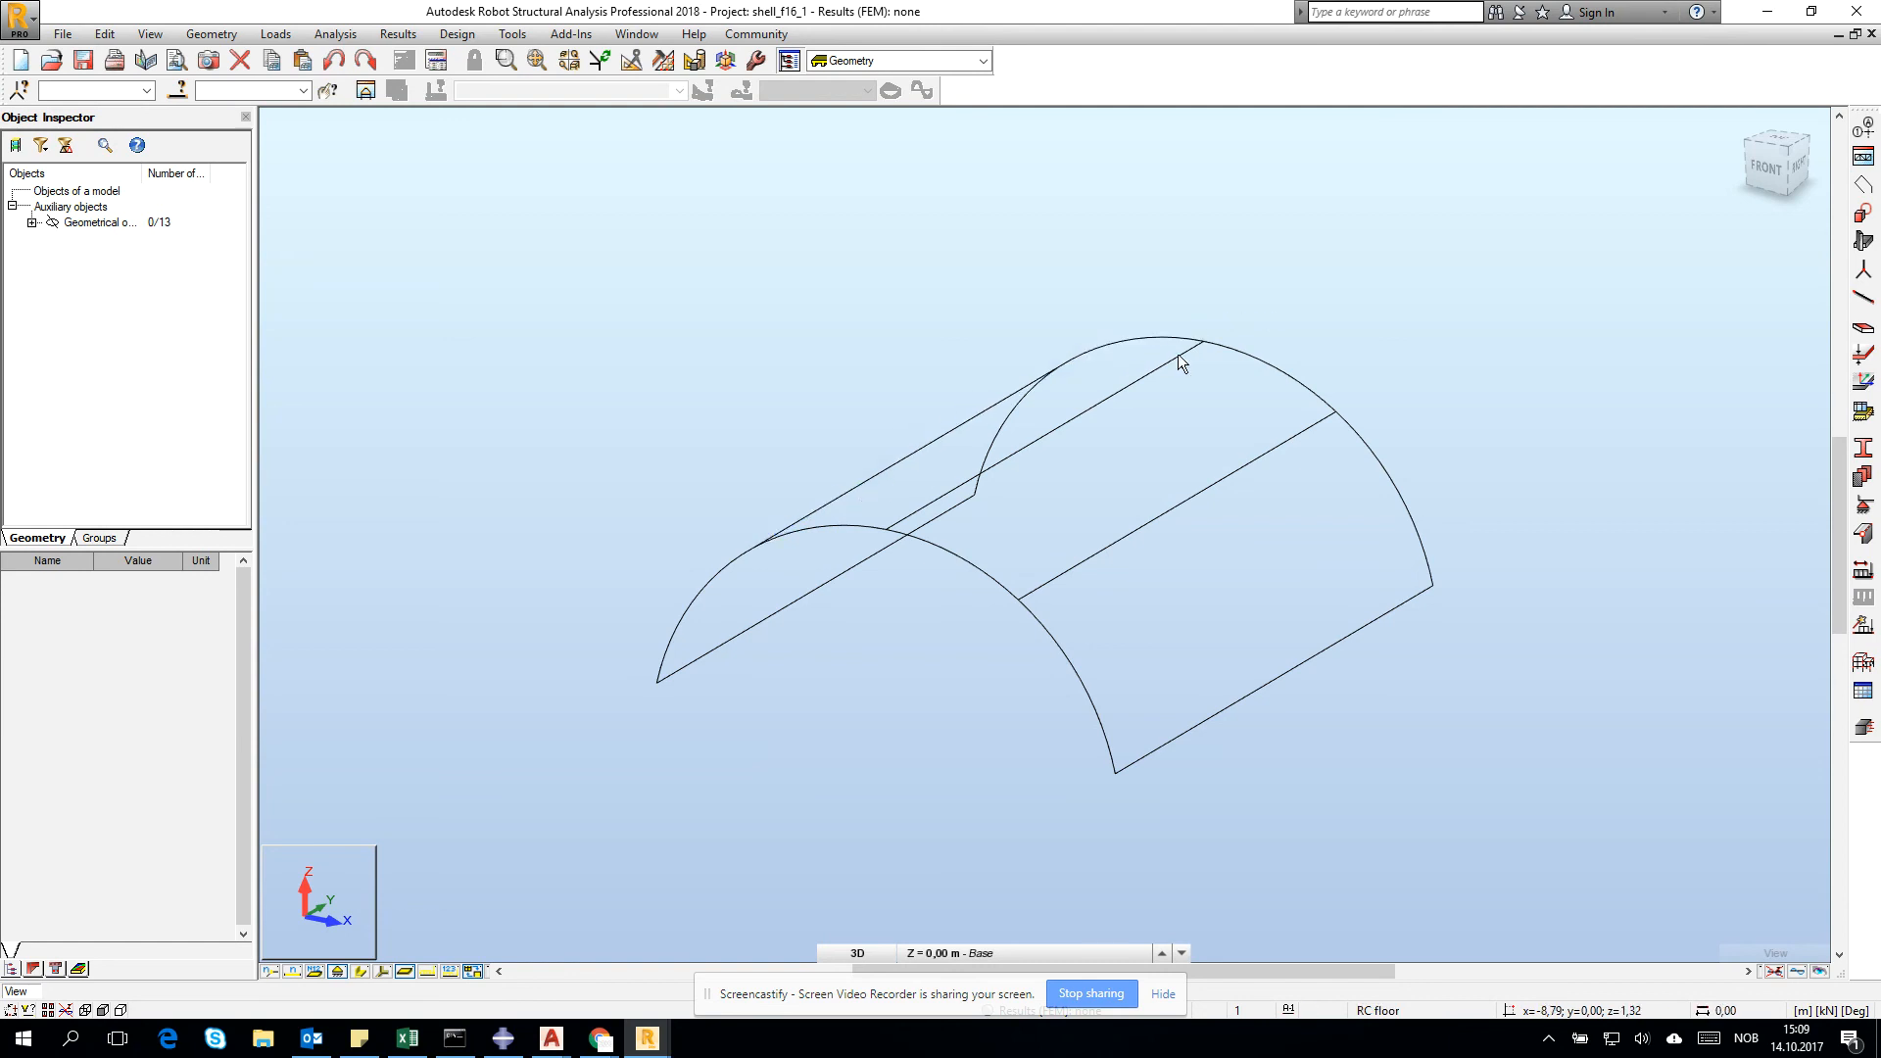
pyautogui.moveTo(1201, 503)
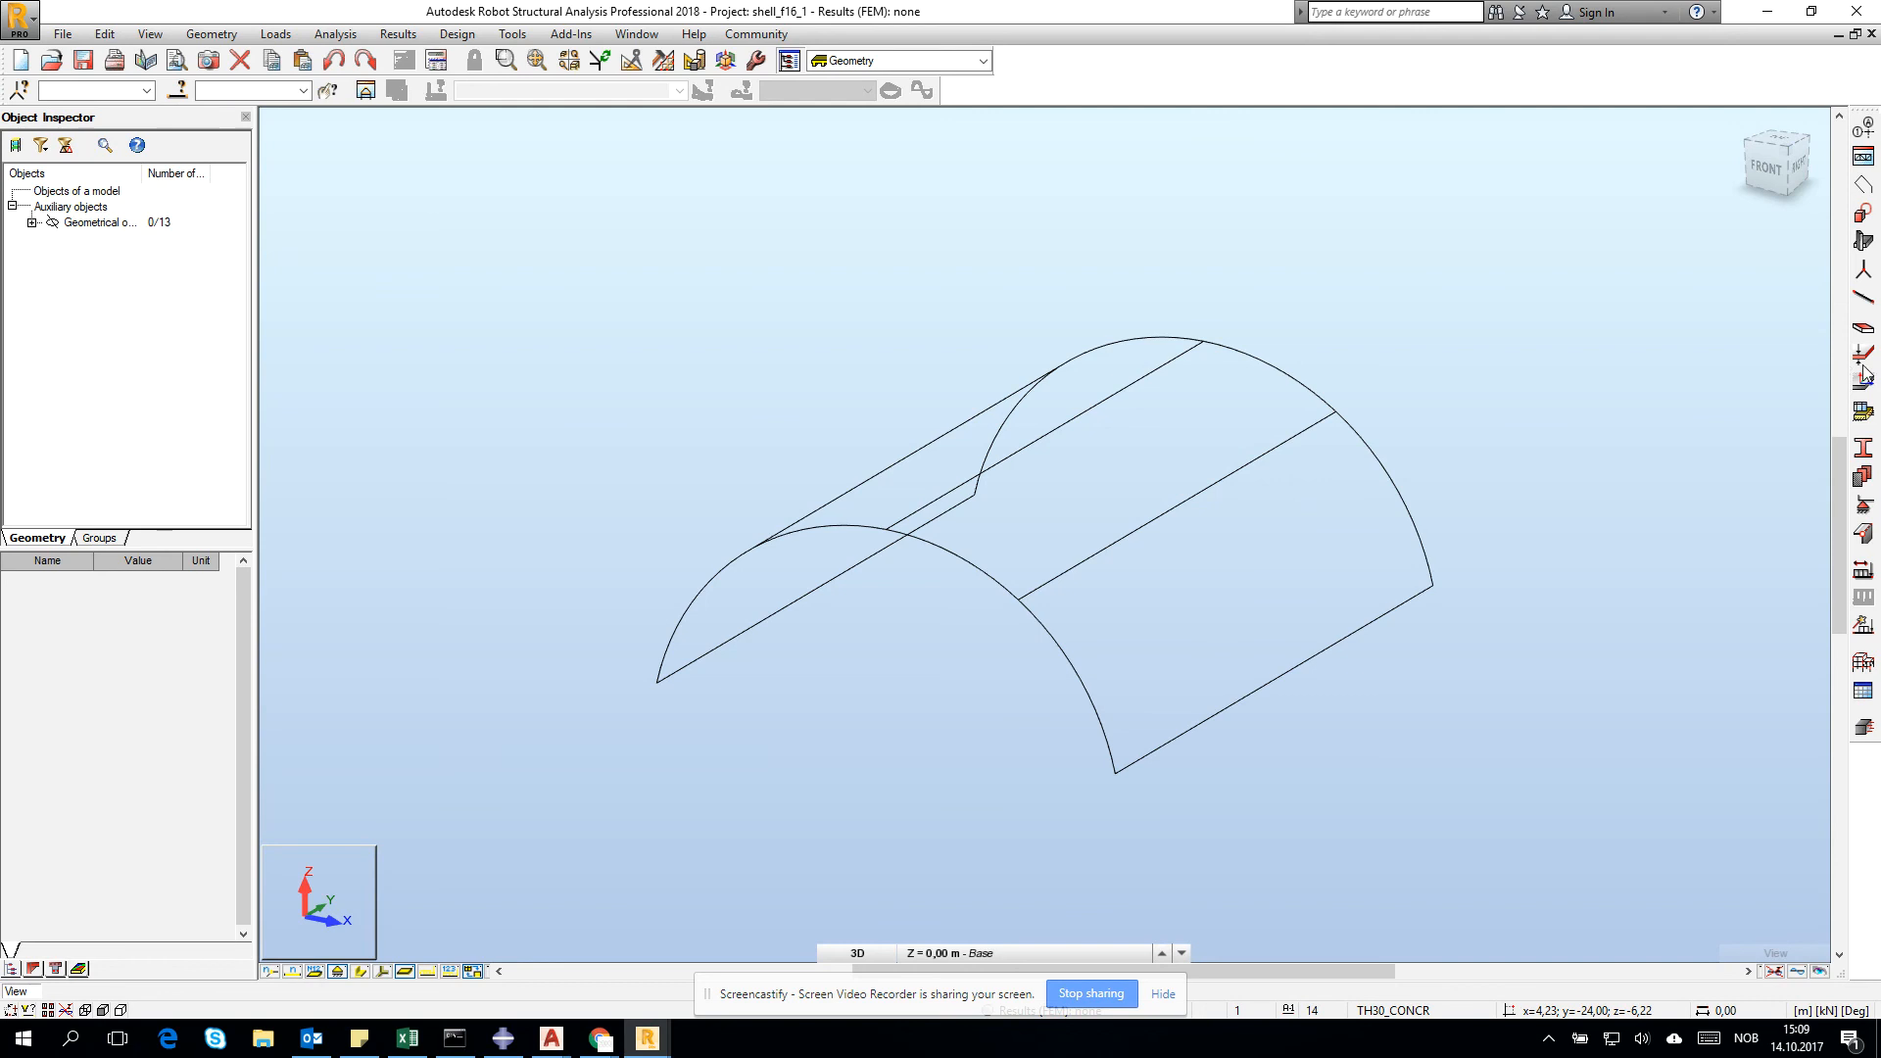
pyautogui.moveTo(1863, 351)
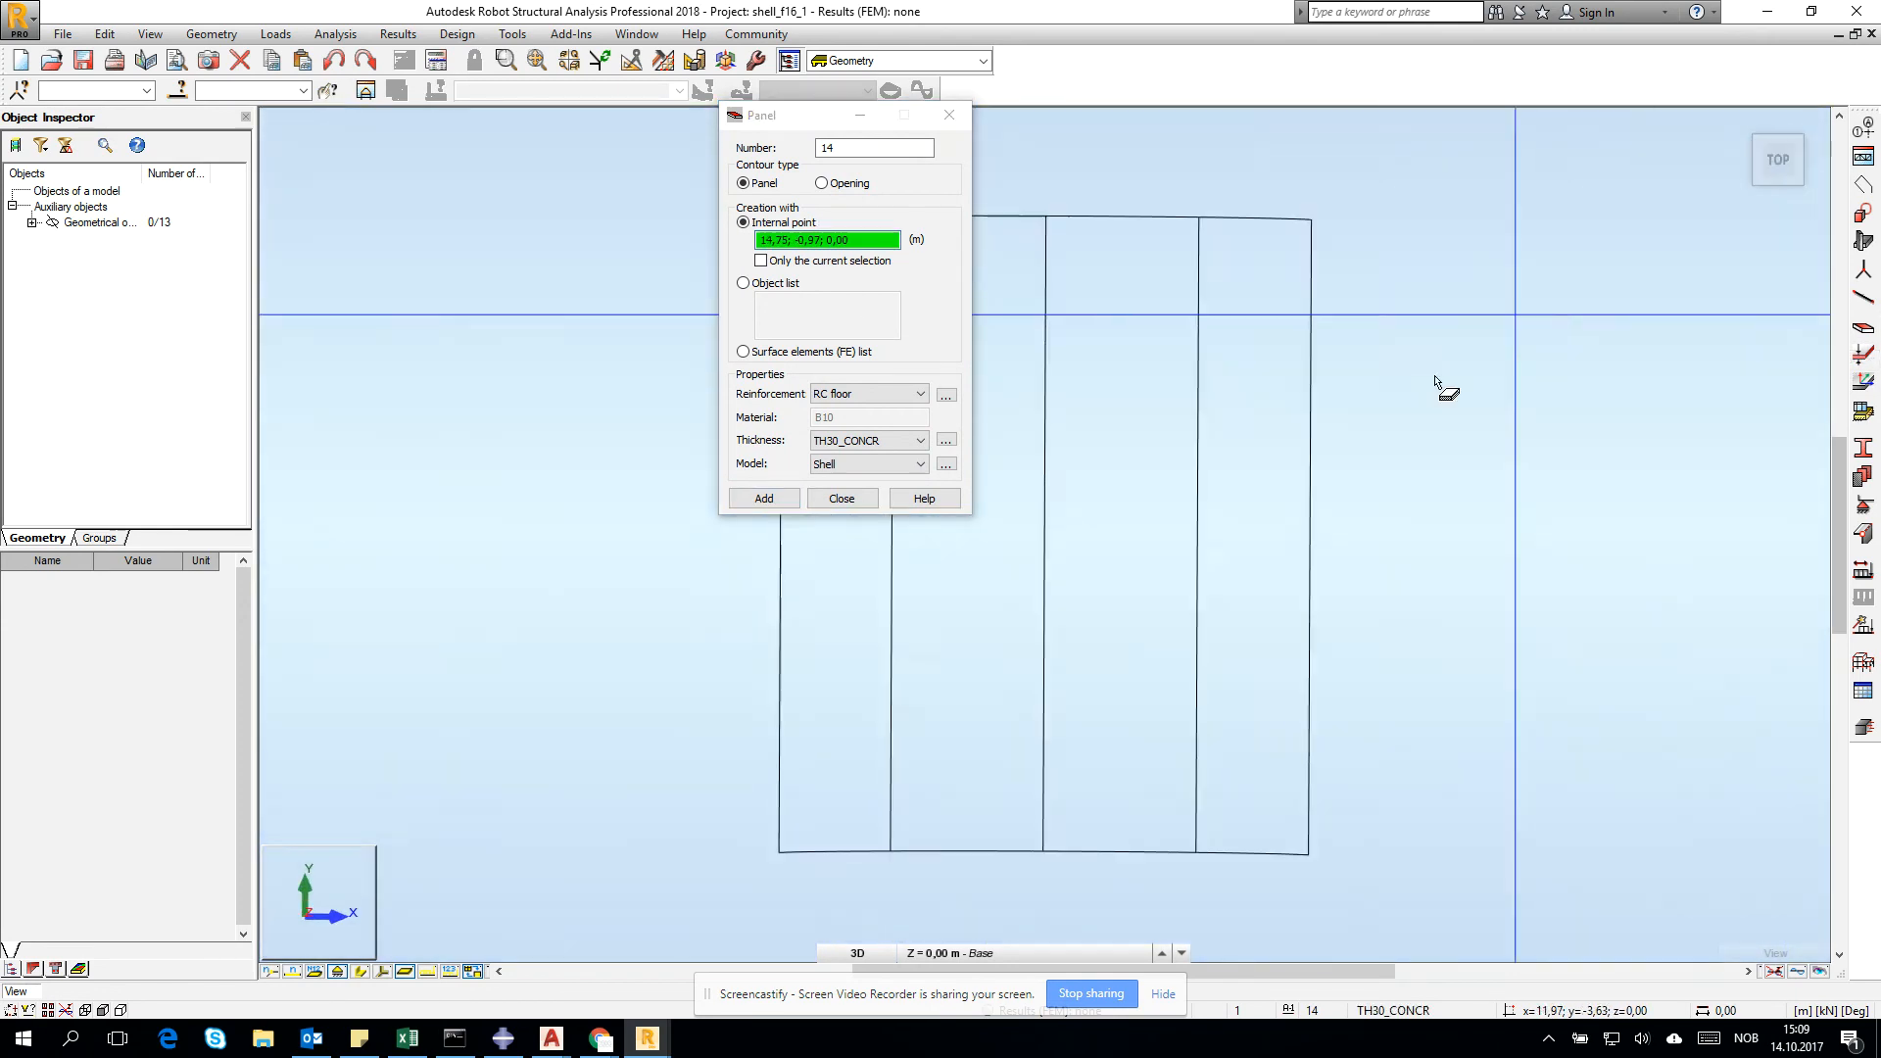
# Step: Create shell panels by internal point inside the four roof strips, then finish
pyautogui.click(762, 497)
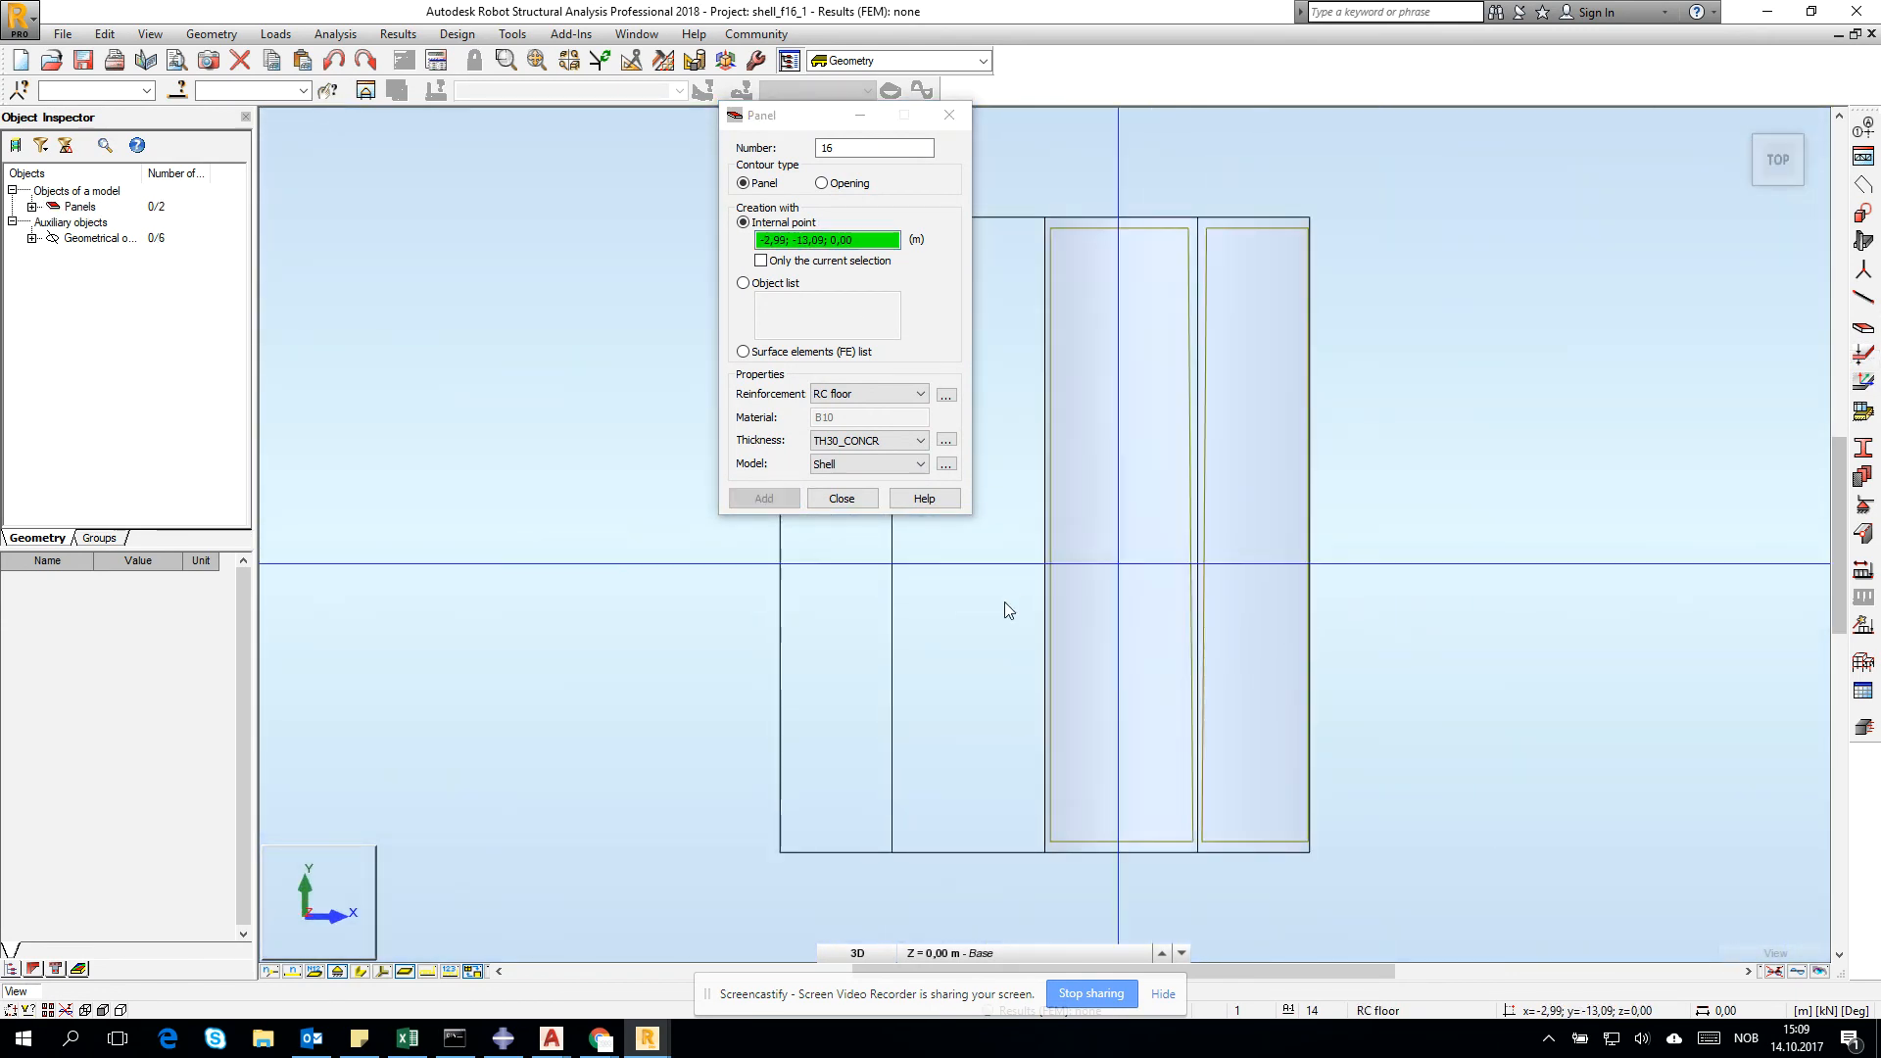
pyautogui.click(762, 497)
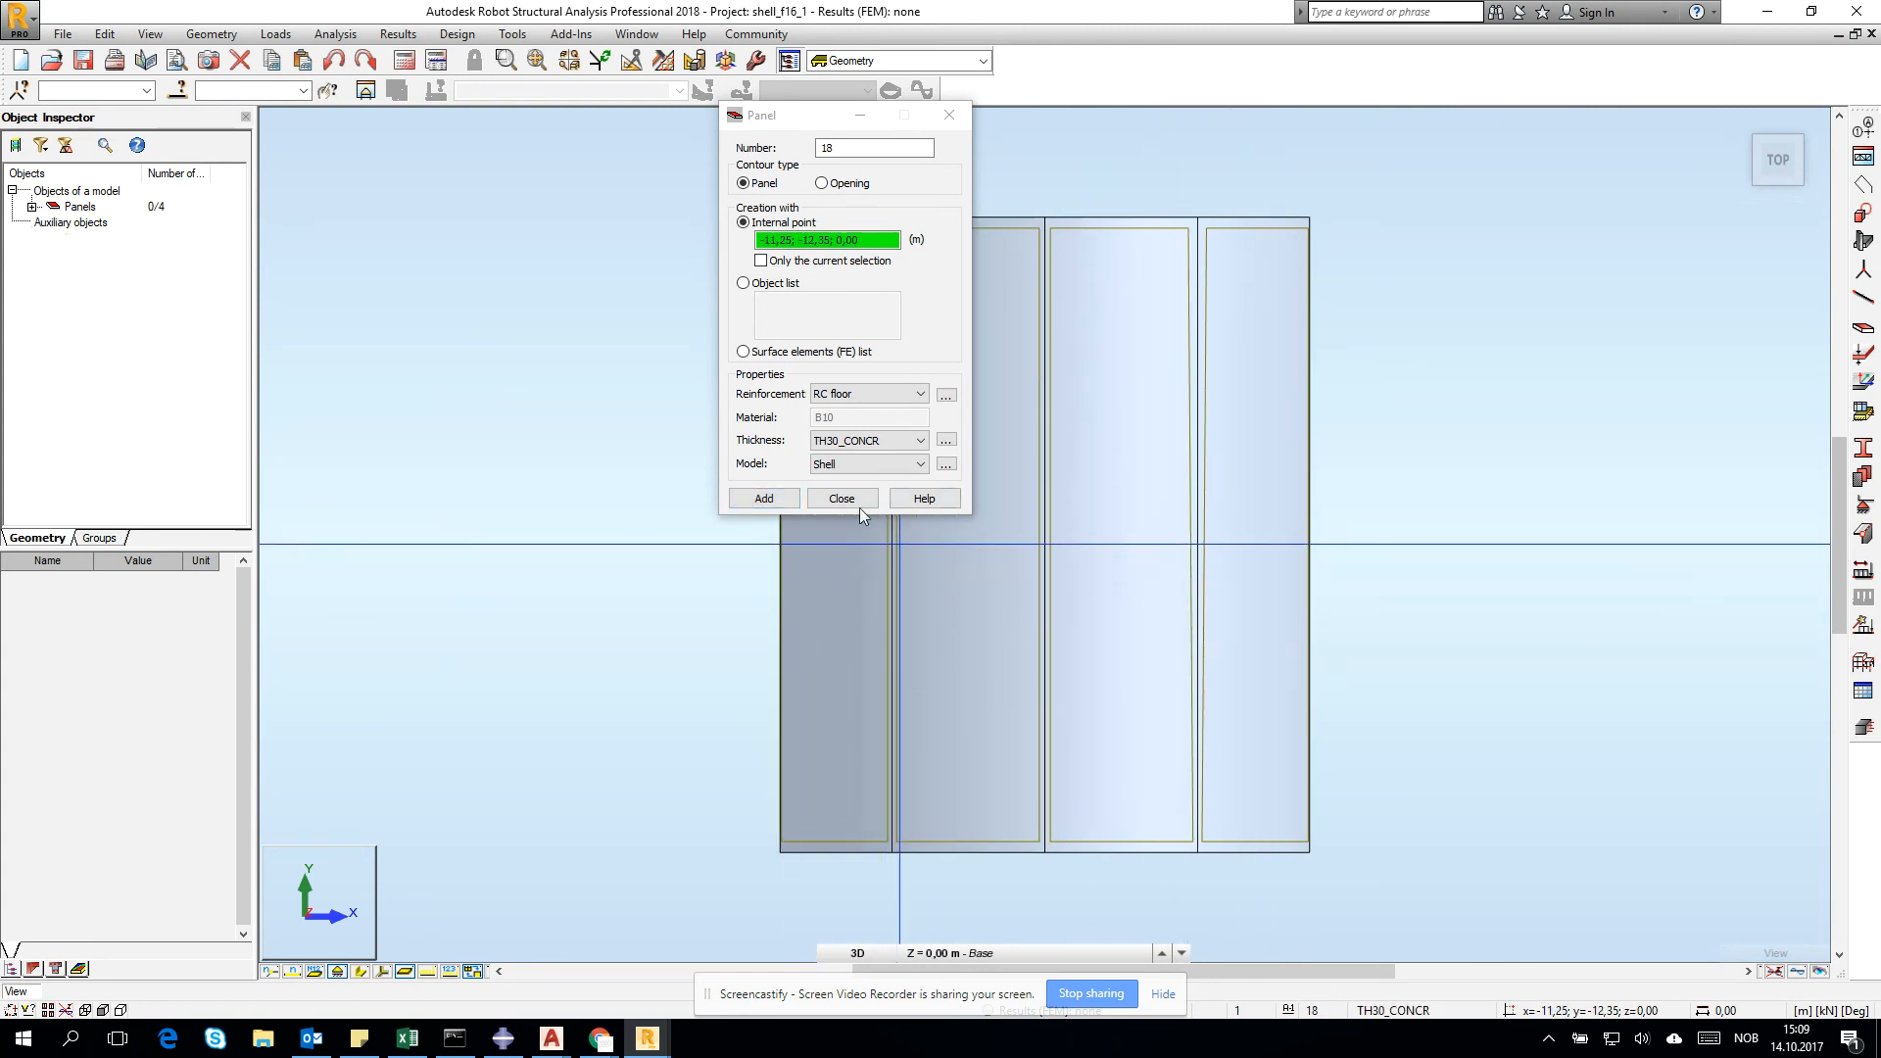
pyautogui.click(932, 529)
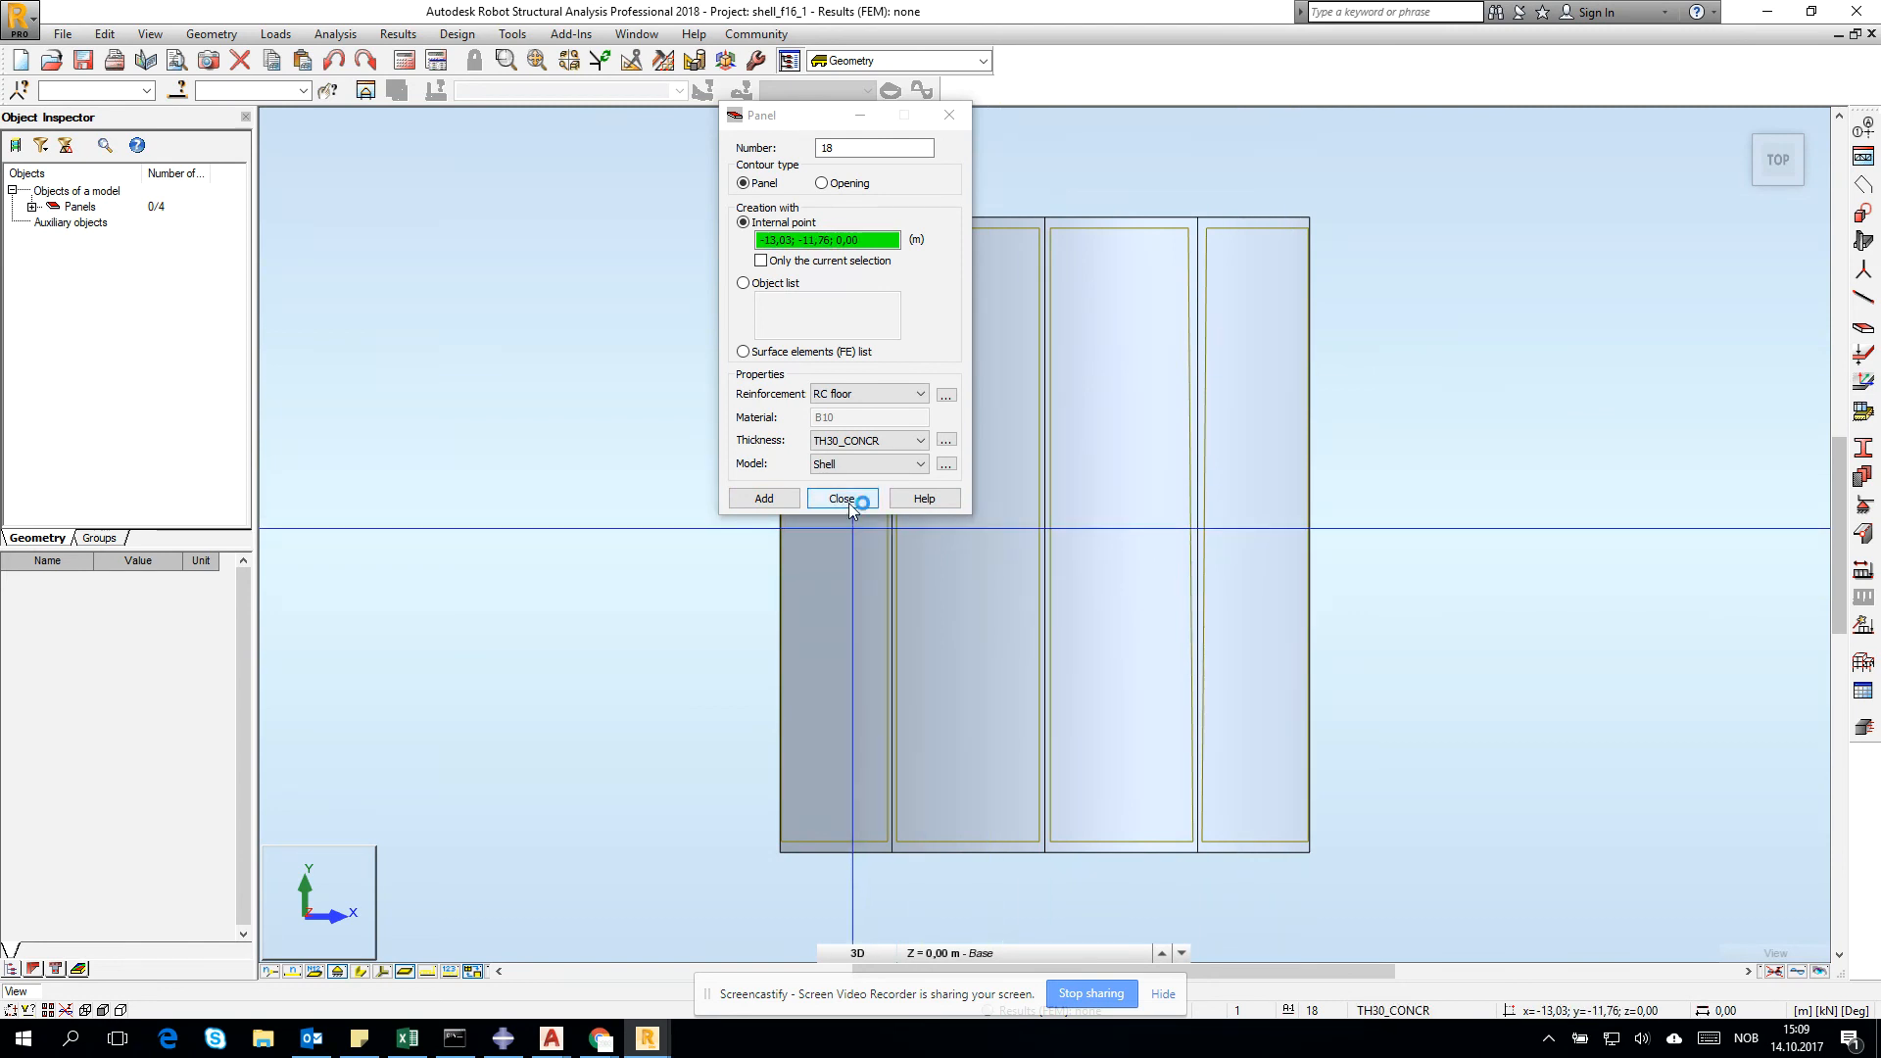
pyautogui.click(841, 497)
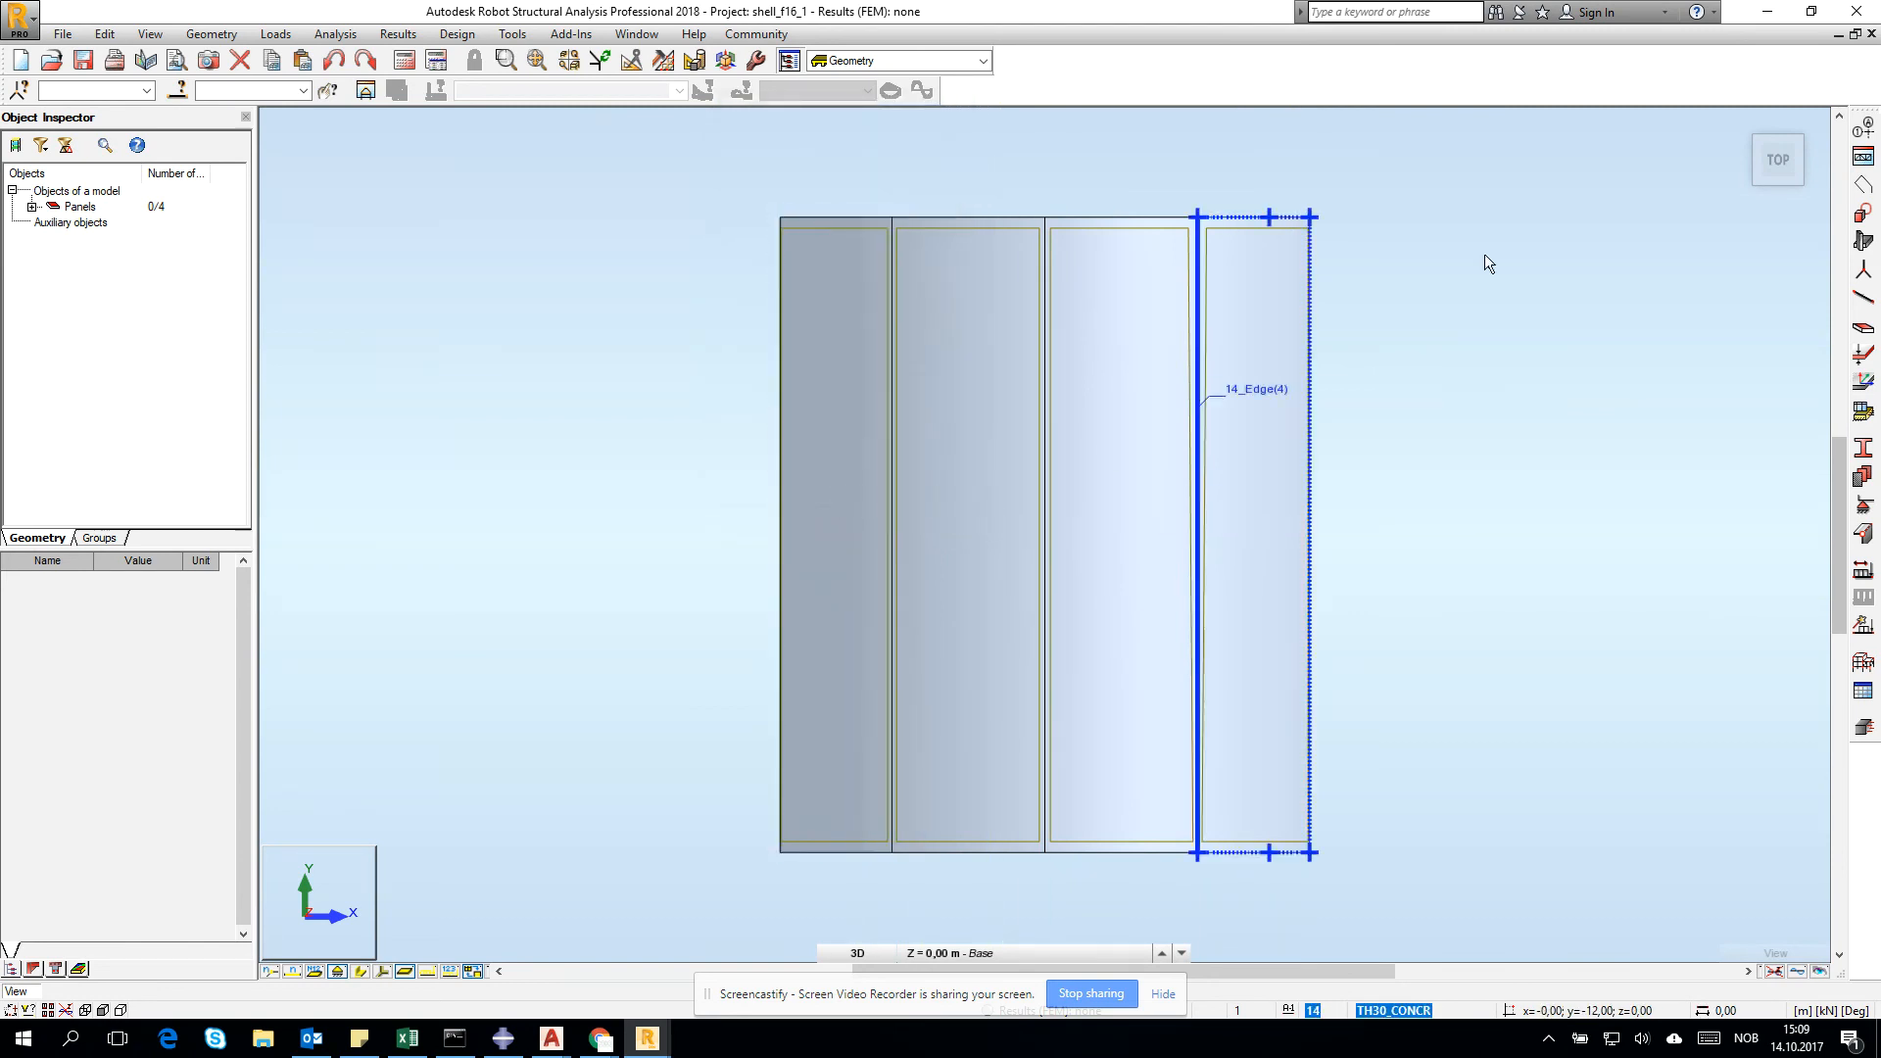